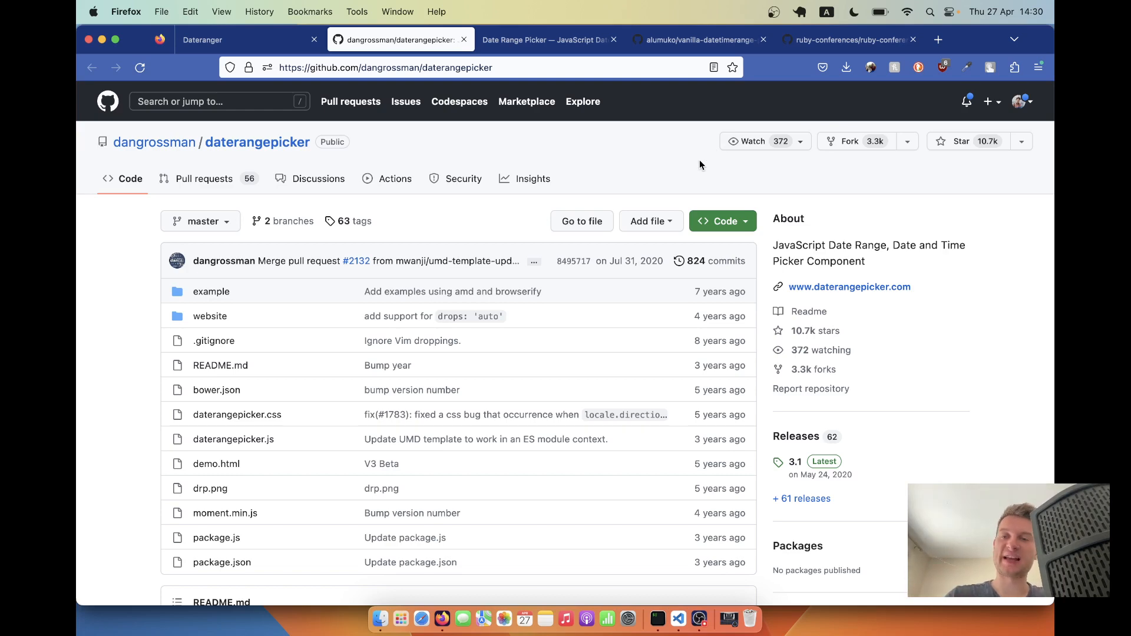
Review the daterangepicker GitHub README, then browse daterangepicker.com's Getting Started section.
scroll(down, 3)
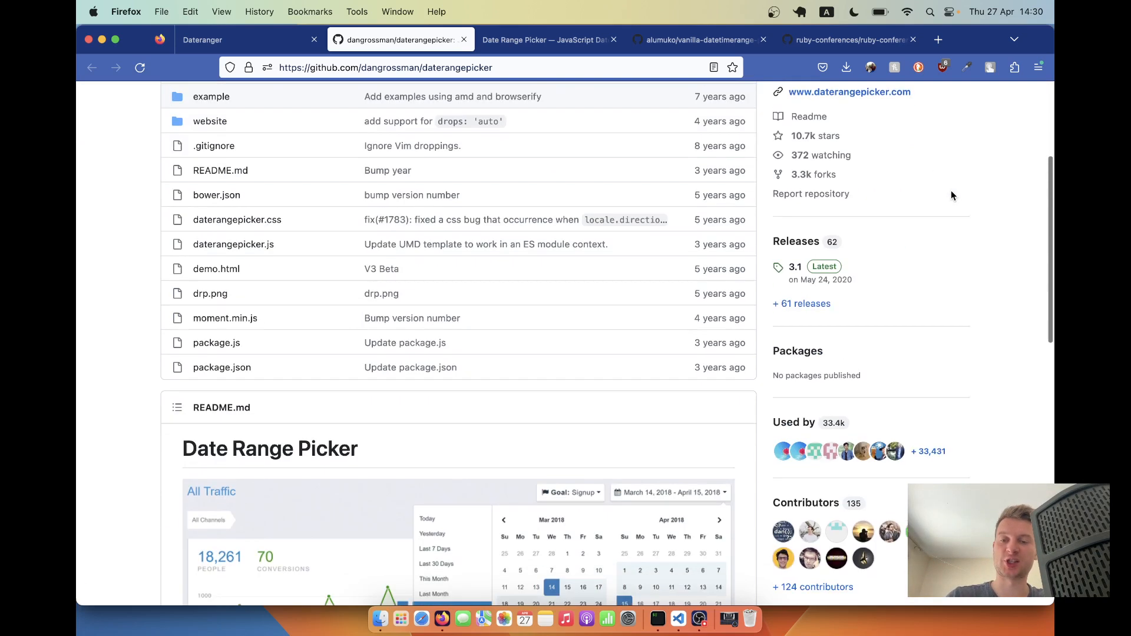
scroll(down, 3)
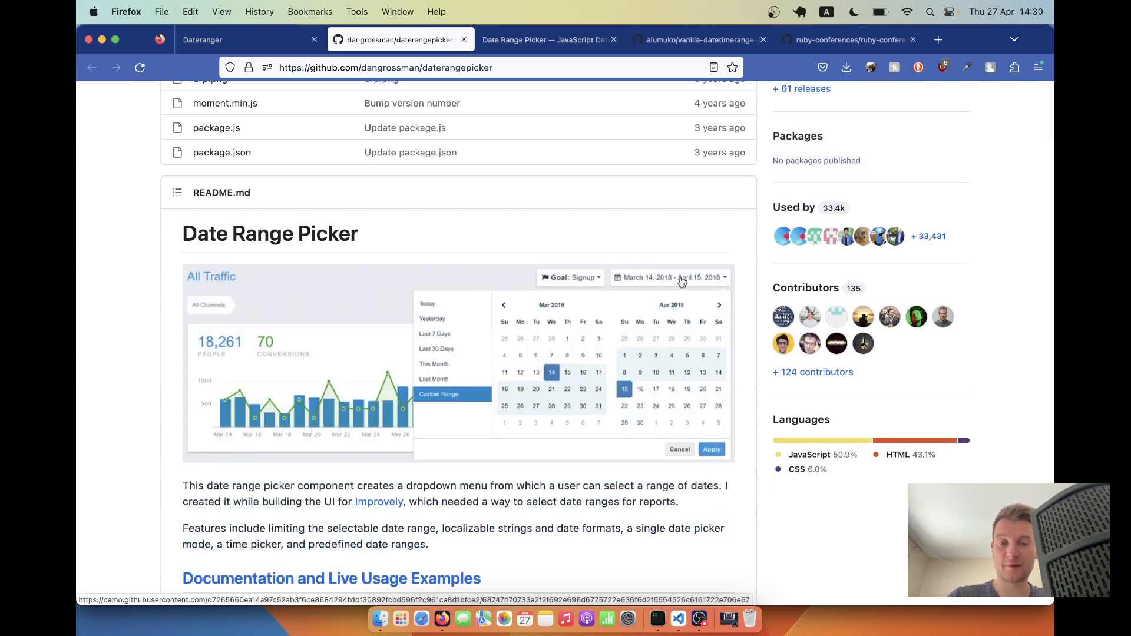
mouse_move(462, 339)
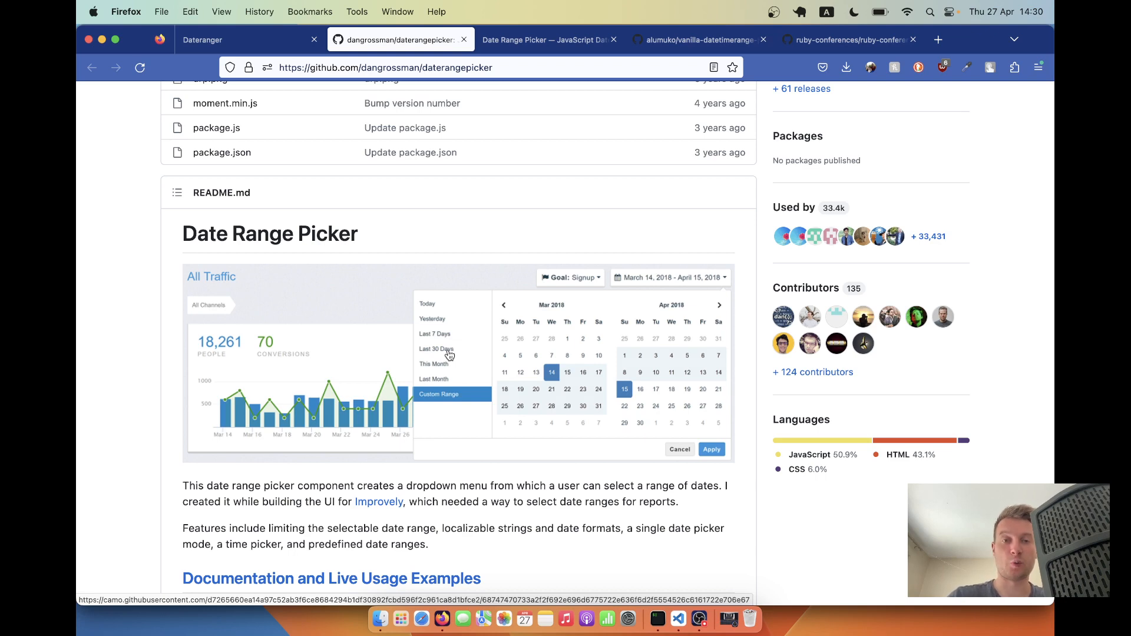
click(546, 40)
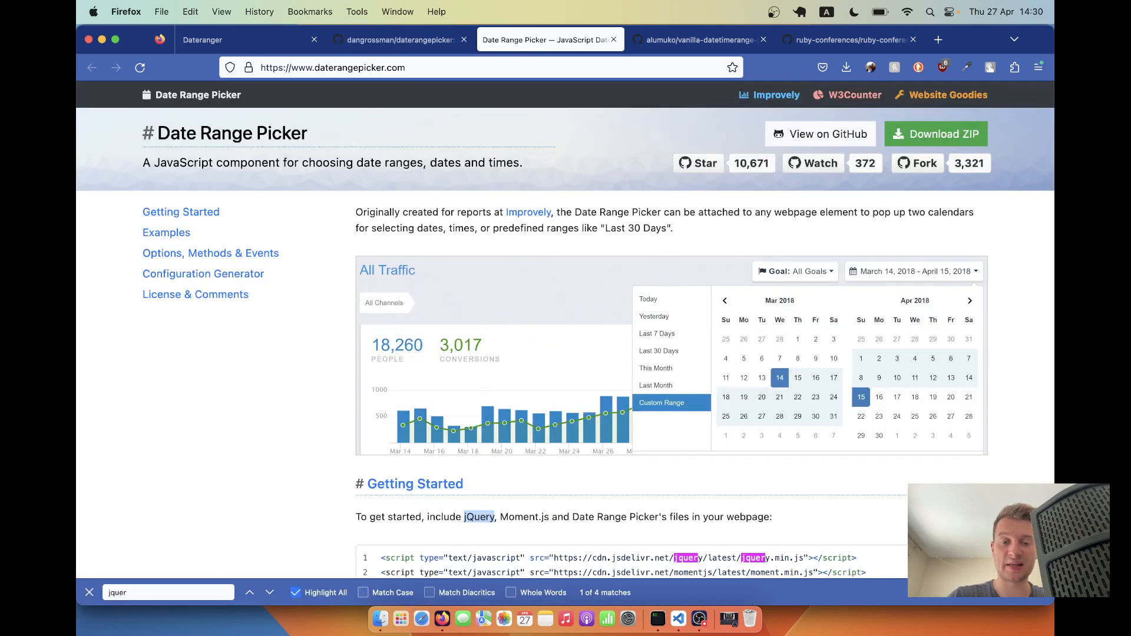
scroll(down, 3)
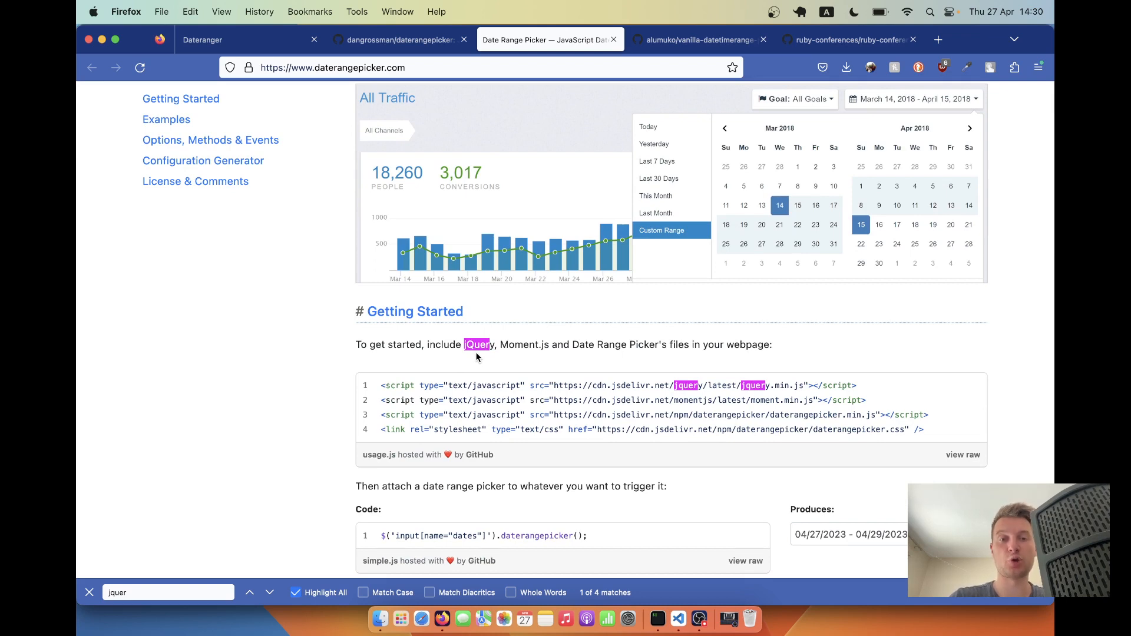
Glance at the vanilla-datetimerange-picker repository, then return to the local Dateranger Events page.
click(696, 39)
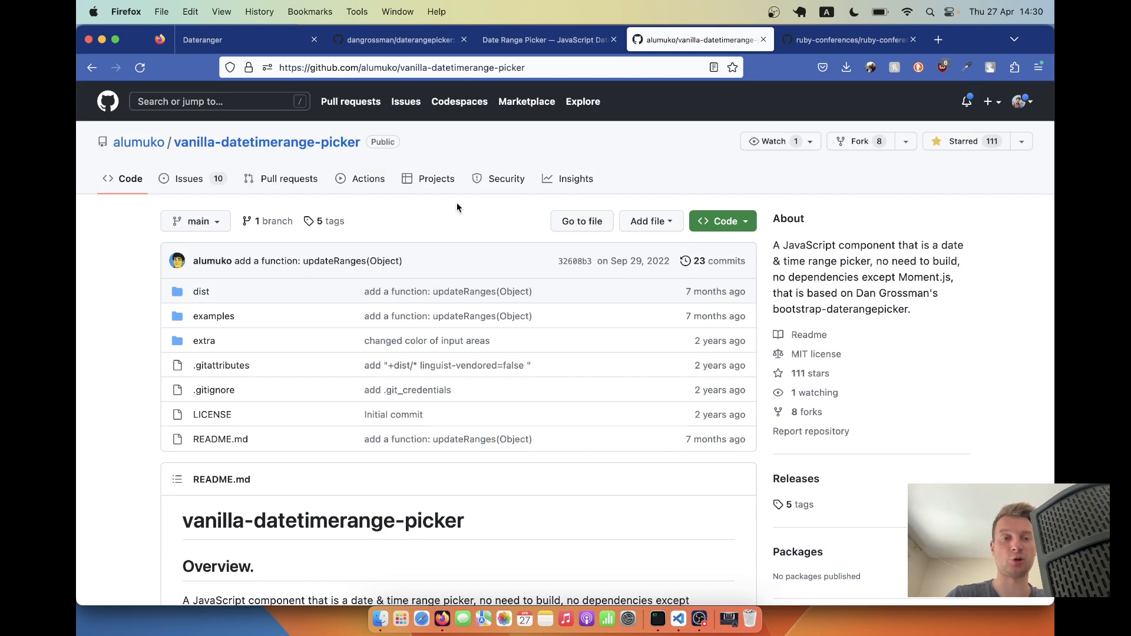
mouse_move(282, 167)
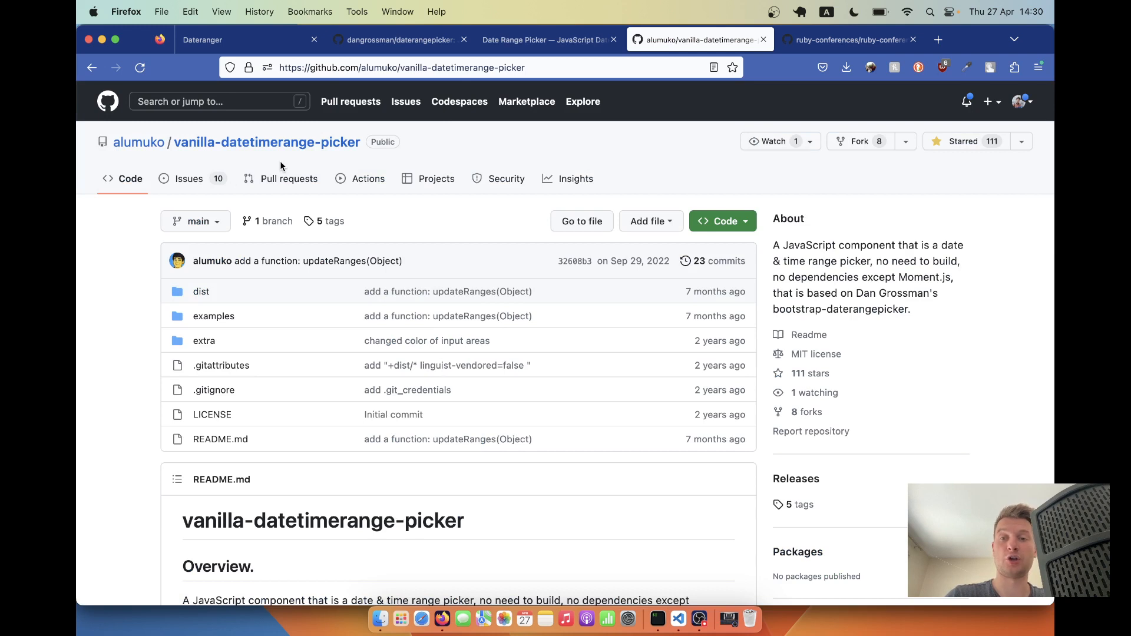
click(224, 39)
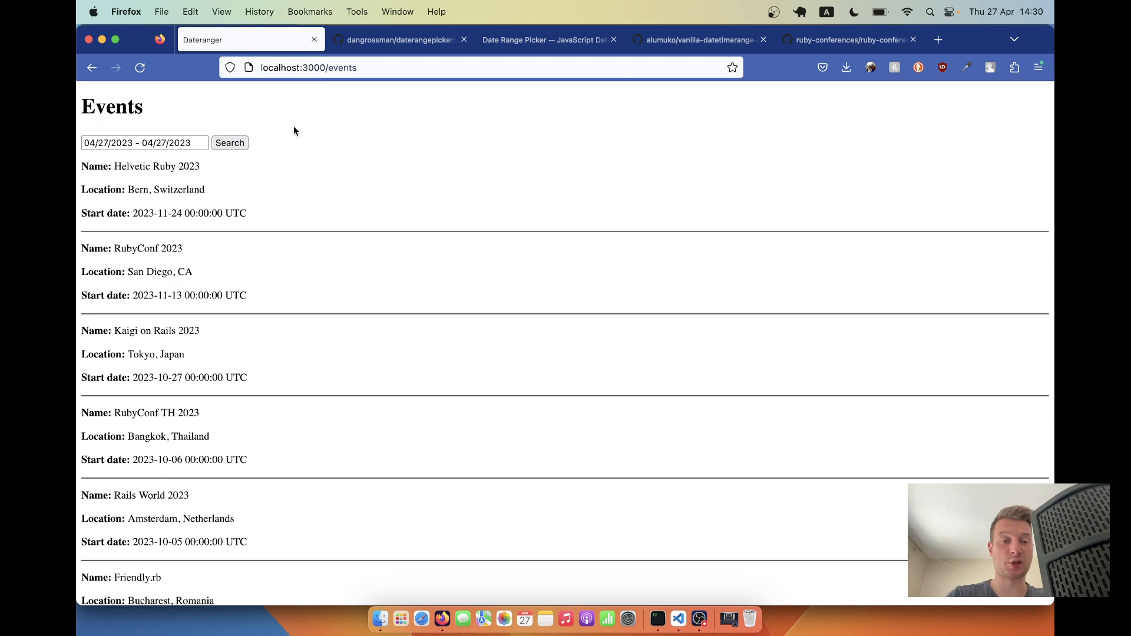
Filter conferences to a June 2023 range with the date picker, then clear the search.
scroll(down, 3)
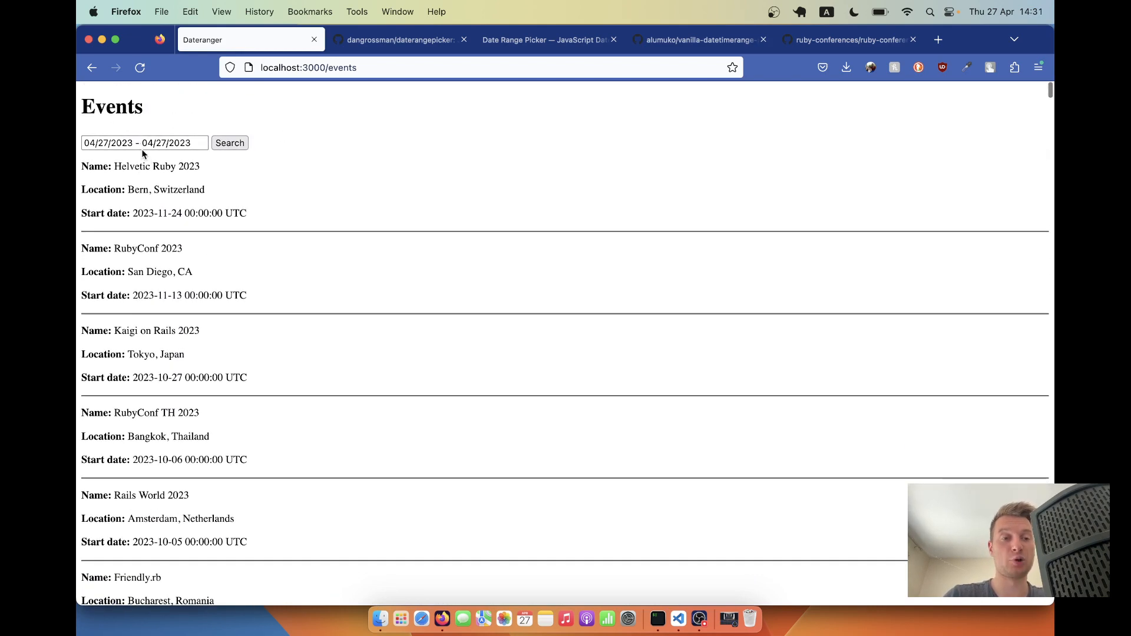
click(144, 142)
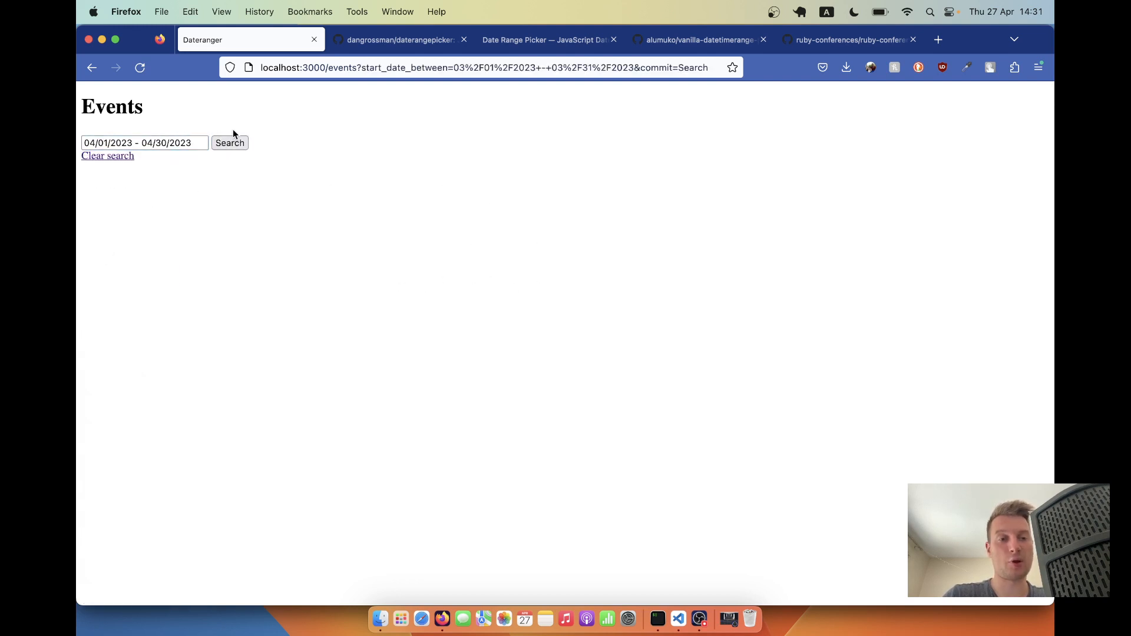
click(144, 142)
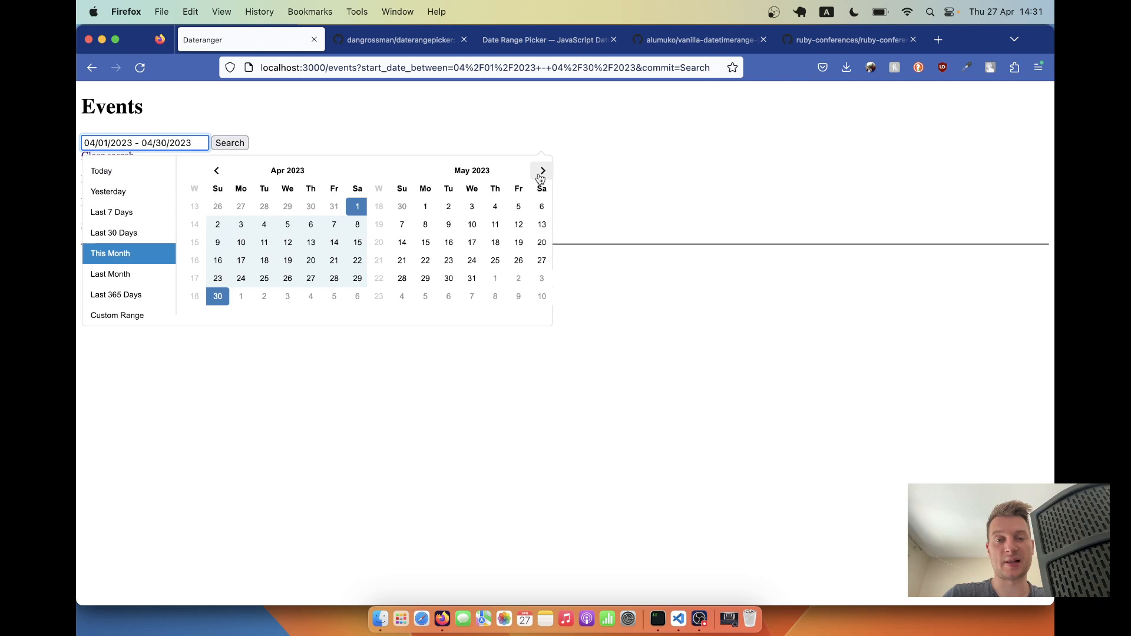
click(542, 170)
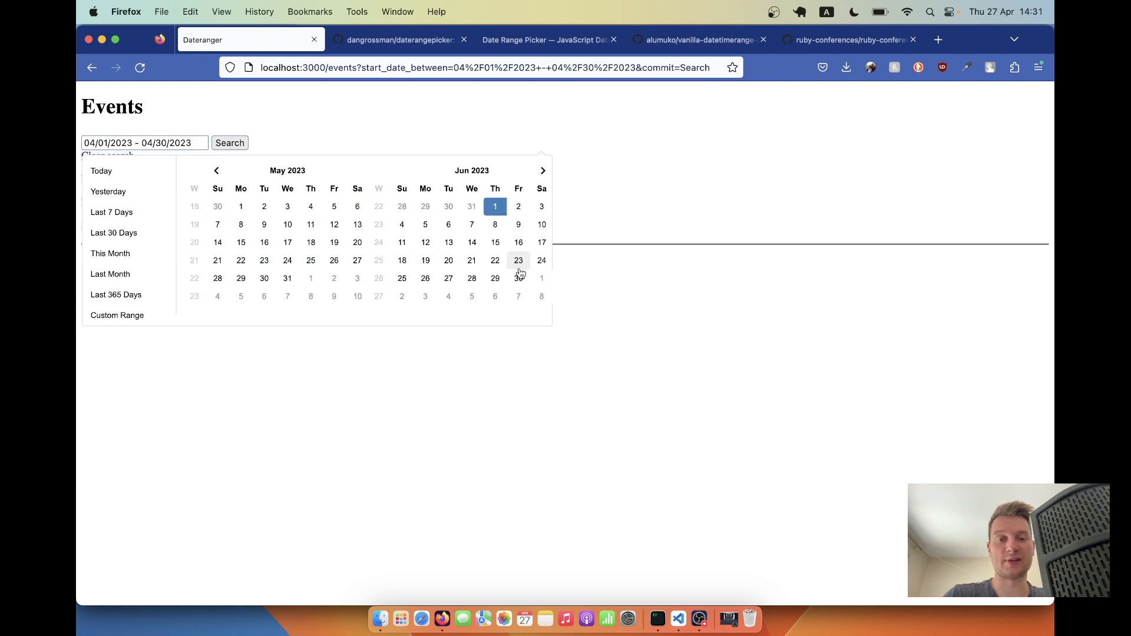
click(229, 142)
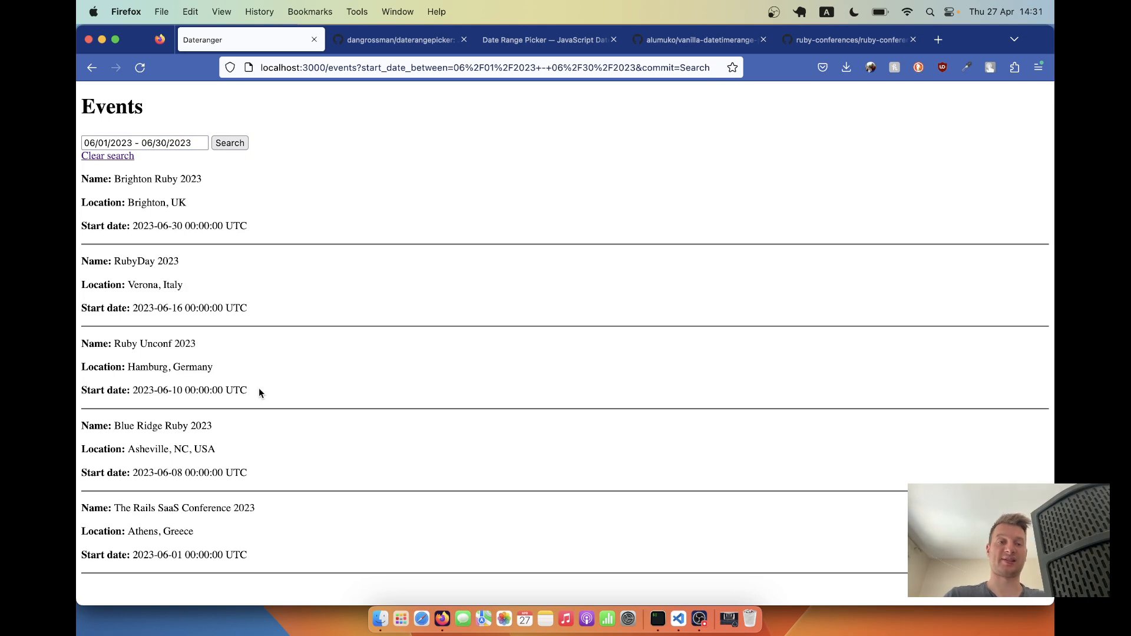
click(106, 155)
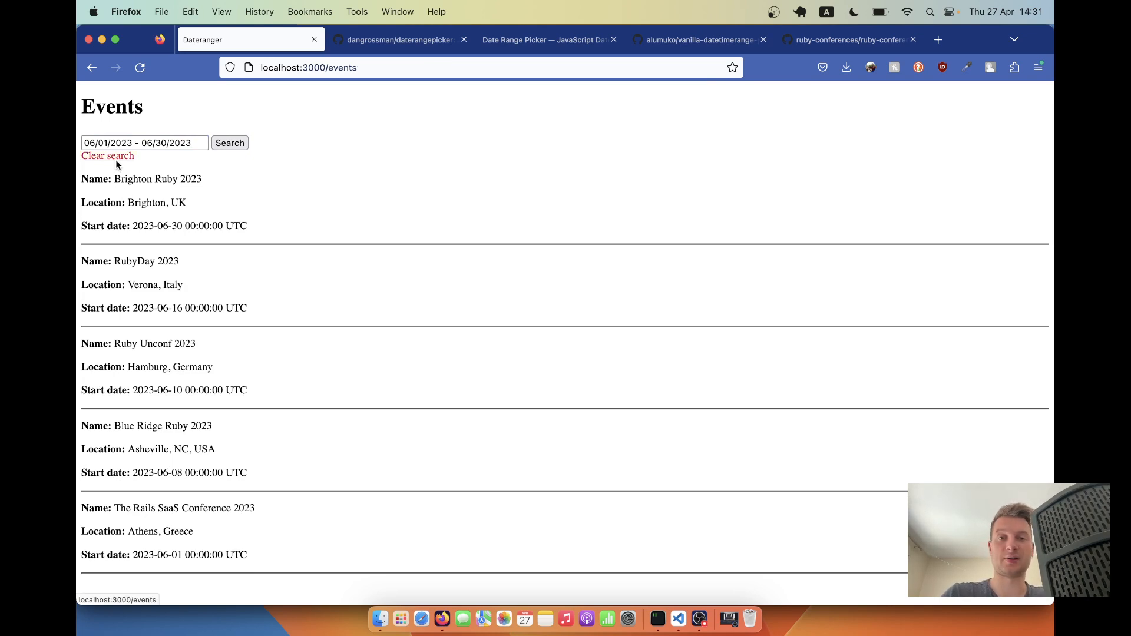
click(696, 40)
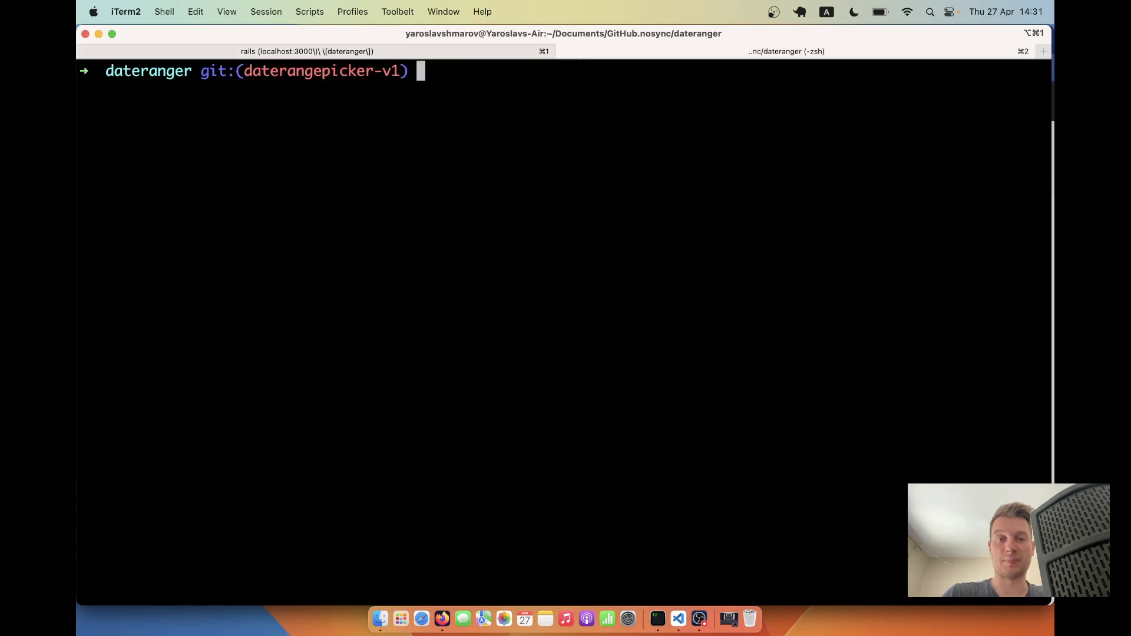
Run git checkout main in iTerm2 and reload the Events page.
text(git checkout)
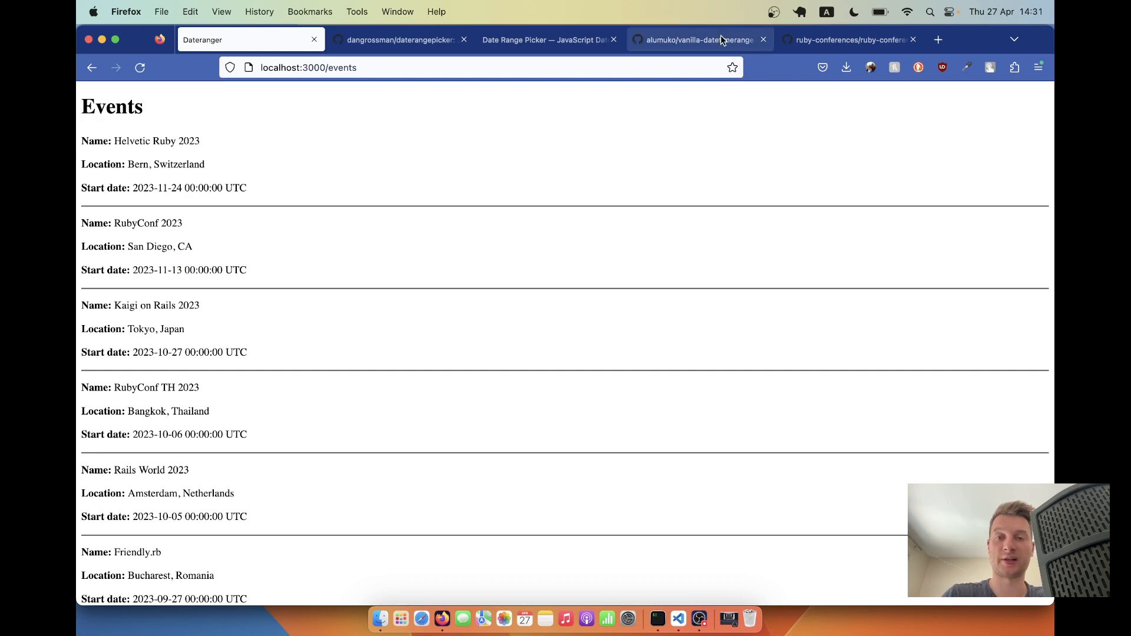
Copy the vanilla picker's CDN links, input and init script into index.html.erb, then reload Events.
click(697, 40)
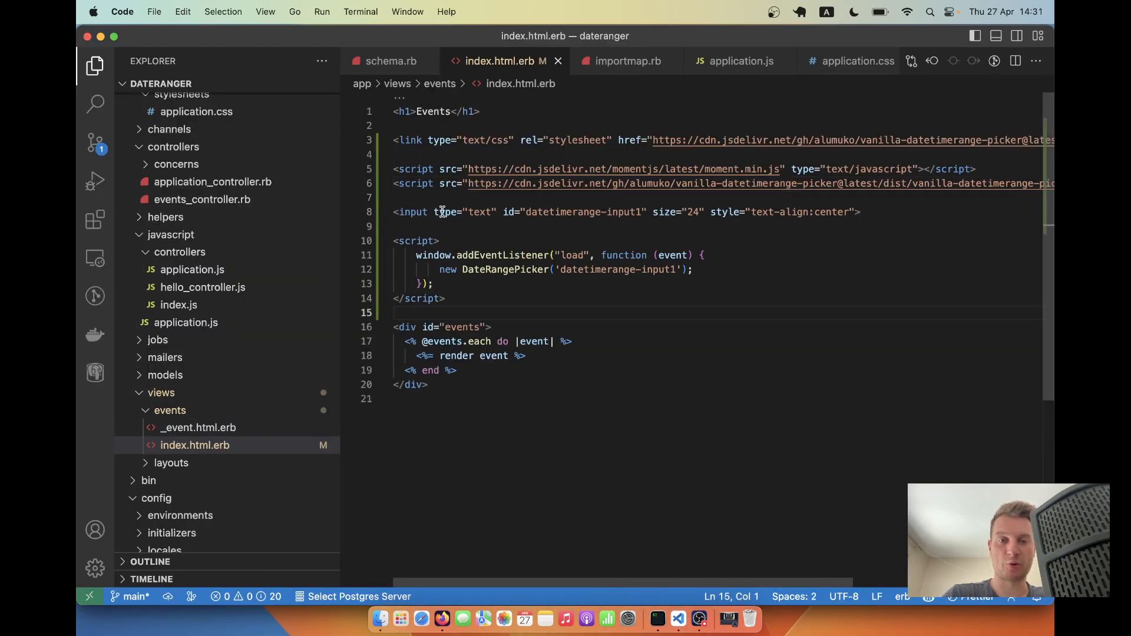
double_click(564, 212)
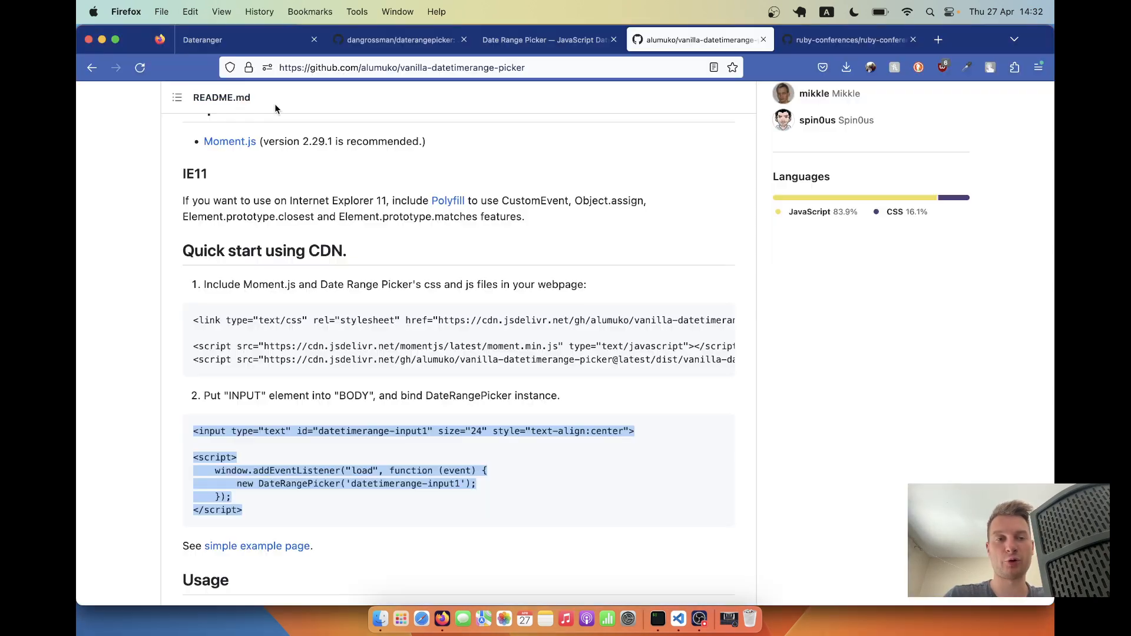
click(249, 39)
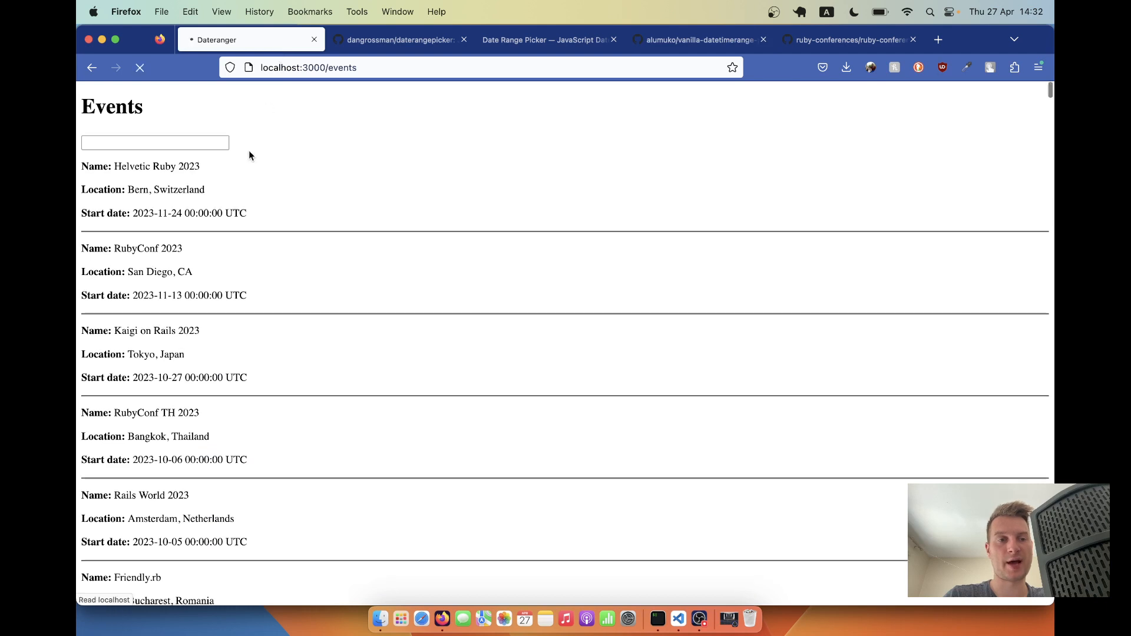
Select the range 04/12/2023 - 05/29/2023 in the new field's two-month calendar.
click(155, 142)
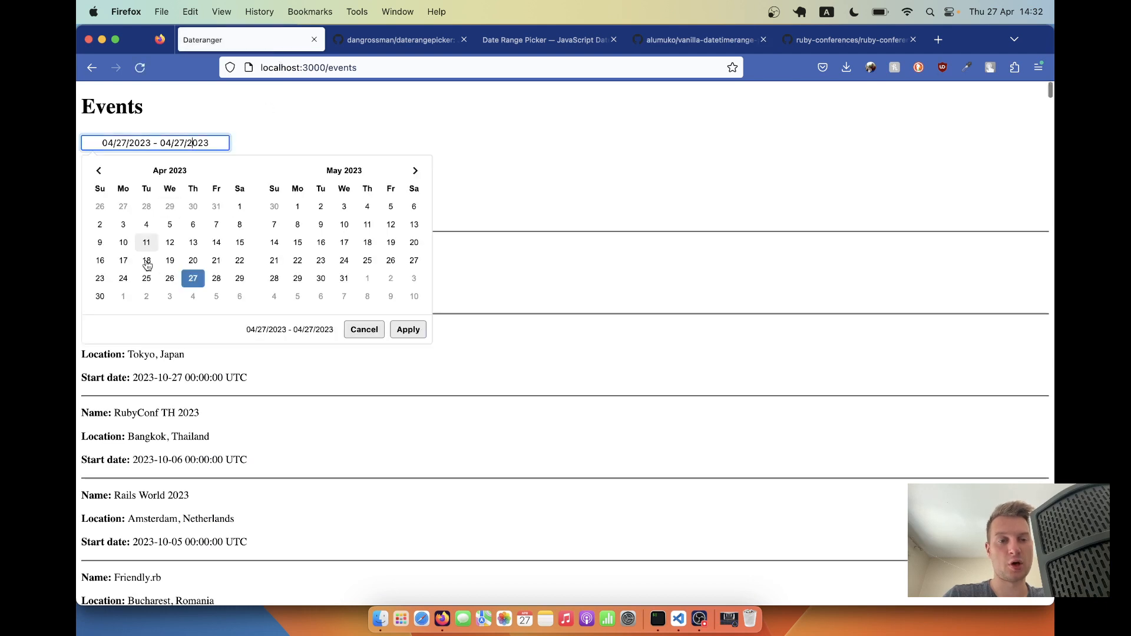
click(407, 328)
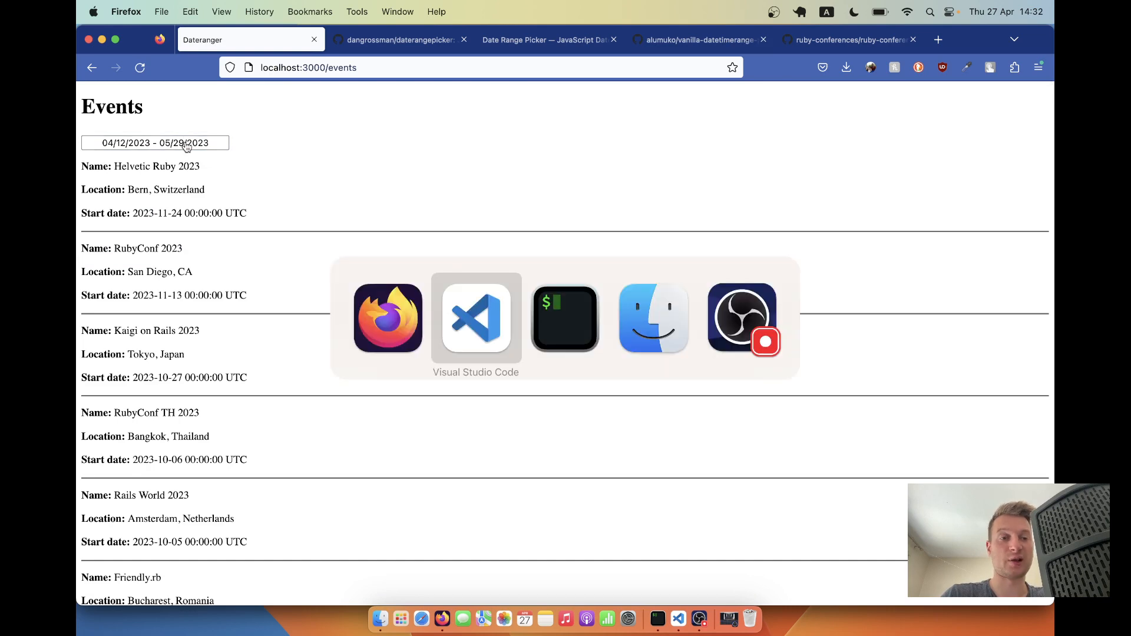
click(475, 318)
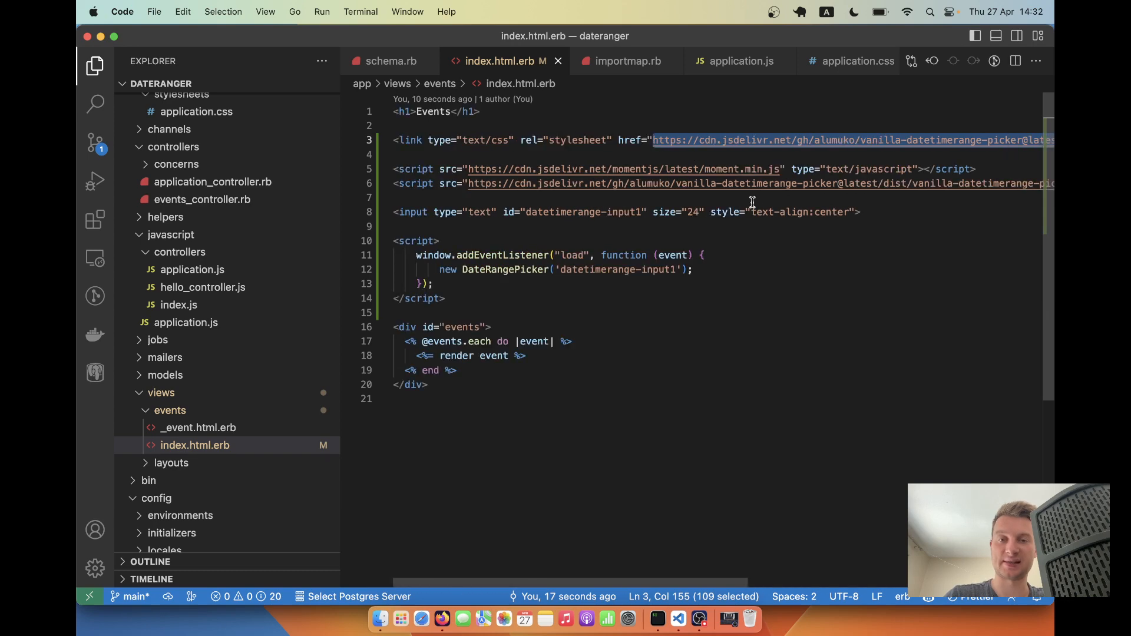
click(857, 61)
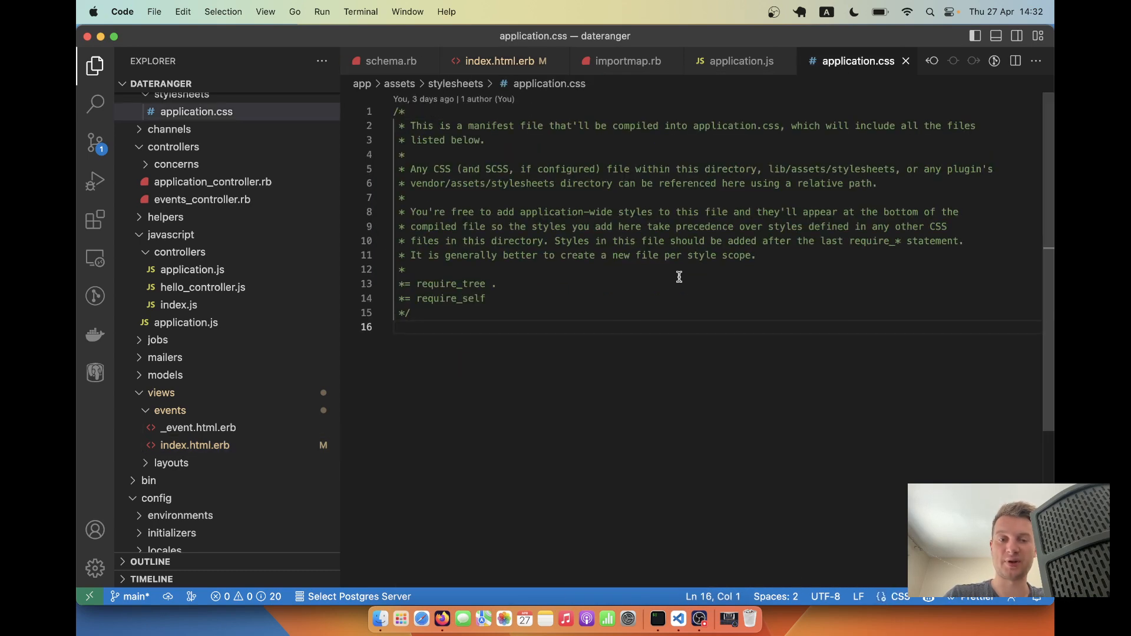
text(@import url();)
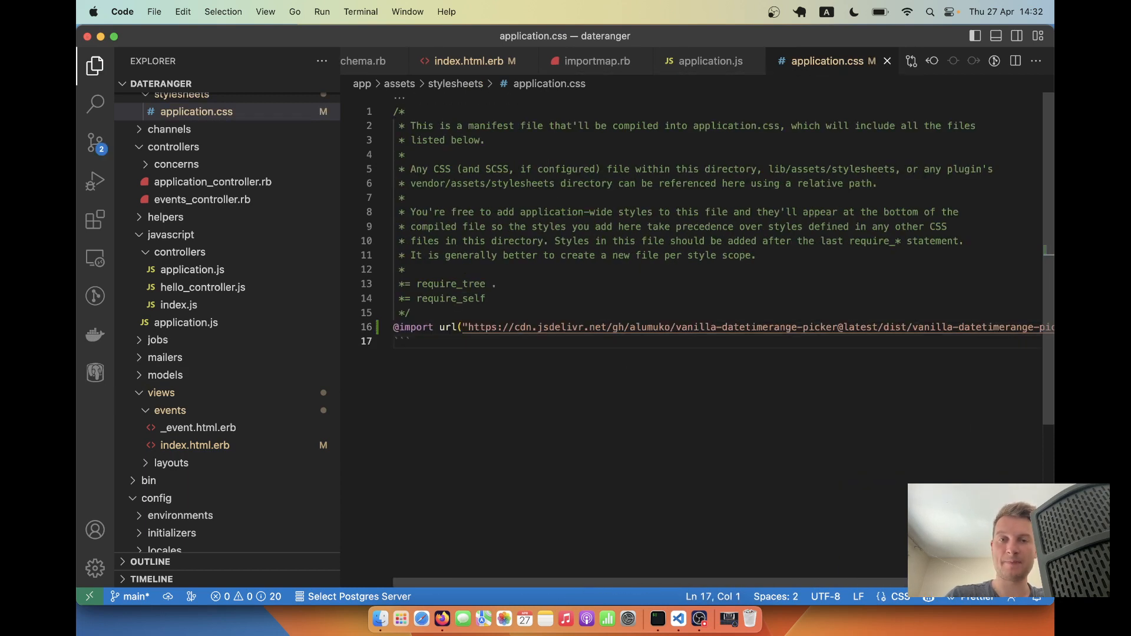
click(469, 61)
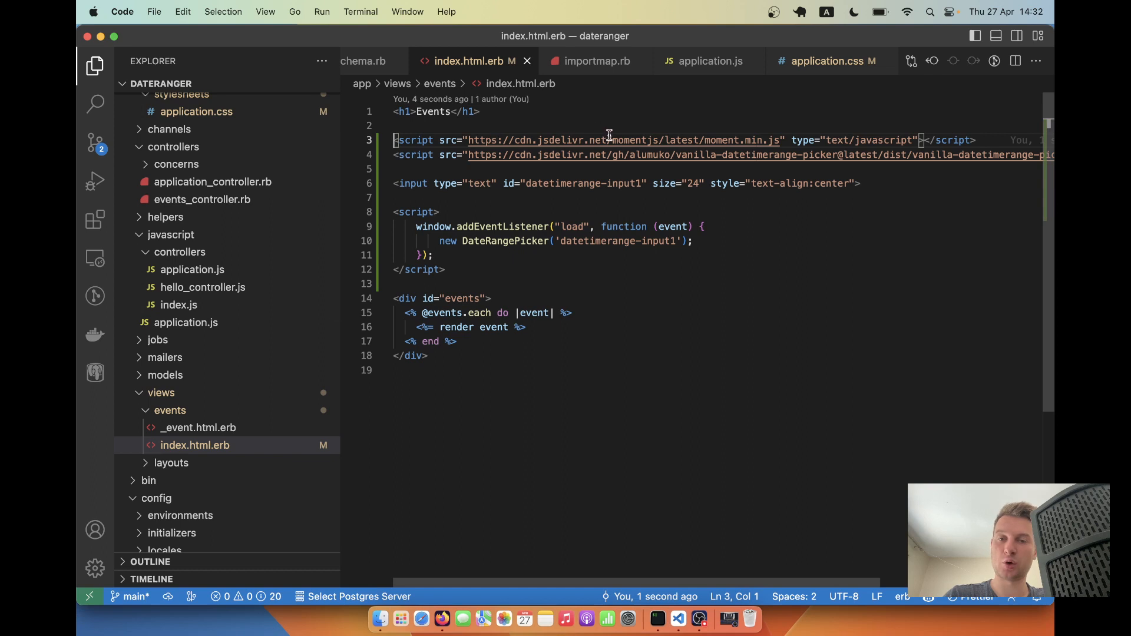
double_click(629, 140)
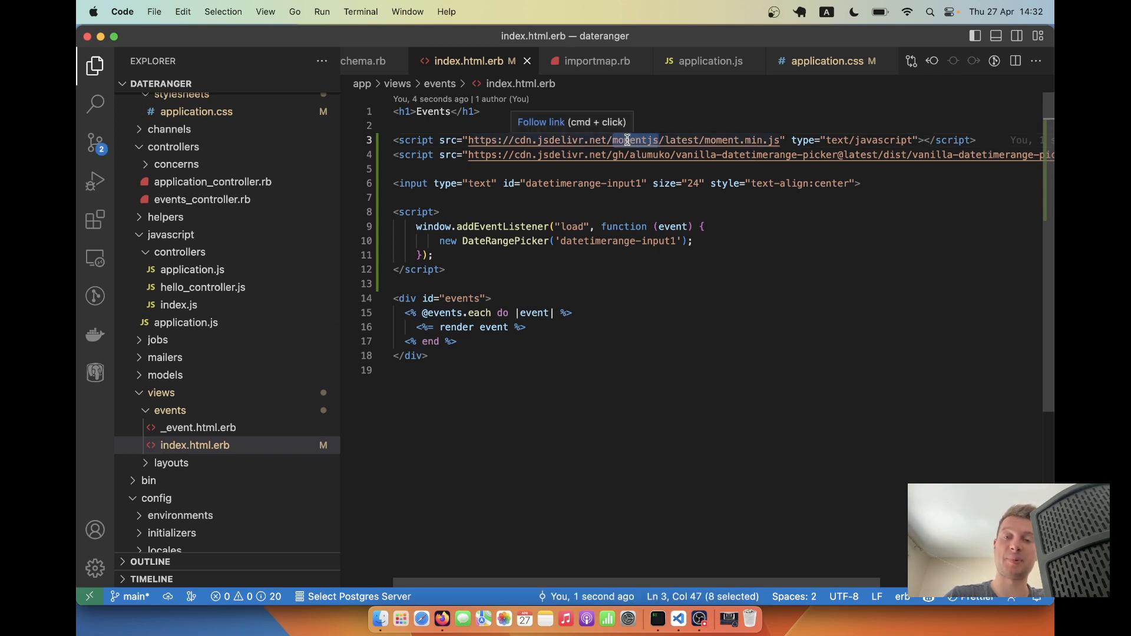
click(616, 60)
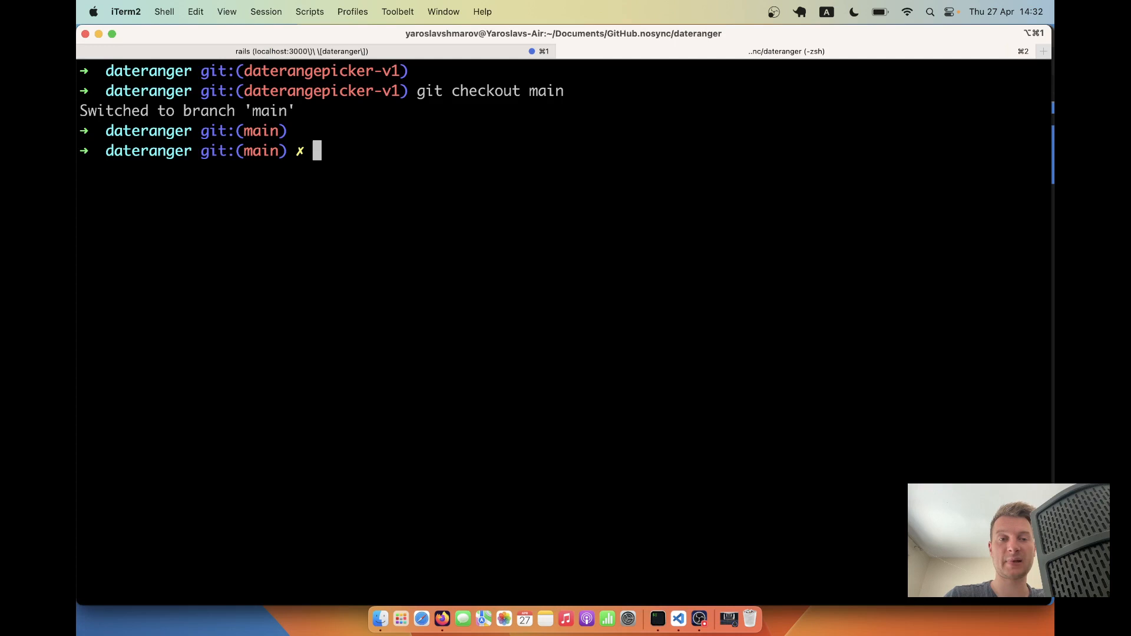
Type ./bin/importmap pin in iTerm2 to pin a JavaScript package.
text(./bin/importmap pin)
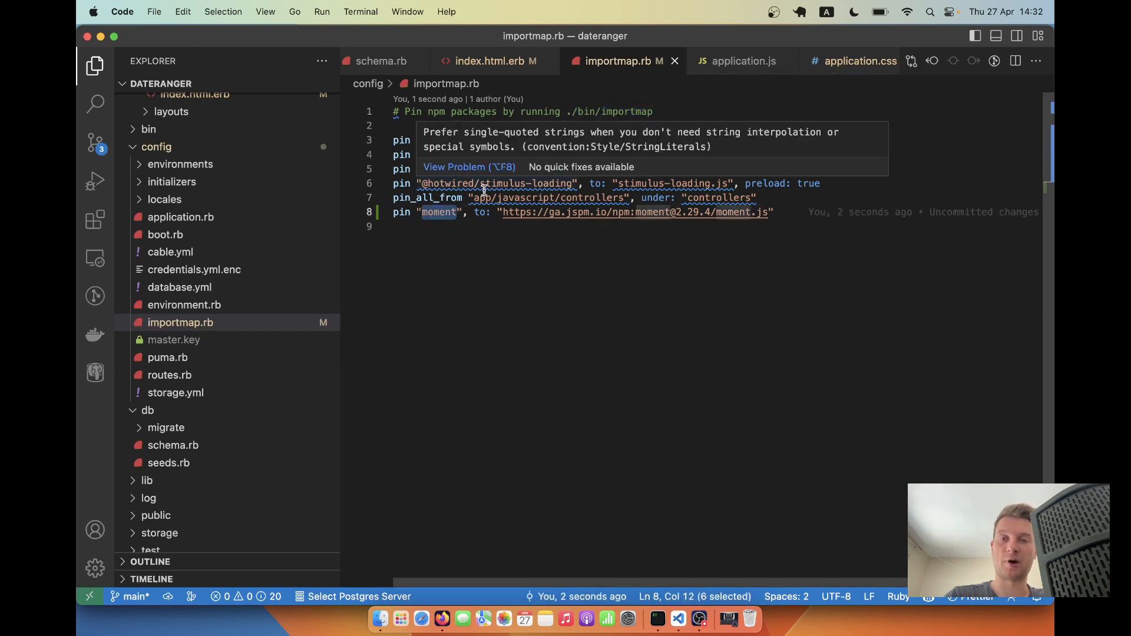
Add import moment from "moment" and window.moment = moment to application.js.
click(736, 61)
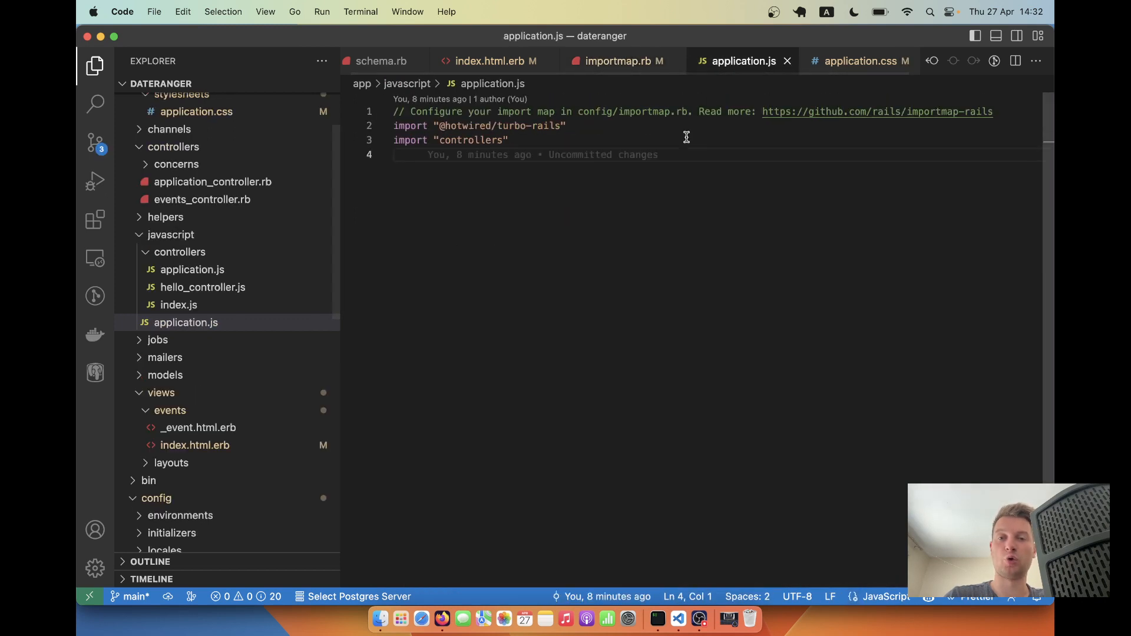
text(import moment from "moment)
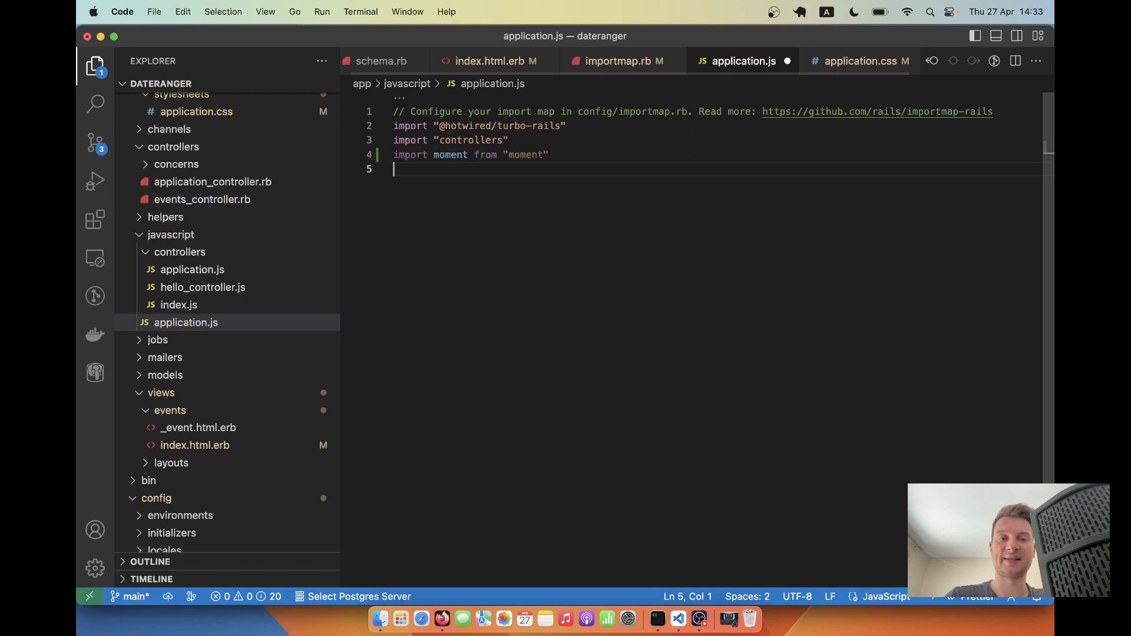
text(window.moment =)
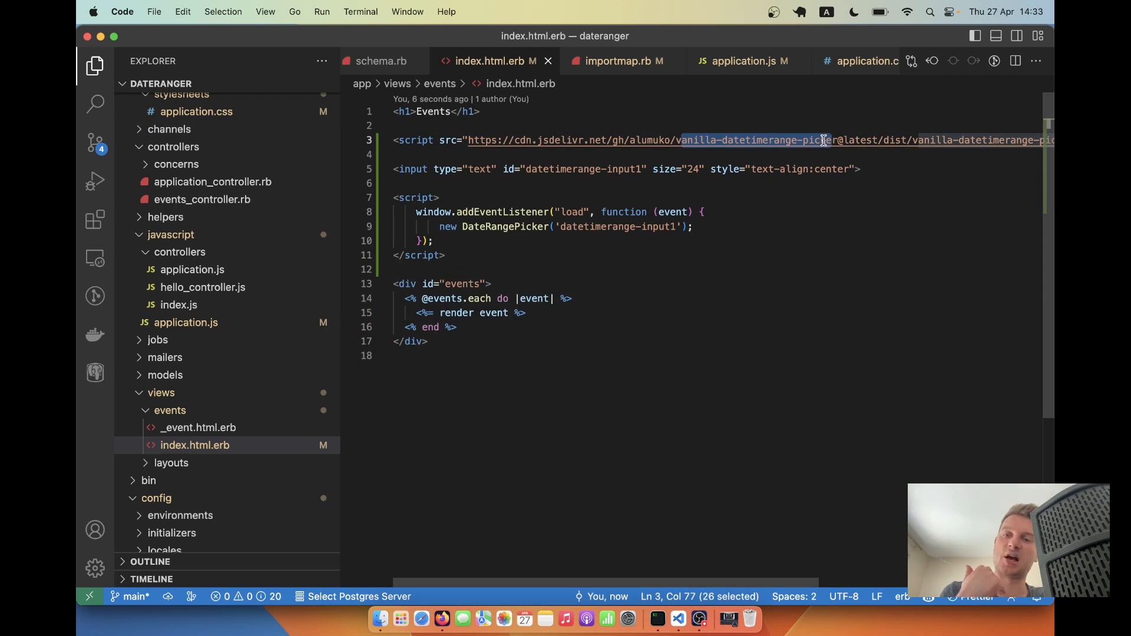
mouse_move(797, 140)
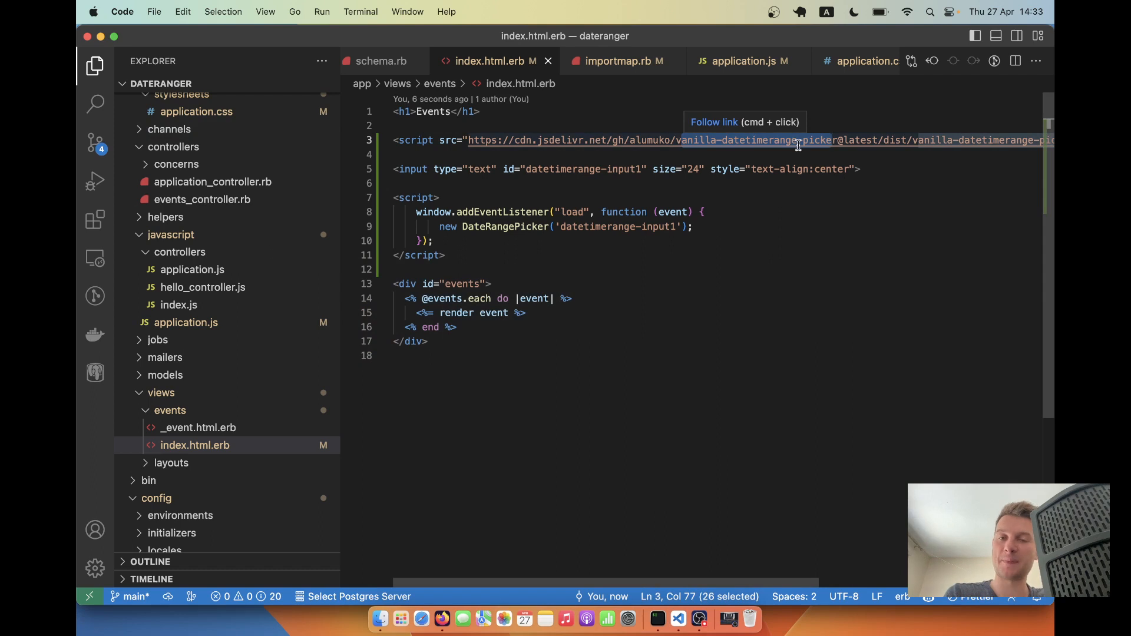
Scroll right to inspect the vanilla-datetimerange-picker script URL in index.html.erb.
scroll(right, 3)
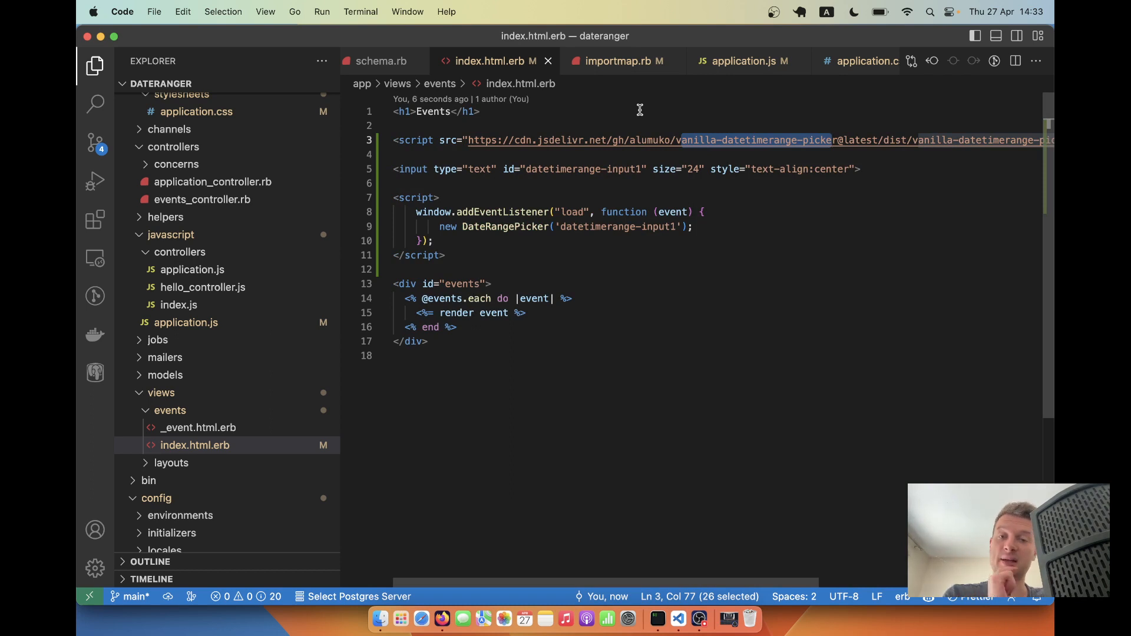
mouse_move(586, 154)
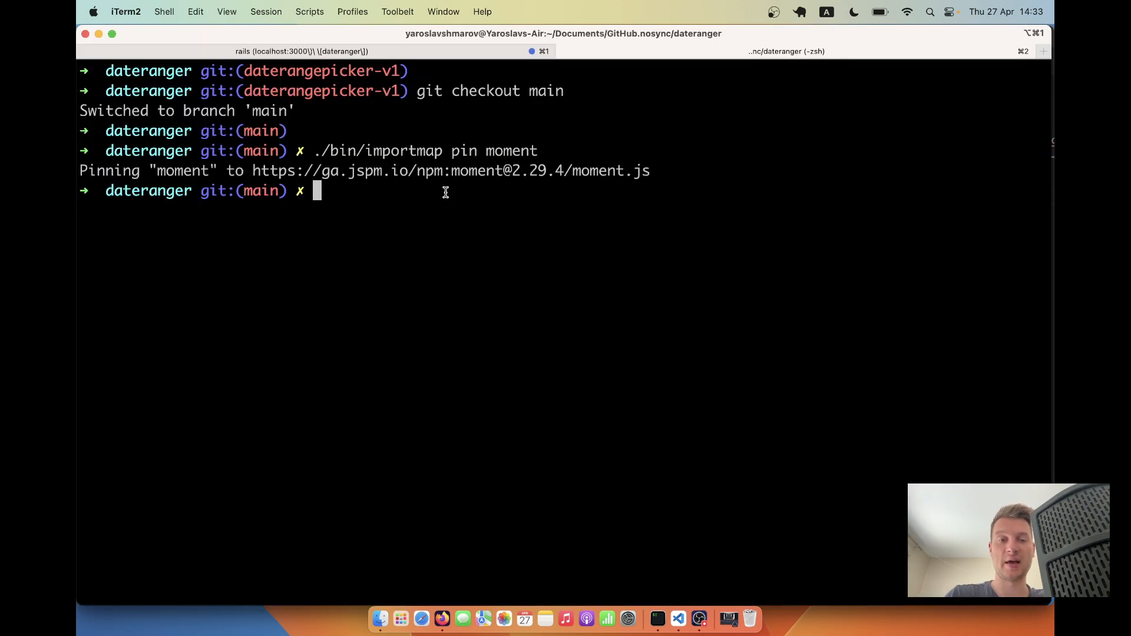
Run 'rails g stimulus daterangepicker' in iTerm2 and open the generated controller.
text(rails g)
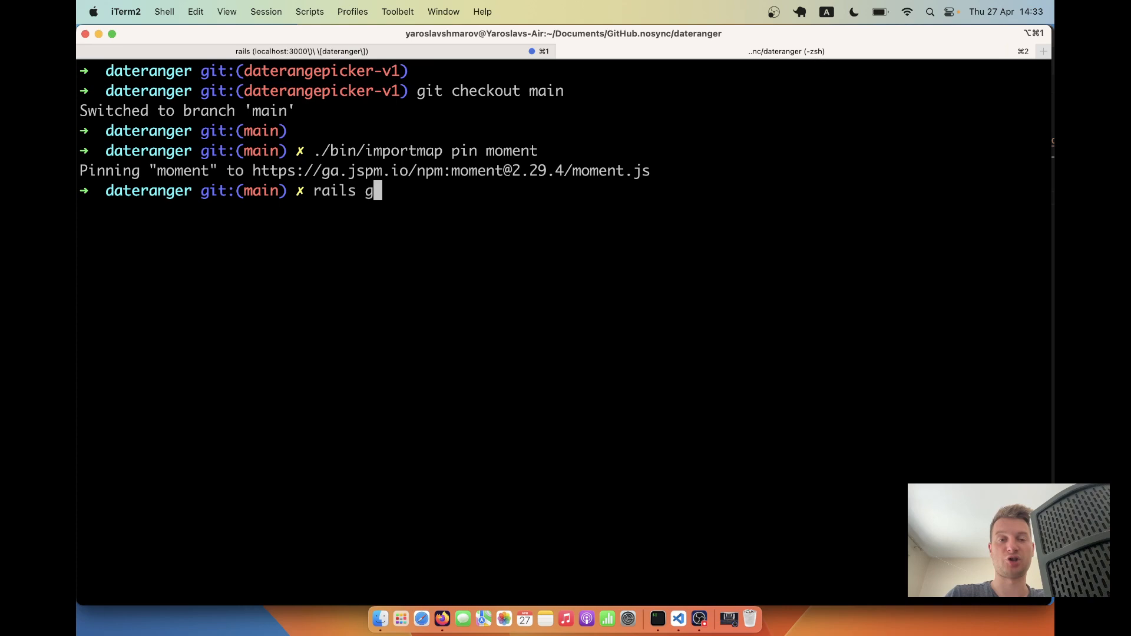
text(stimulus d)
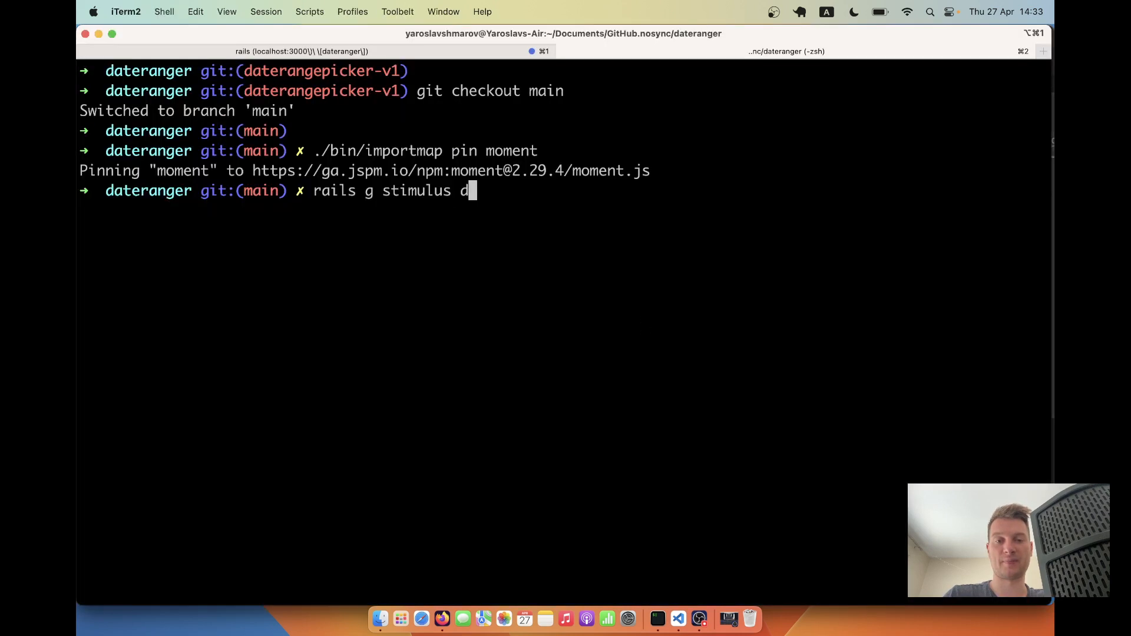
text(ateran)
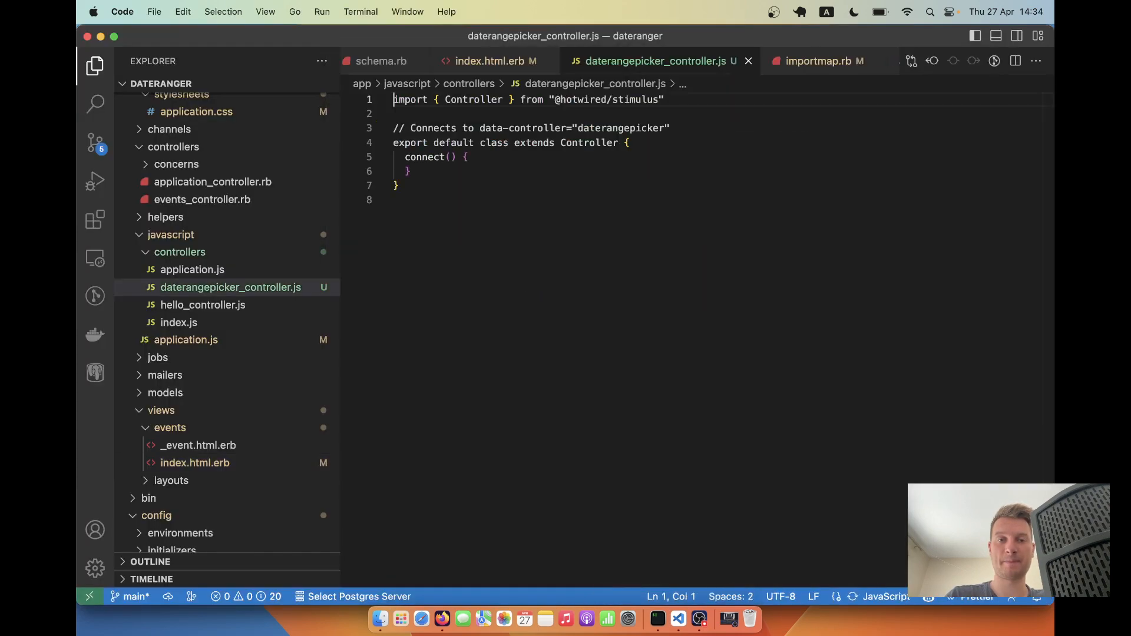
Build the DateRangePicker on this.element in connect() and give the input data-controller="daterangepicker".
click(487, 60)
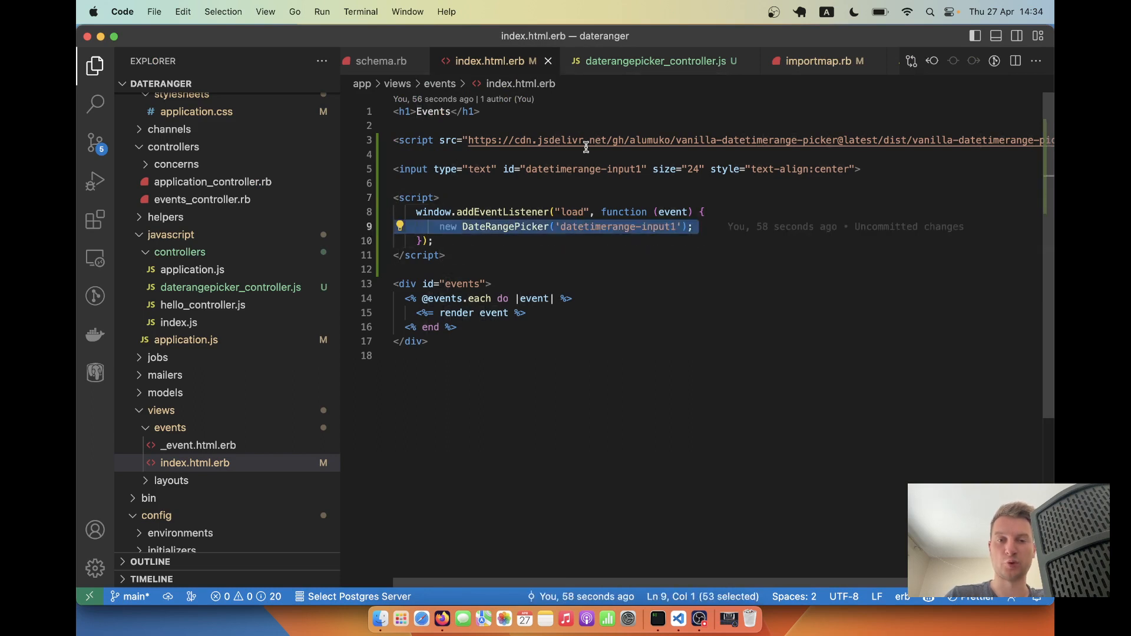
click(653, 61)
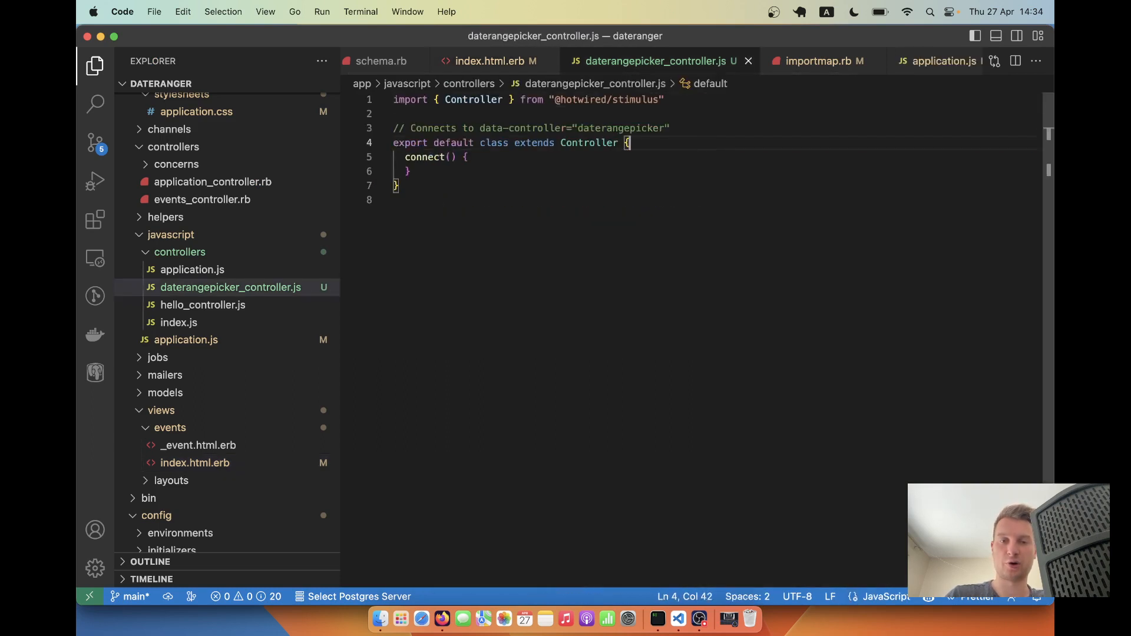
text(new DateRangePicker('datetimerange-input1');)
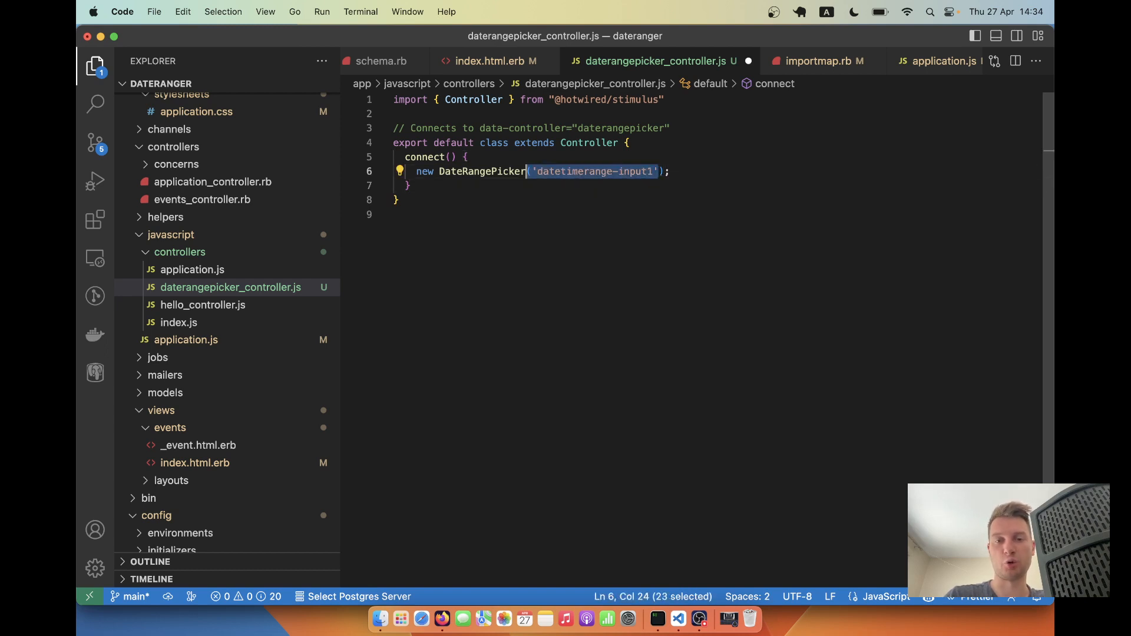
text(this.ele)
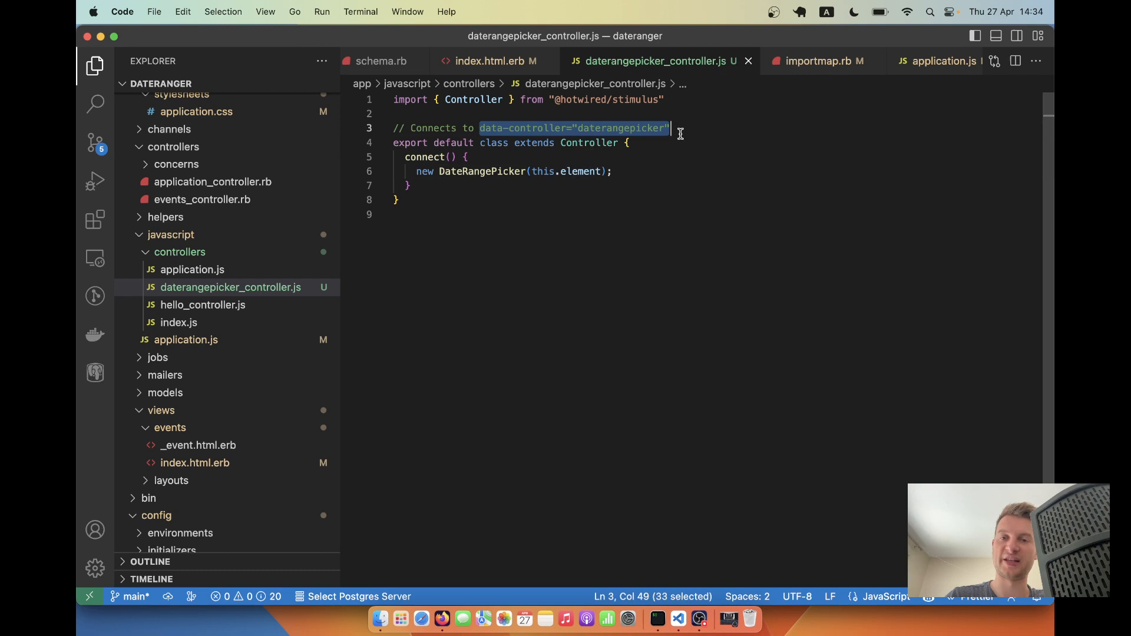
click(485, 61)
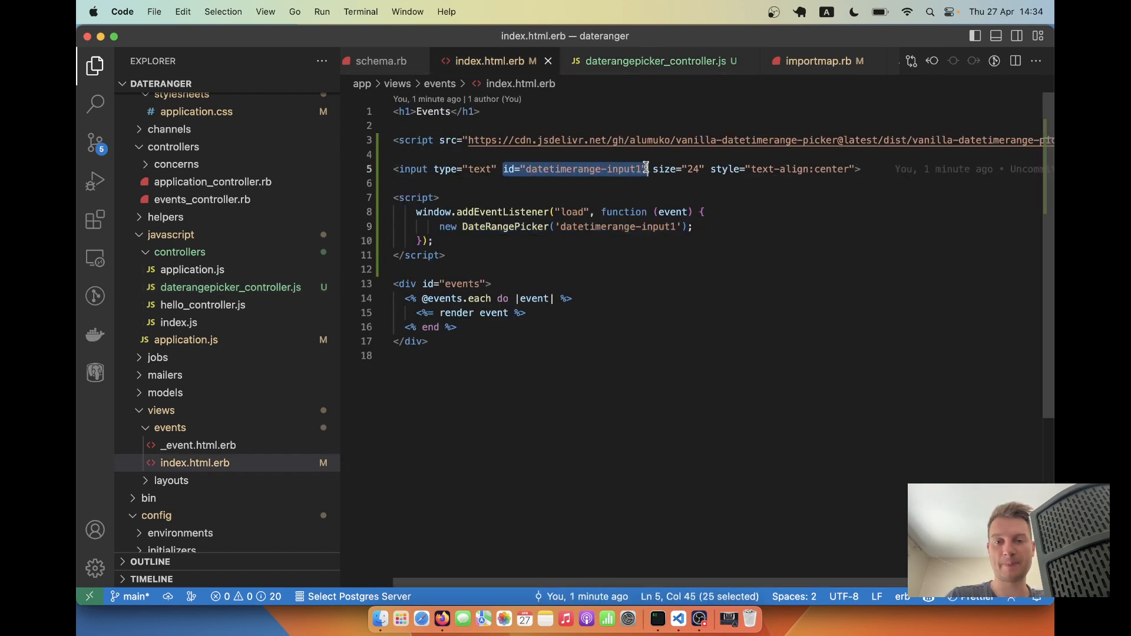
text(data-controller="daterangepicker")
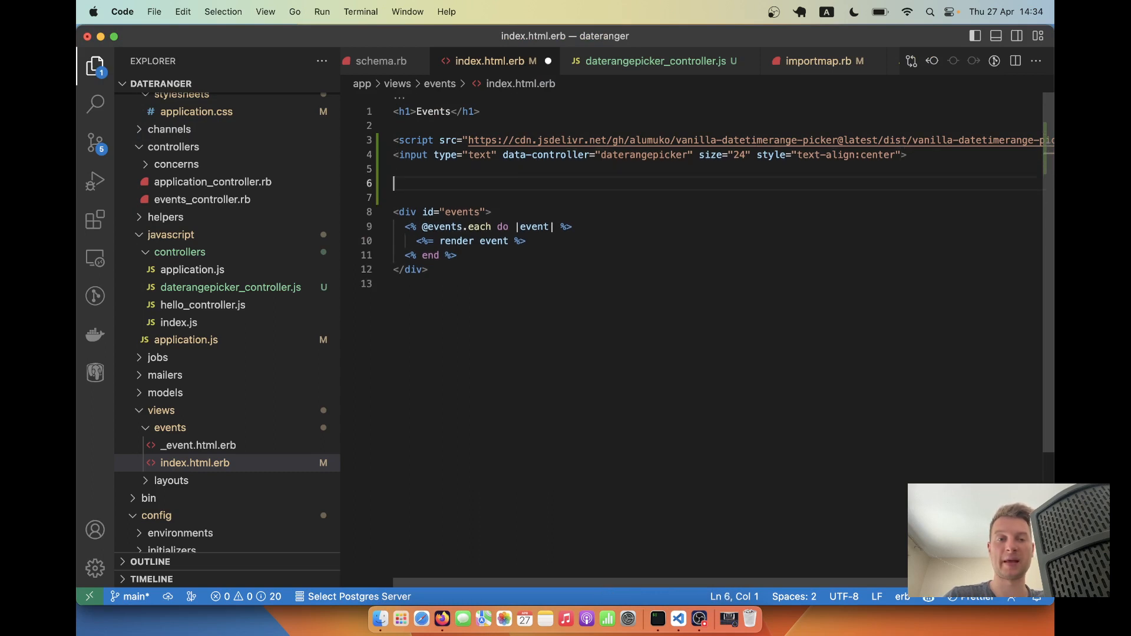
Add a form_with to events_path using method: :get, with a submit button.
text(<%= form_with url %>)
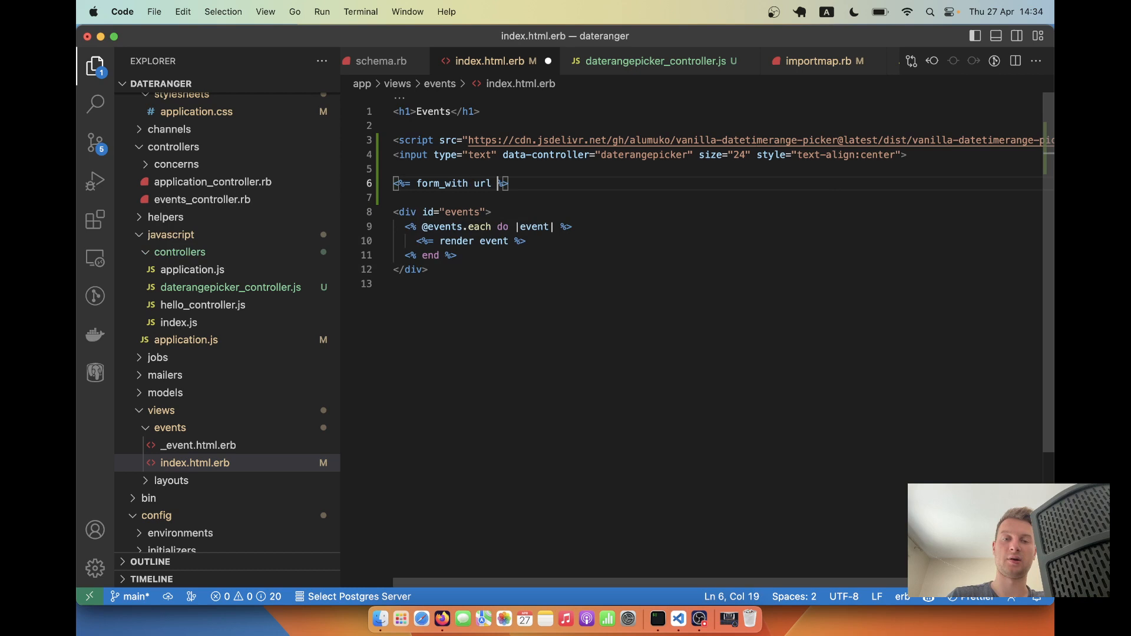
text(events_path)
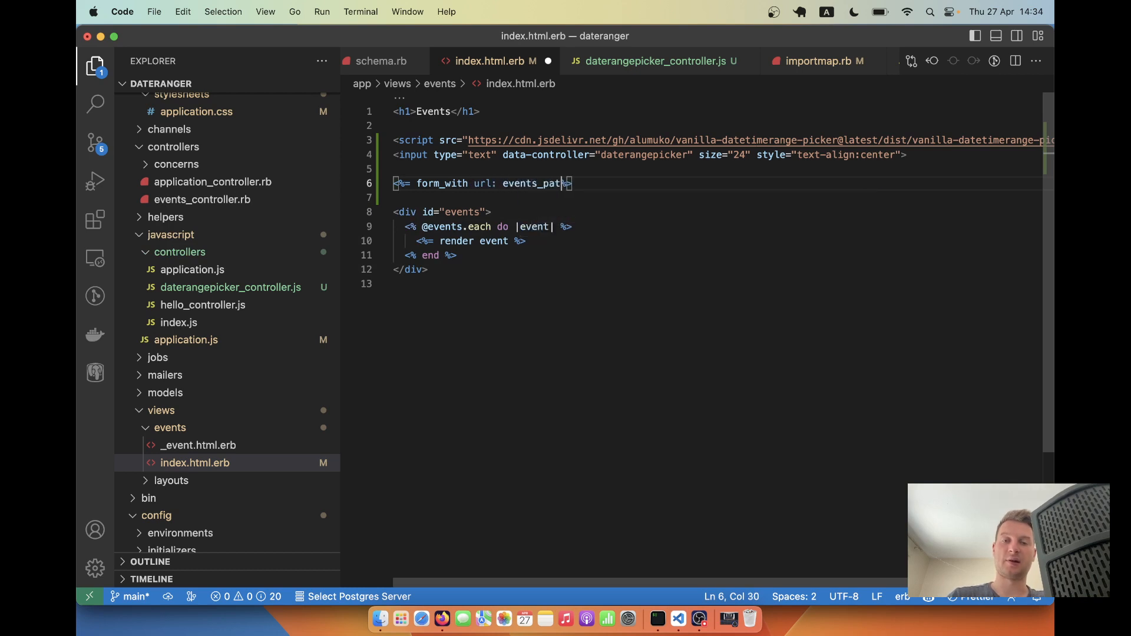
text(, method: :get do |form|)
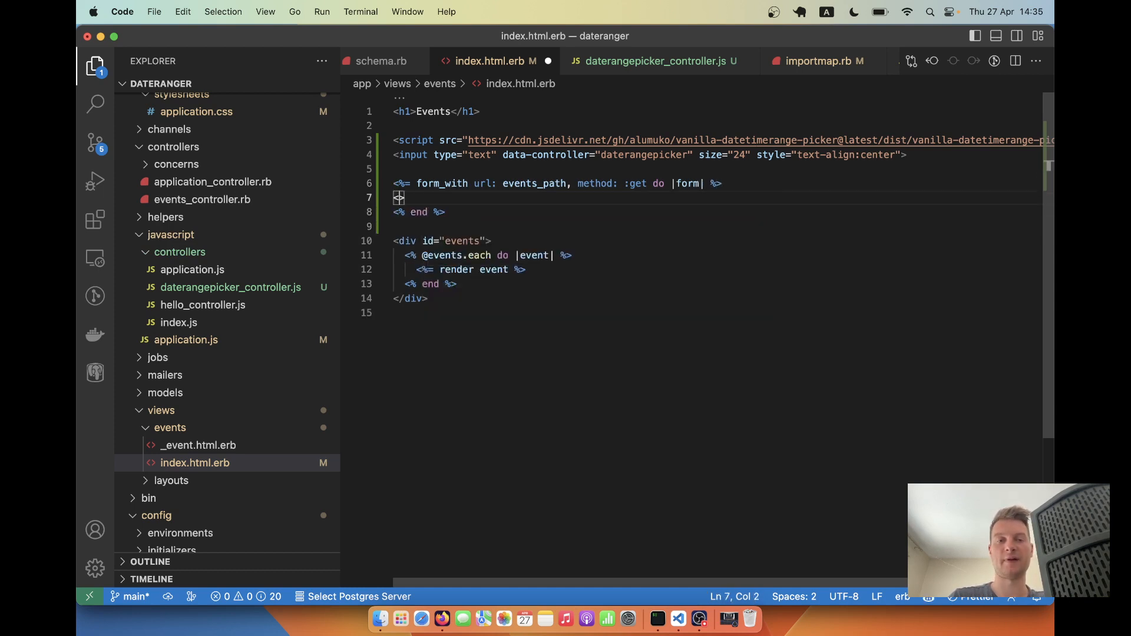
text(<%= form.submit "search" %>)
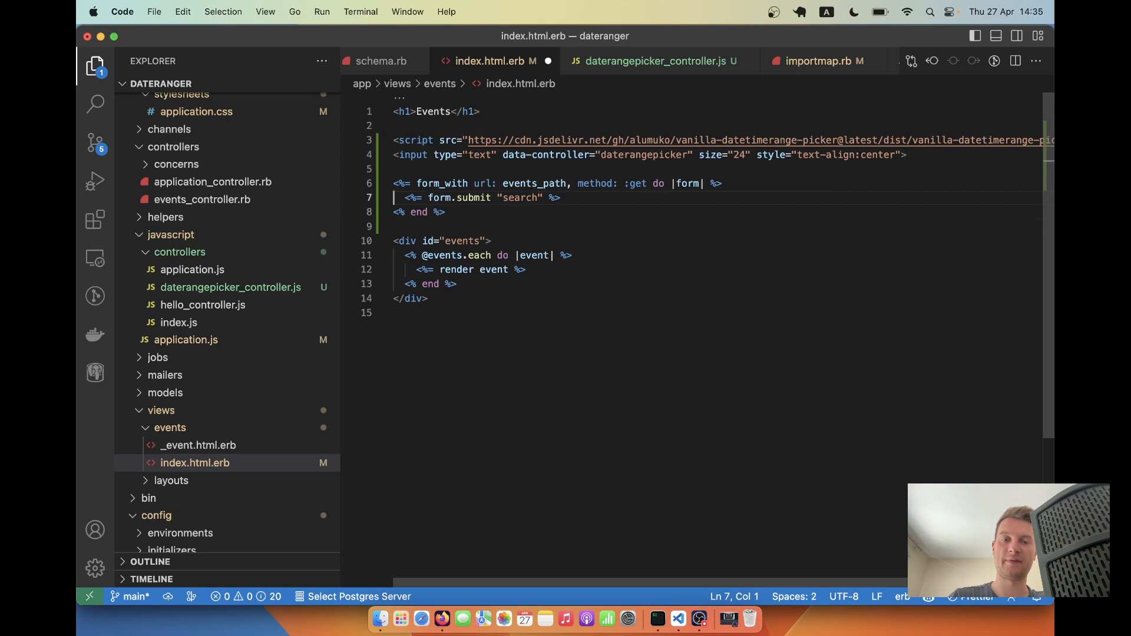
Add a start_date_between text field with data controller "daterangepicker".
text(form.t %>)
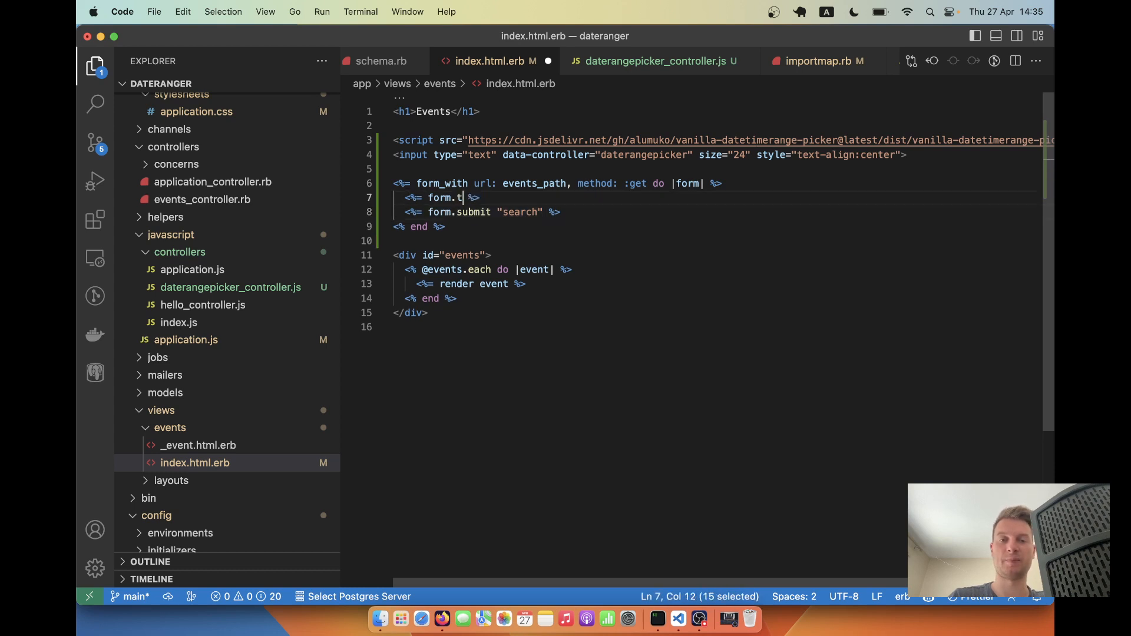
text(ext_field :)
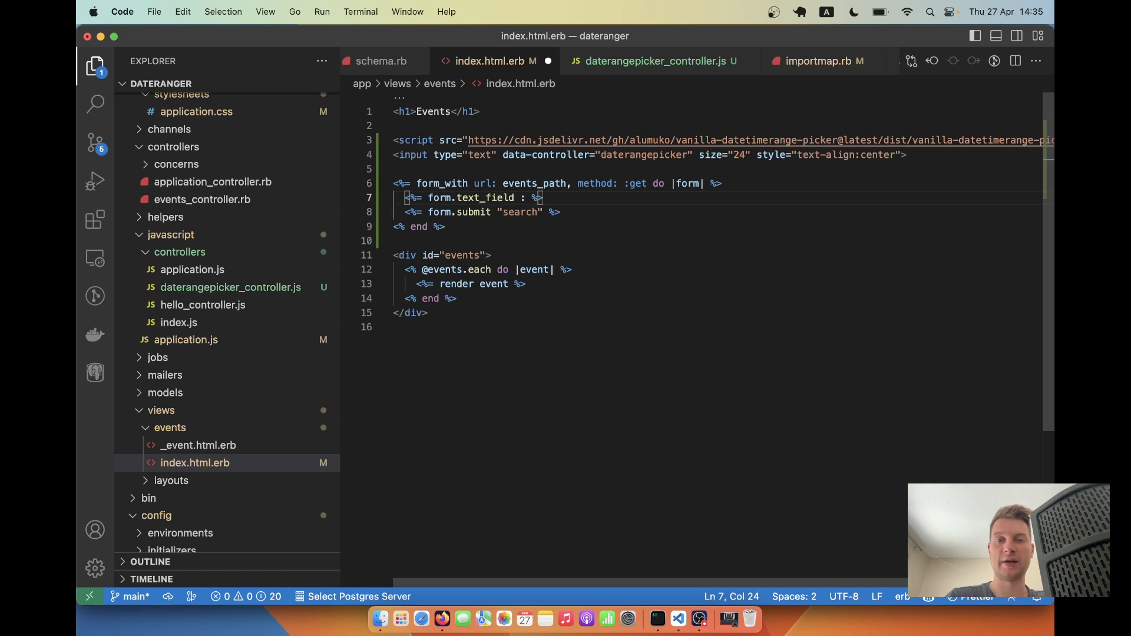
click(381, 60)
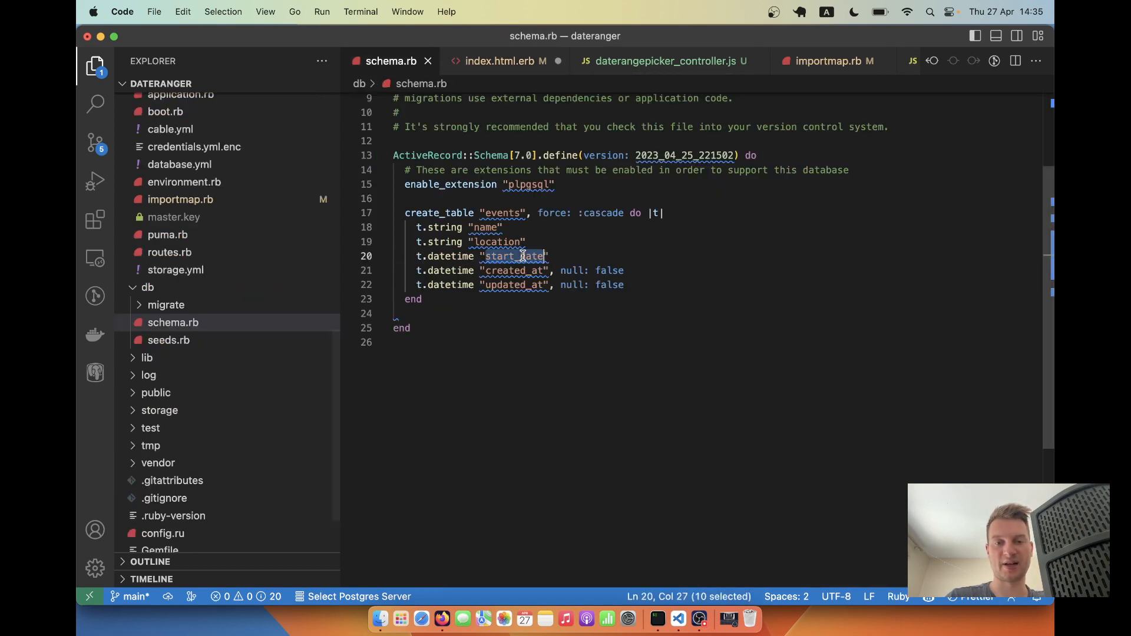
click(498, 60)
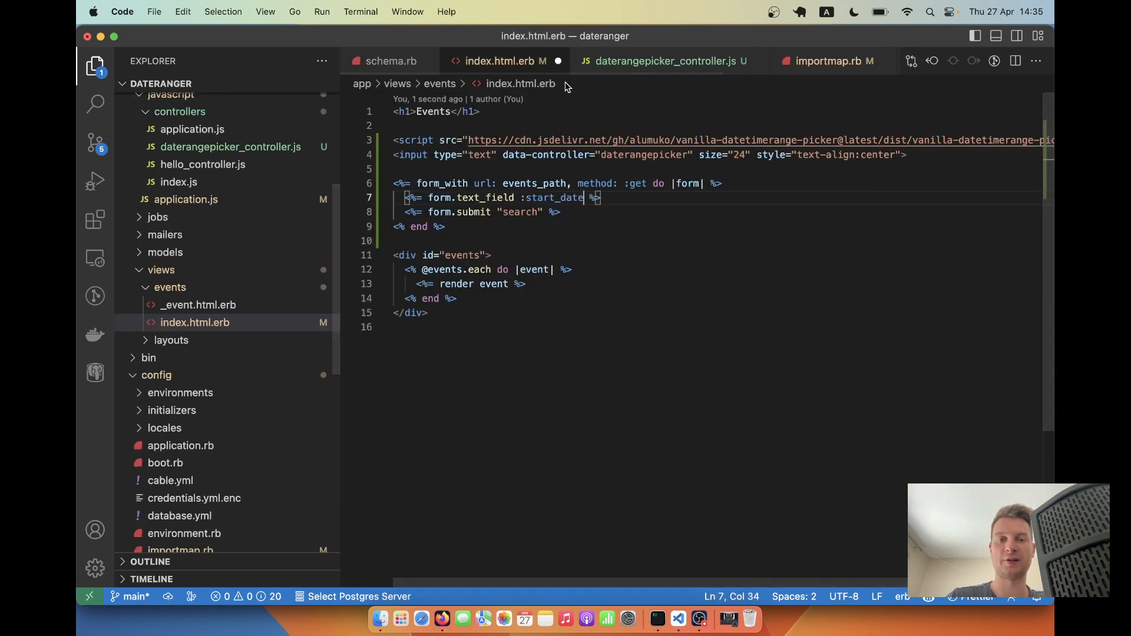
text(_between)
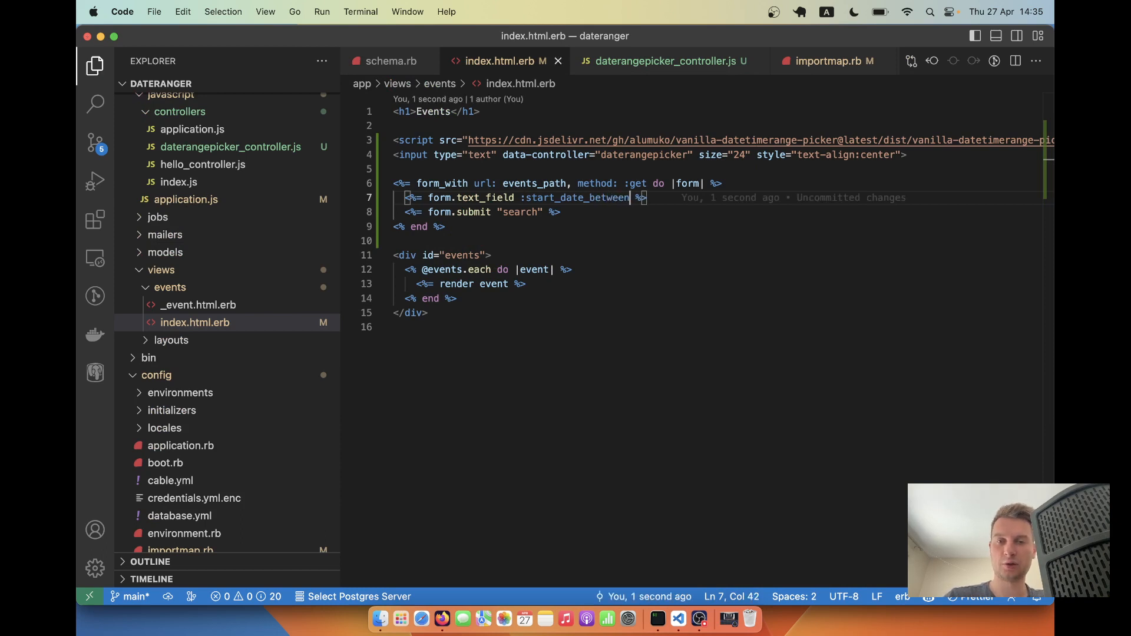
text(,)
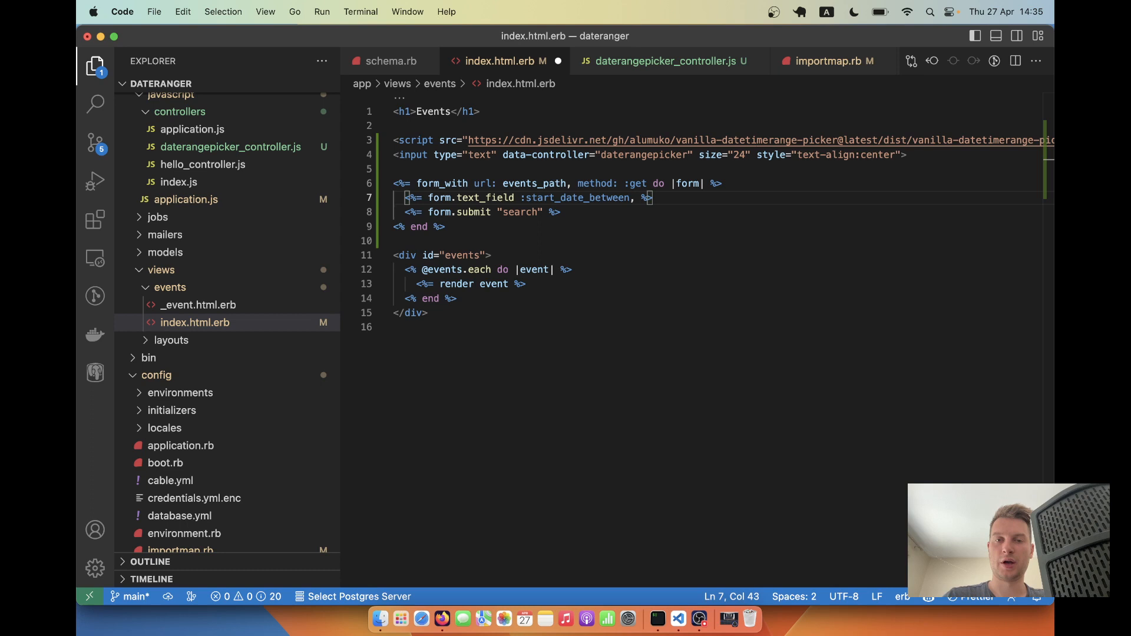
text(data: {controller: "da)
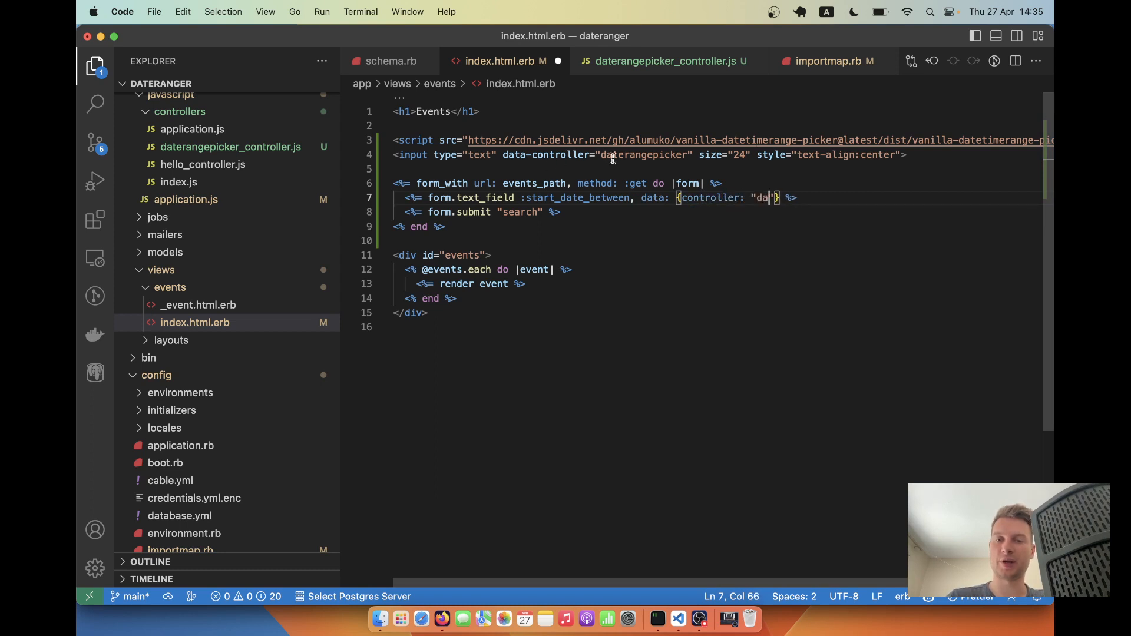
text(terangepicker)
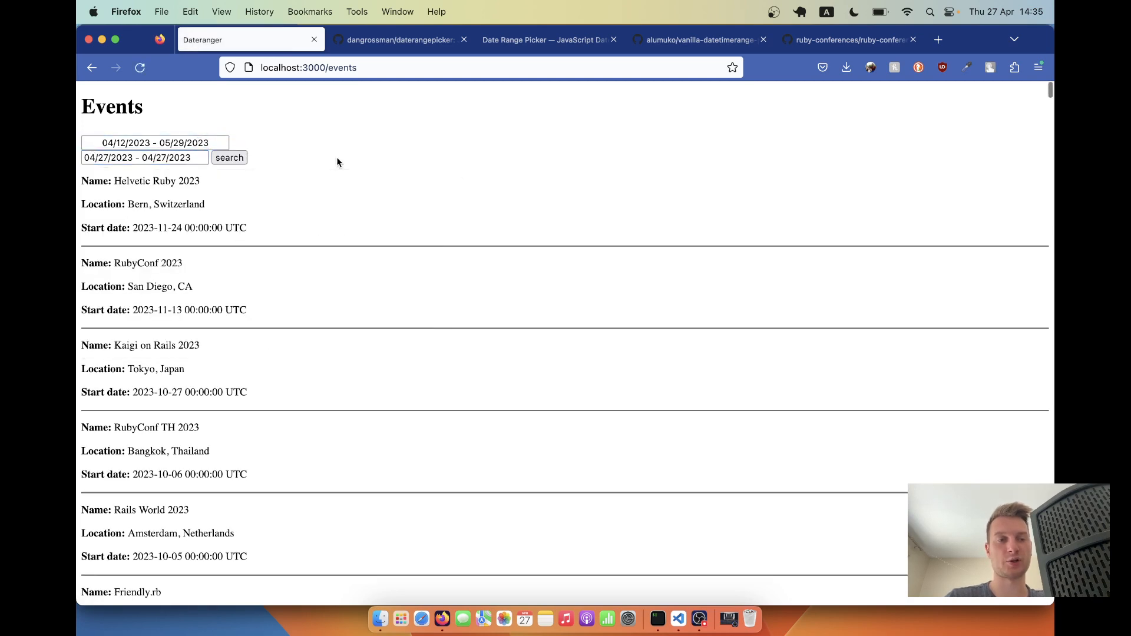
Pick April 5 to May 31 in the date picker and search.
click(144, 158)
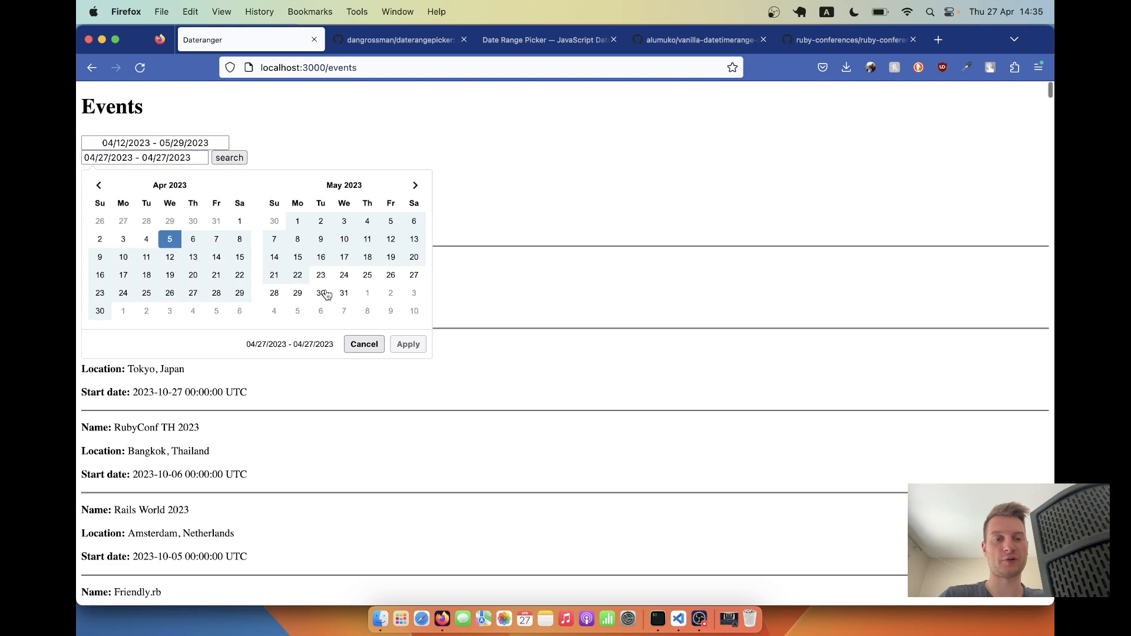
click(229, 158)
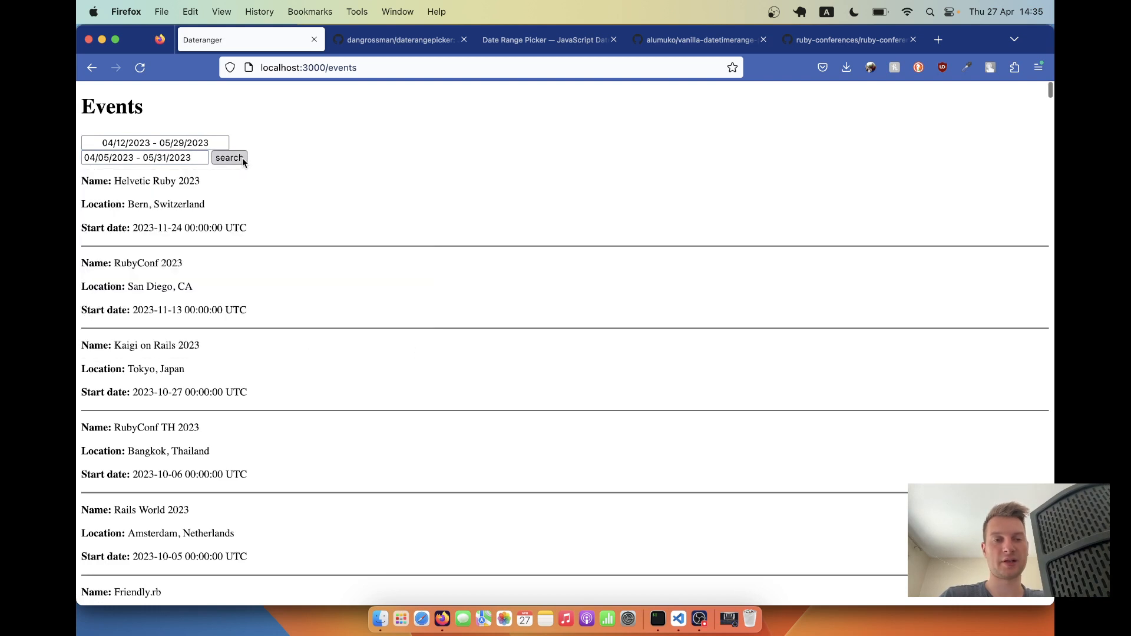
click(230, 158)
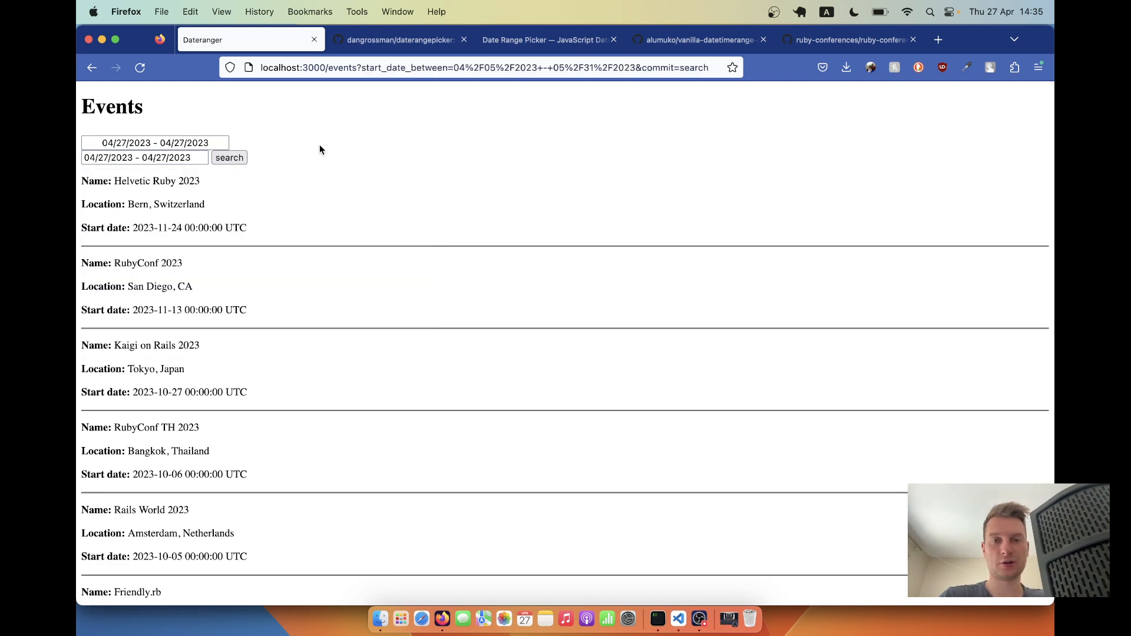
Search April 11 to May 31 and inspect start_date_between in the address bar.
click(145, 157)
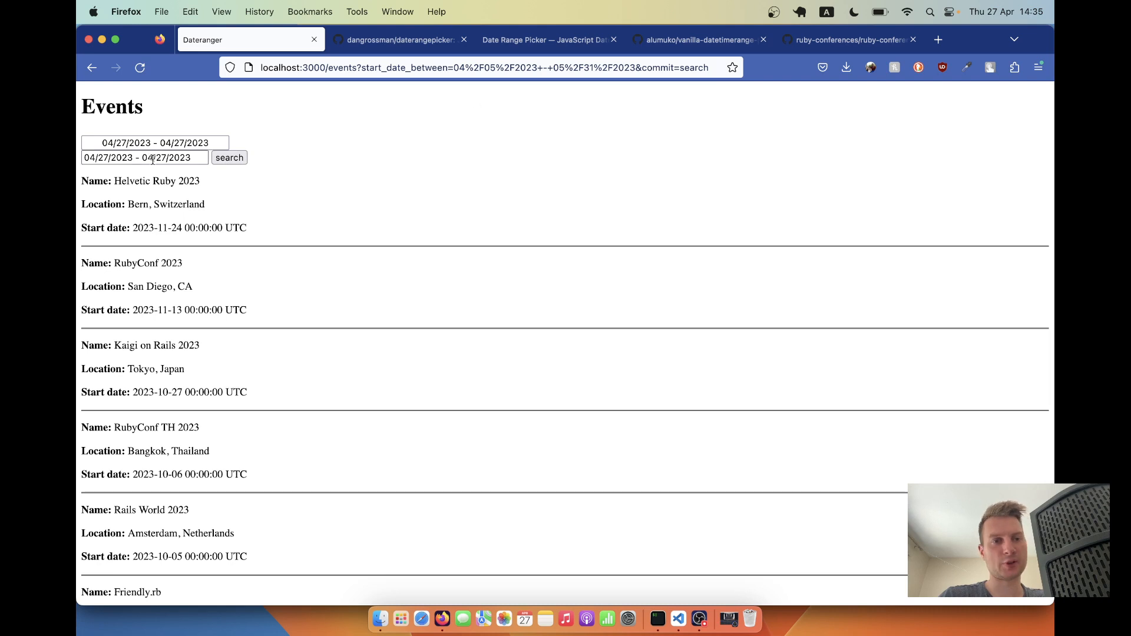
click(145, 157)
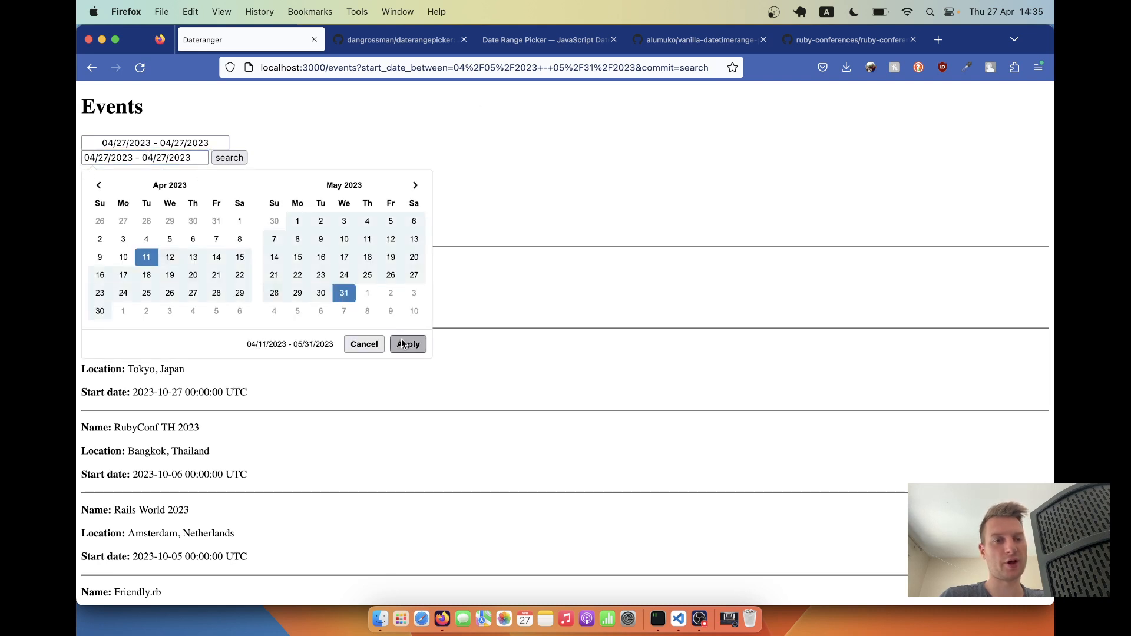
click(408, 344)
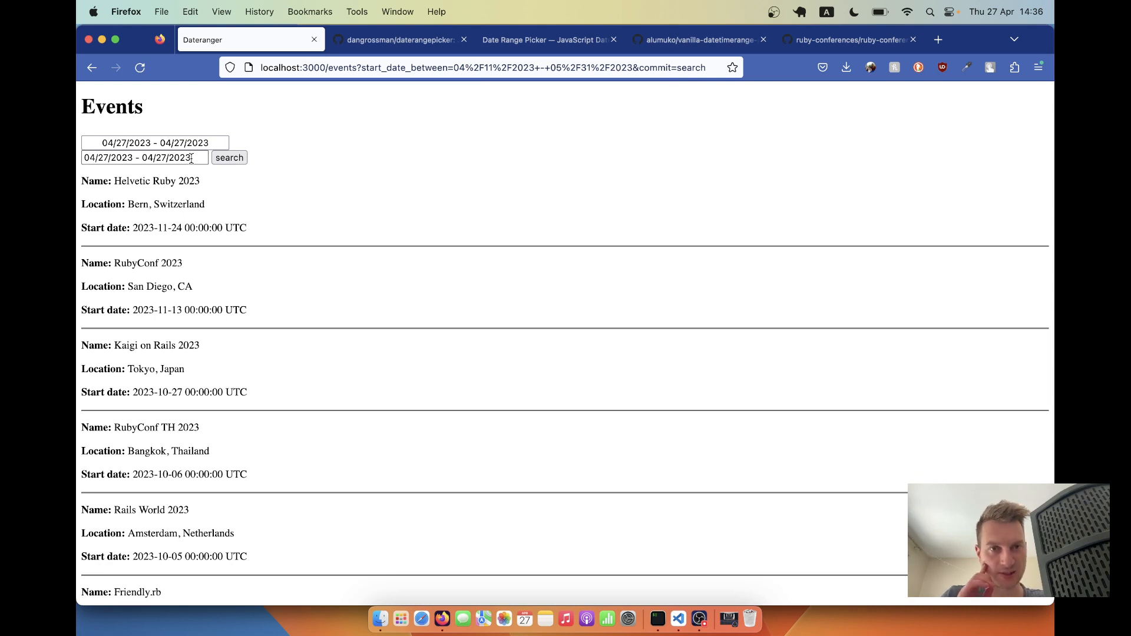
click(398, 67)
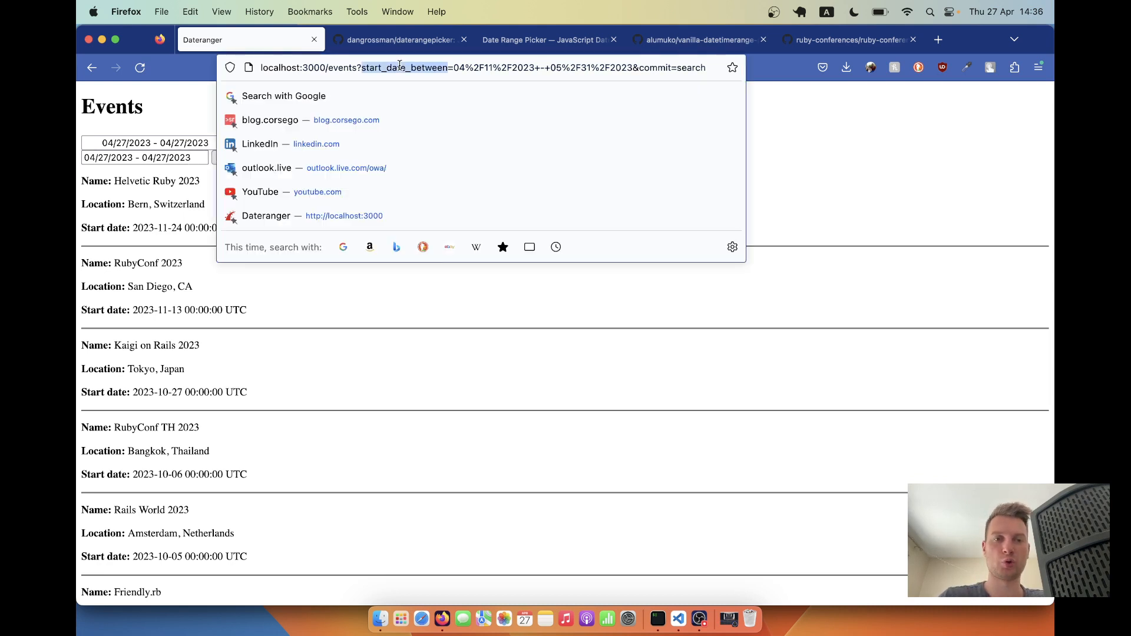
key(cmd+tab)
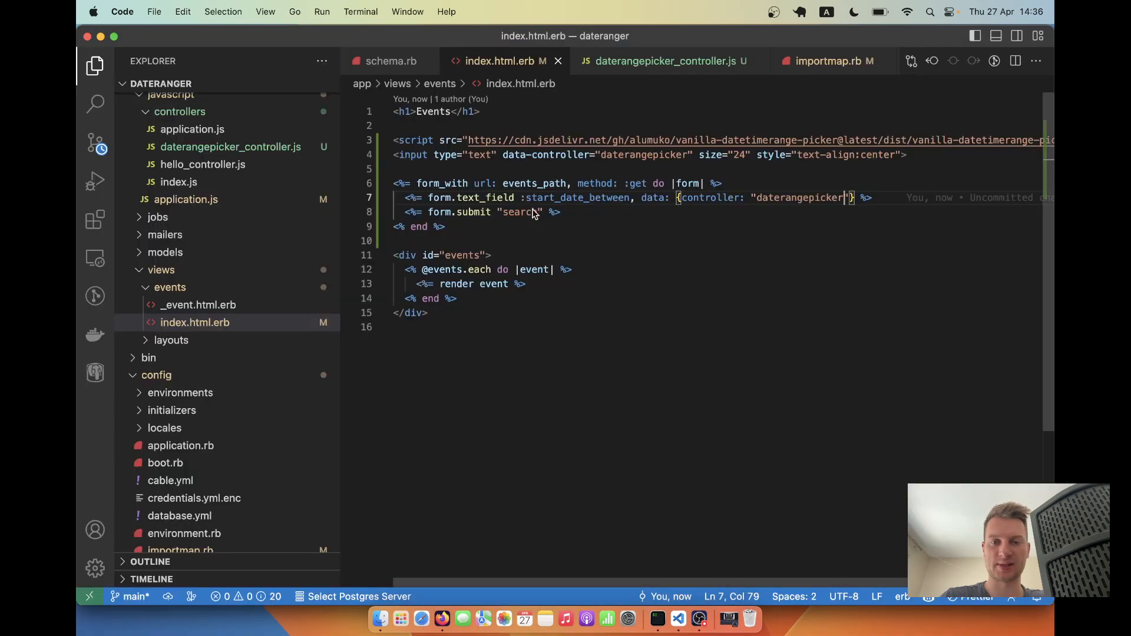
Give the text field value: params[:start_date_between] in index.html.erb.
text(value)
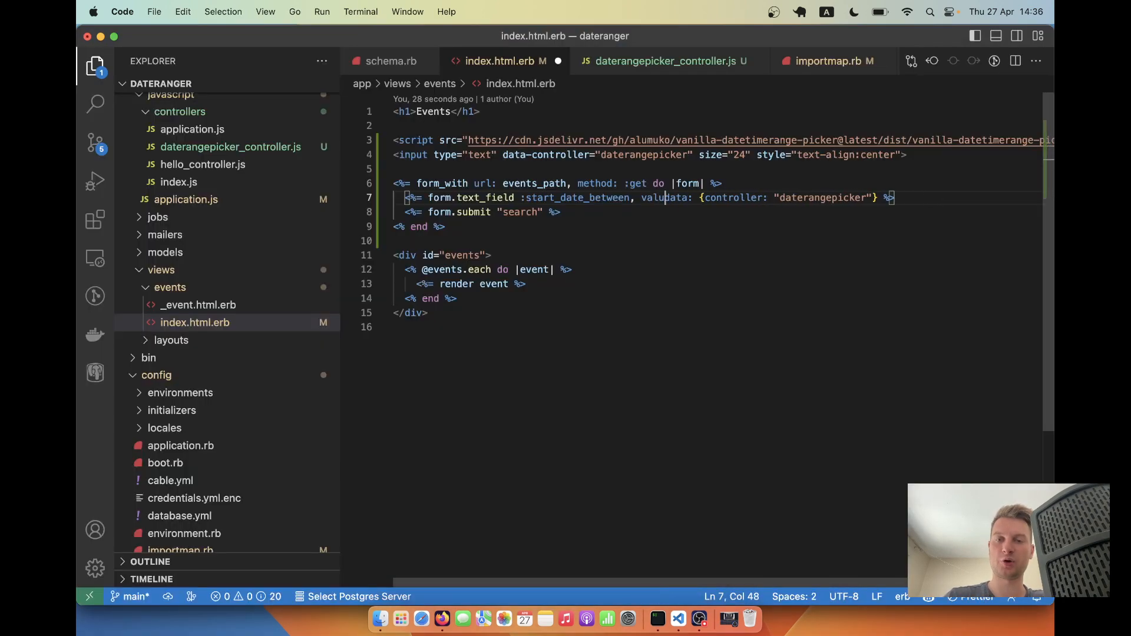
text(params)
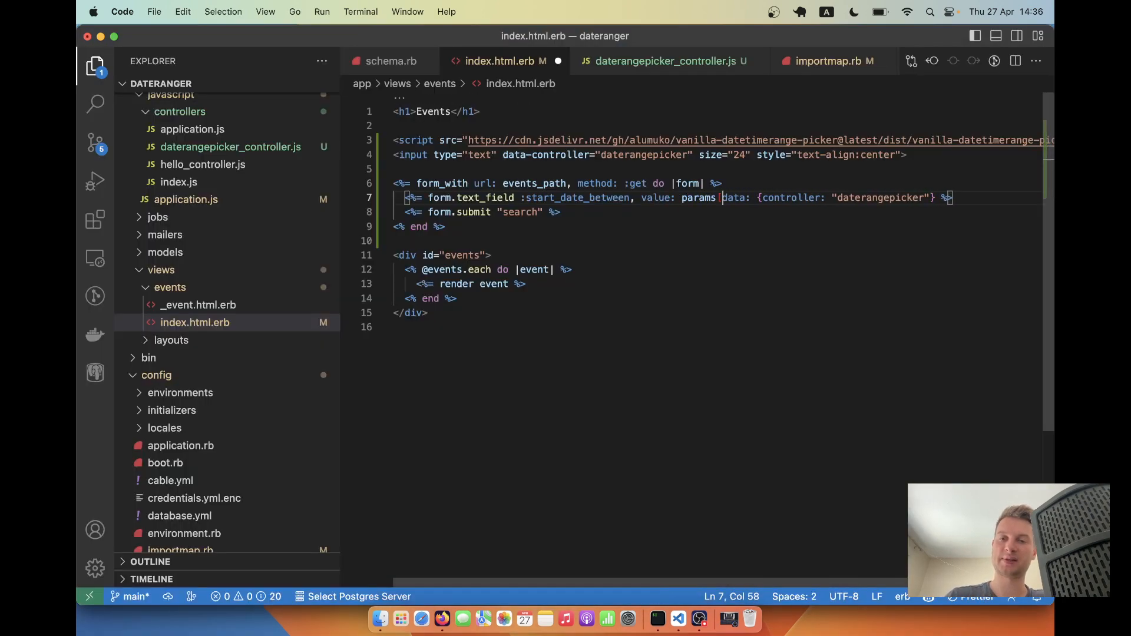
text([:start_date_between])
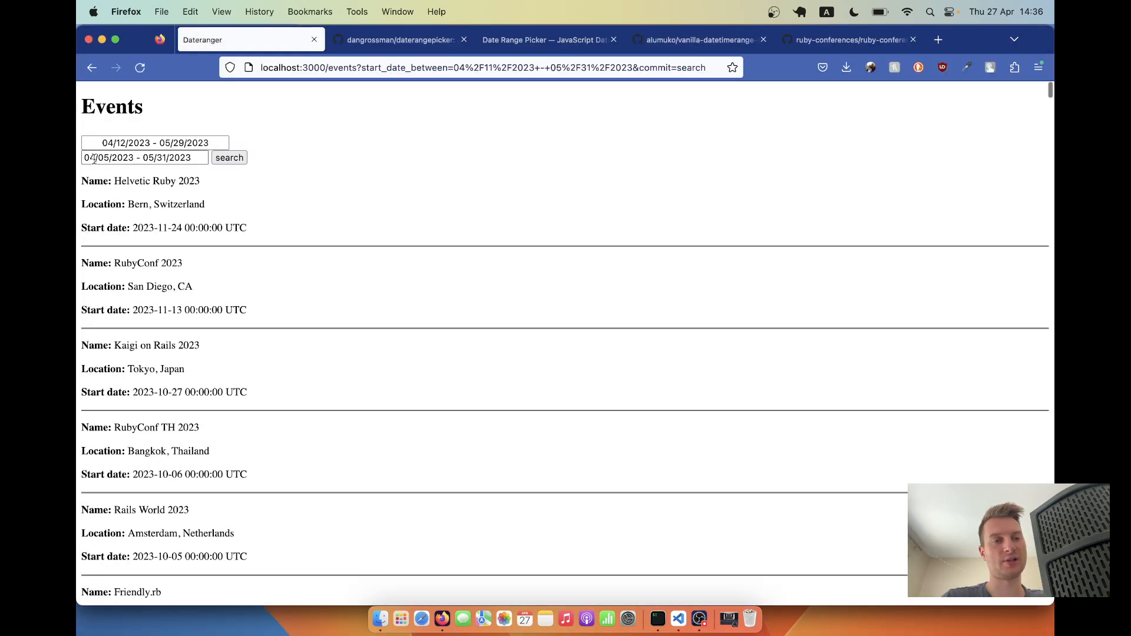
Check that the reloaded date field keeps the April–May range, then select start_date_between.
click(145, 157)
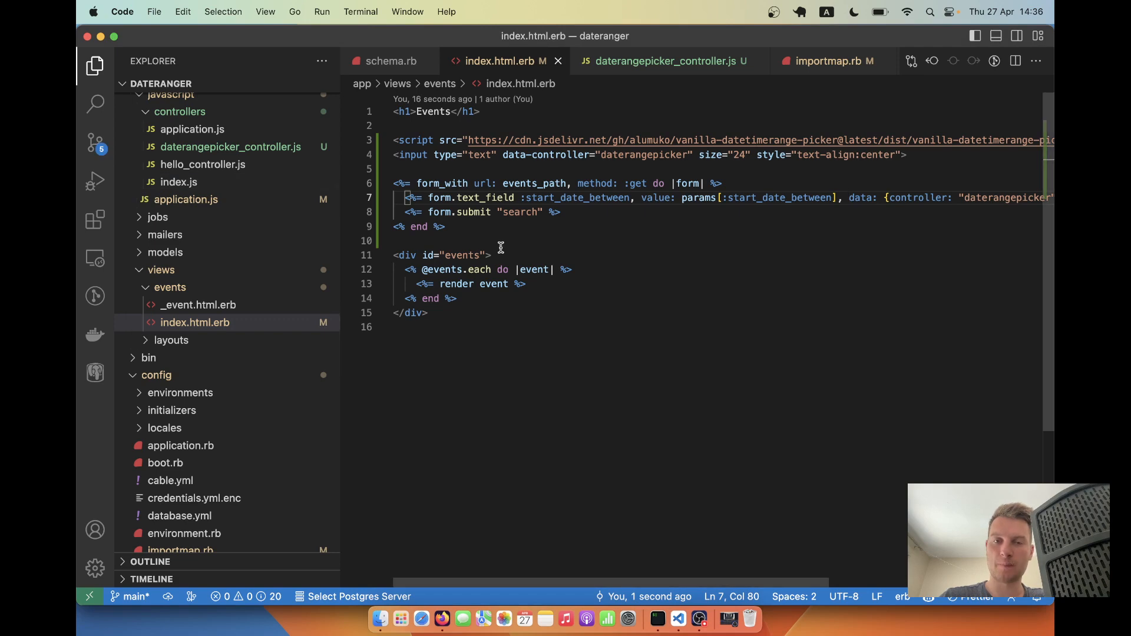
mouse_move(240, 243)
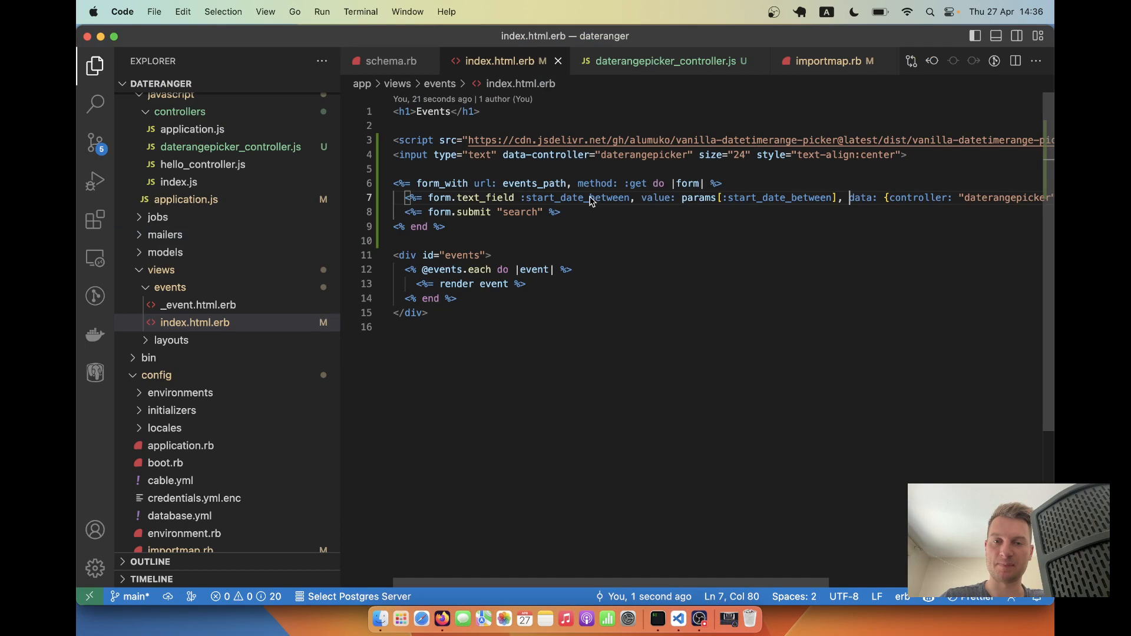
double_click(575, 196)
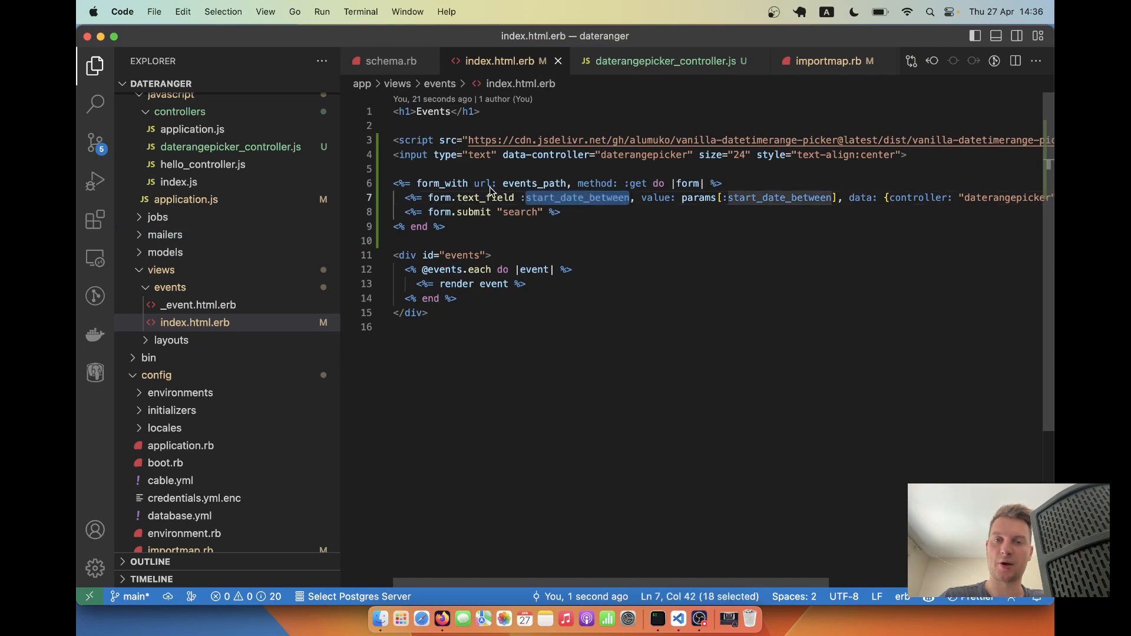
mouse_move(540, 191)
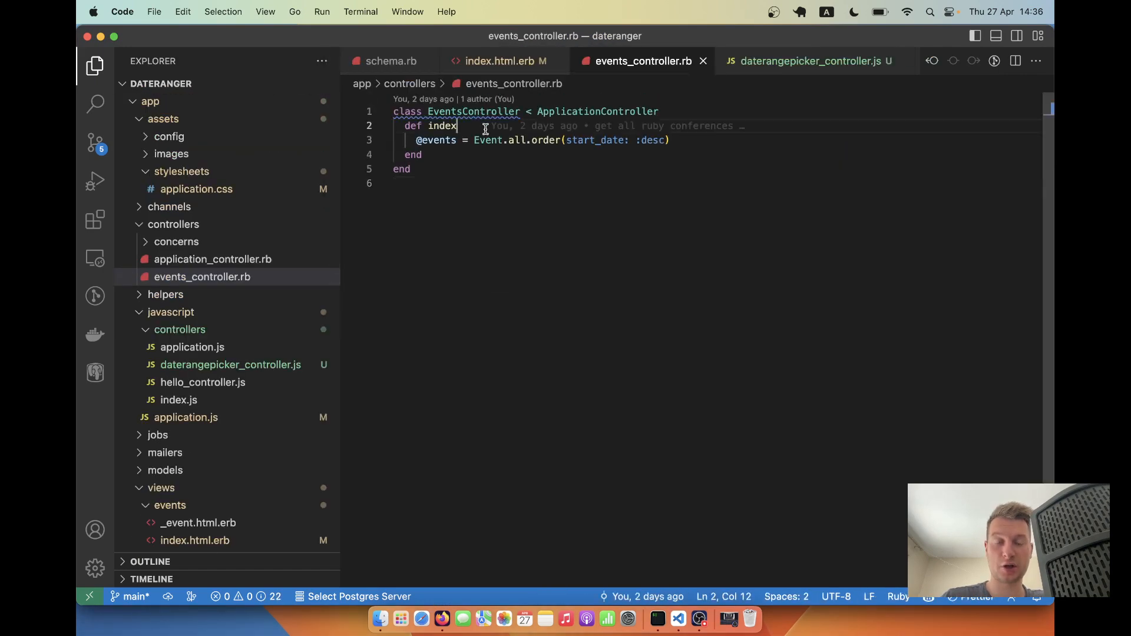
Add debugger to the index action, then apply a June 1–30 search.
text(debugger)
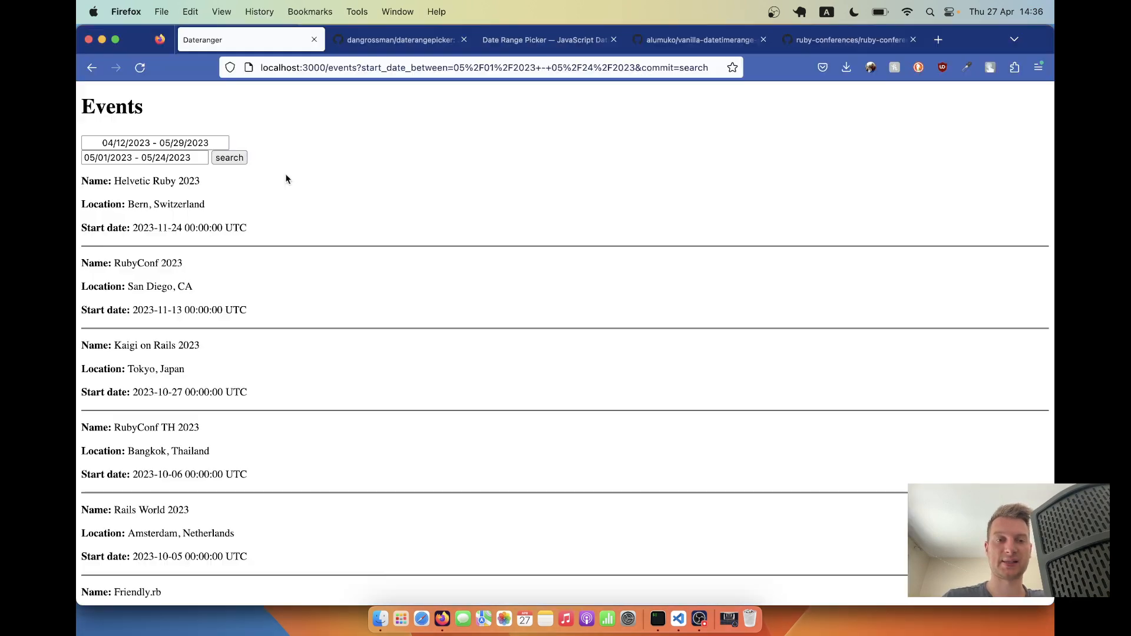
click(144, 157)
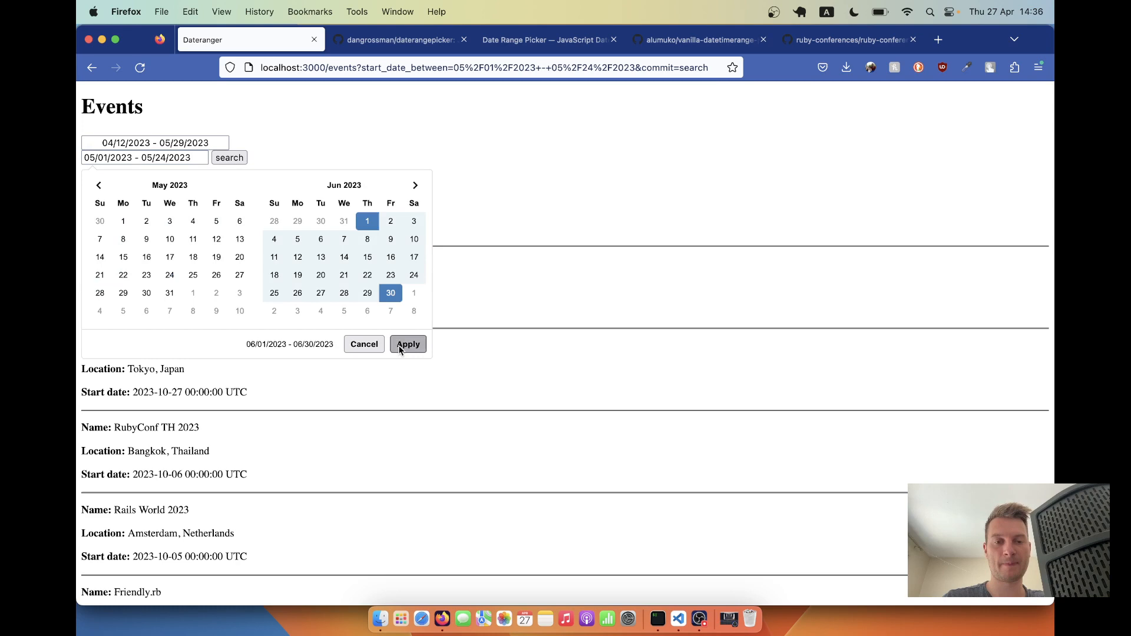
click(408, 344)
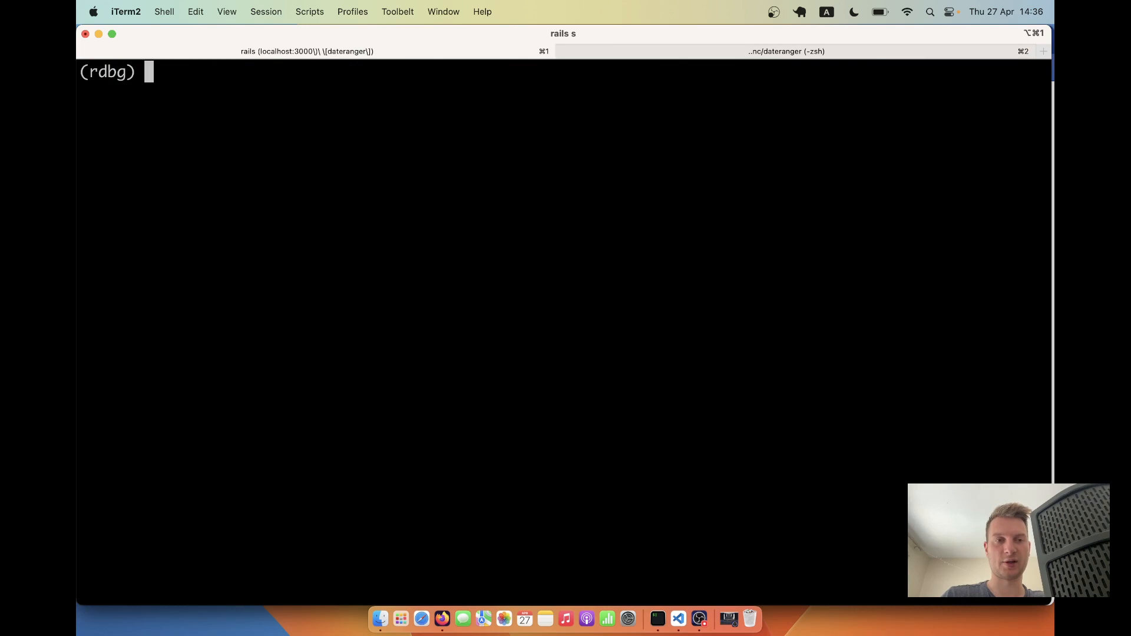
Inspect params at the rdbg prompt, showing start_date_between "06/01/2023 - 06/30/2023".
text(params)
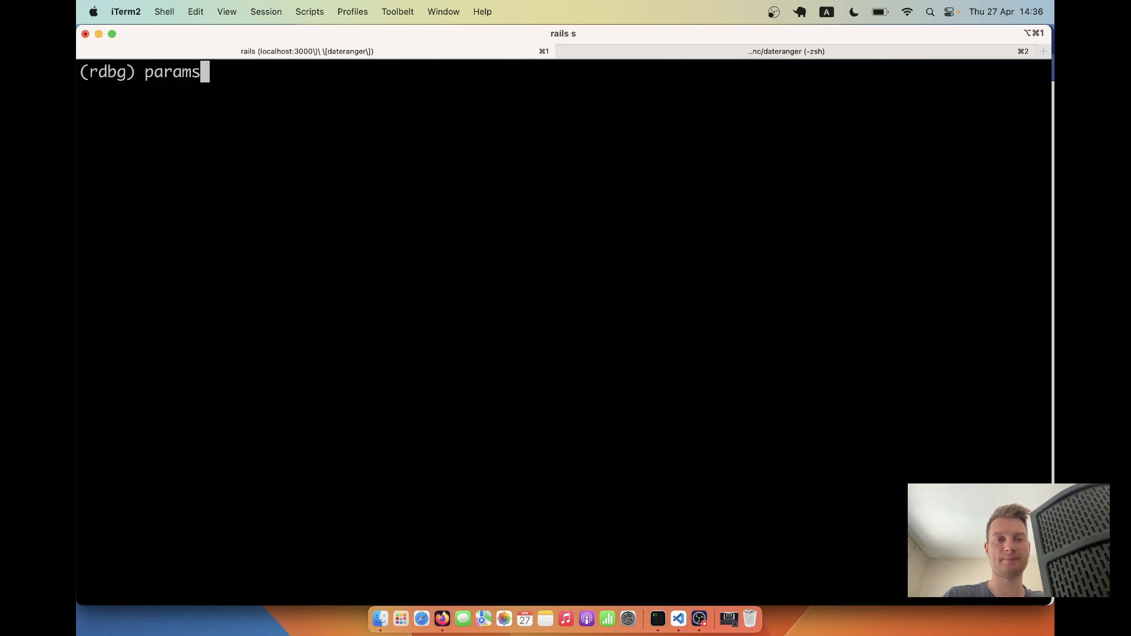
key(return)
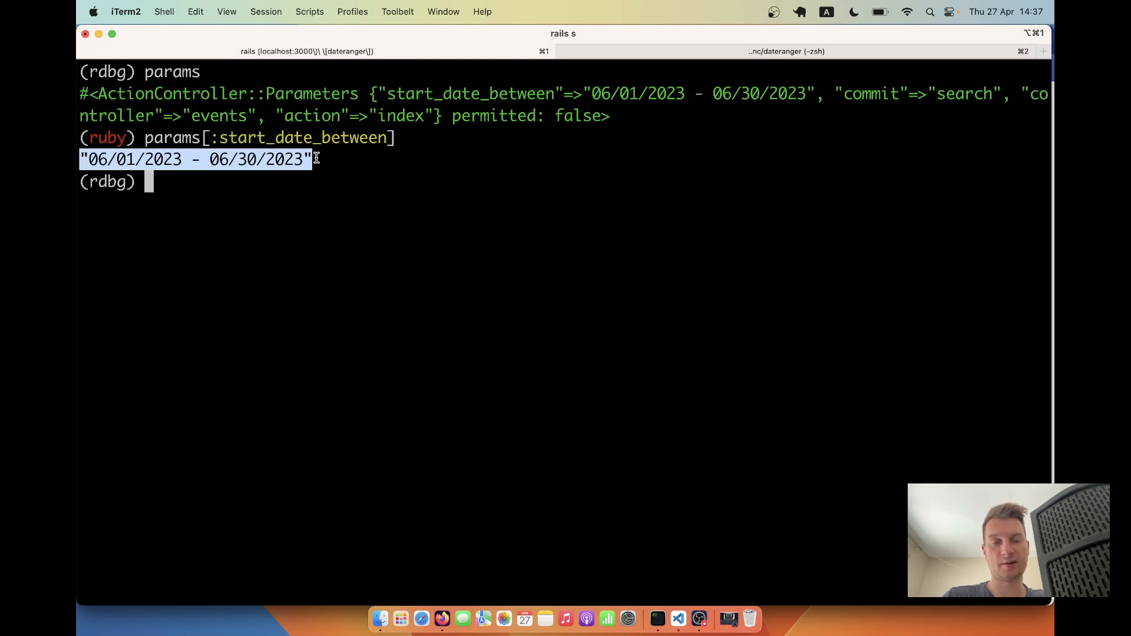
key(cmd+tab)
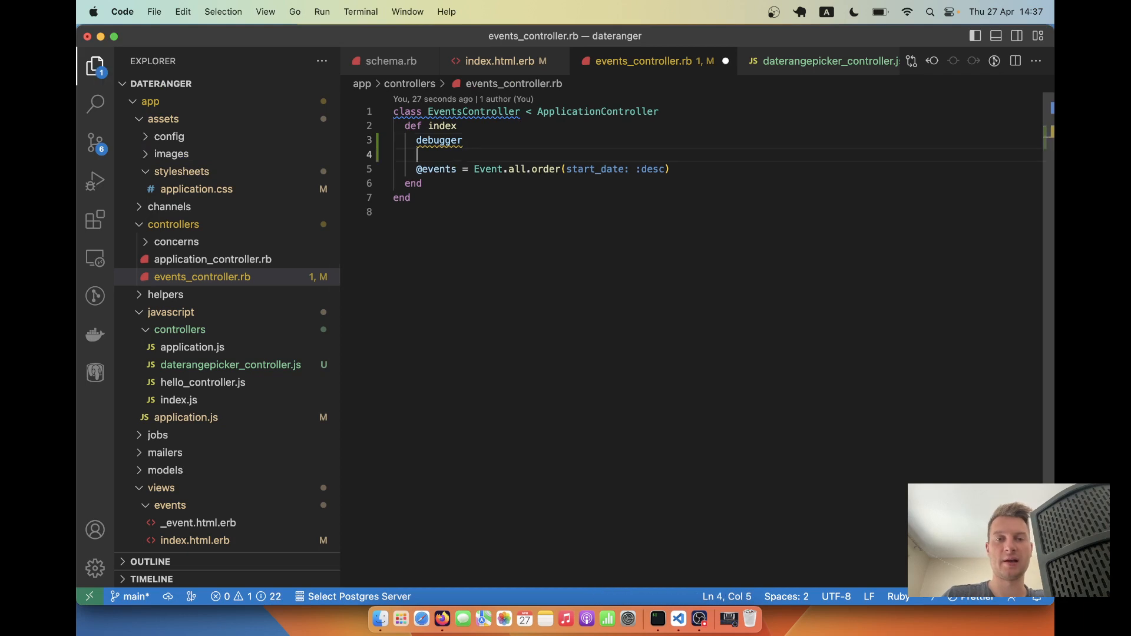
Draft an if params[:start_date_between] branch with else and where(start_date:) in the controller.
text(if params[])
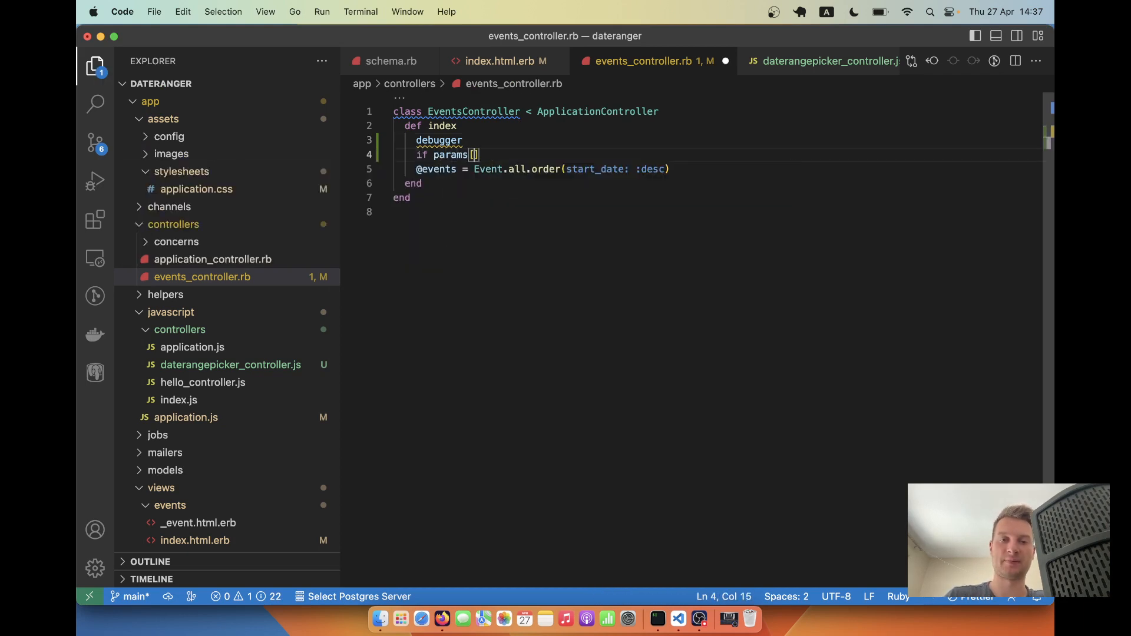
text(:star)
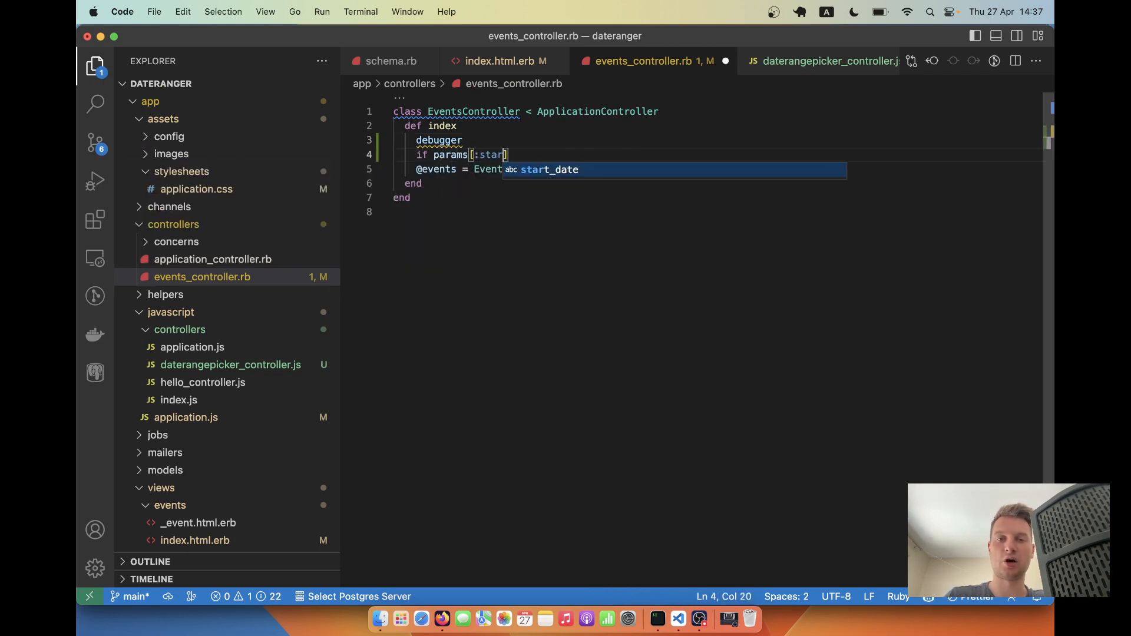
text(t_date_between)
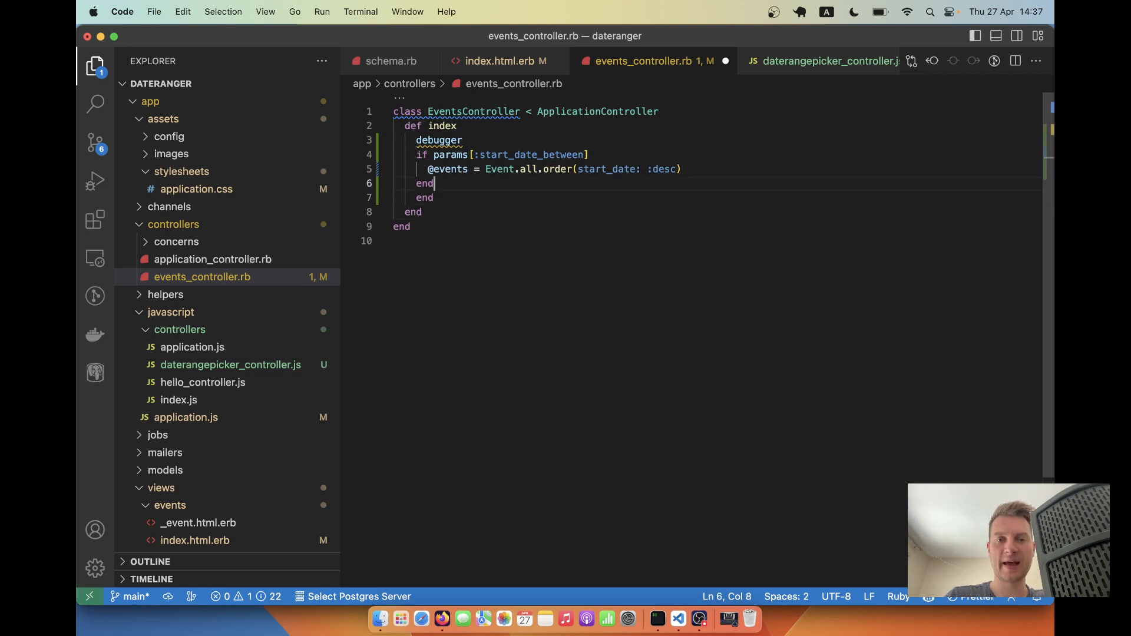
text(else)
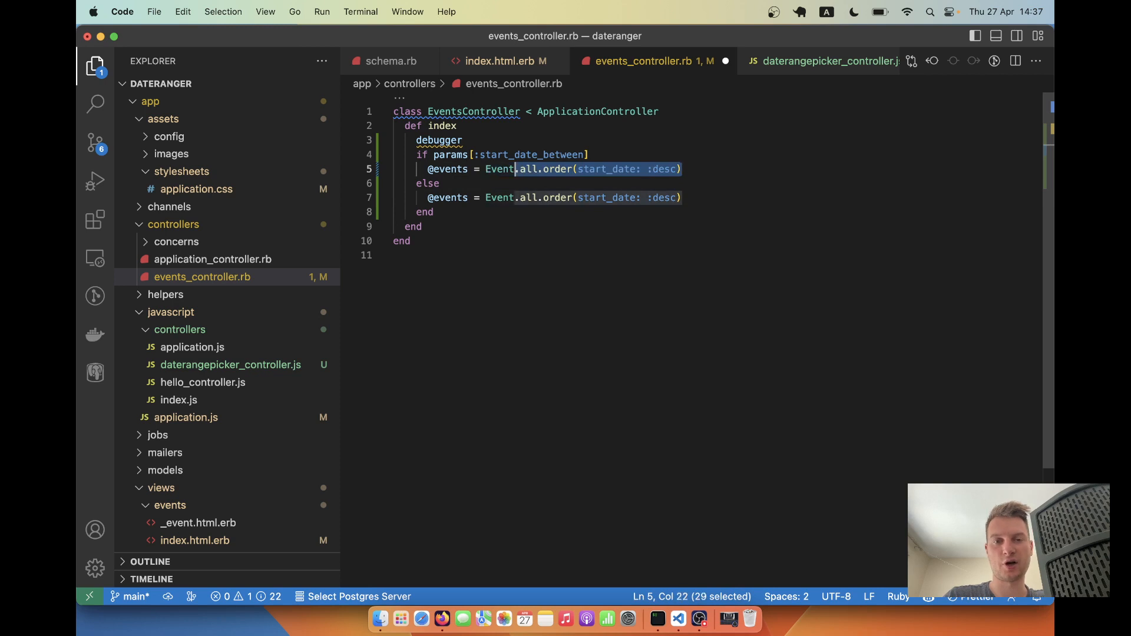
text(where())
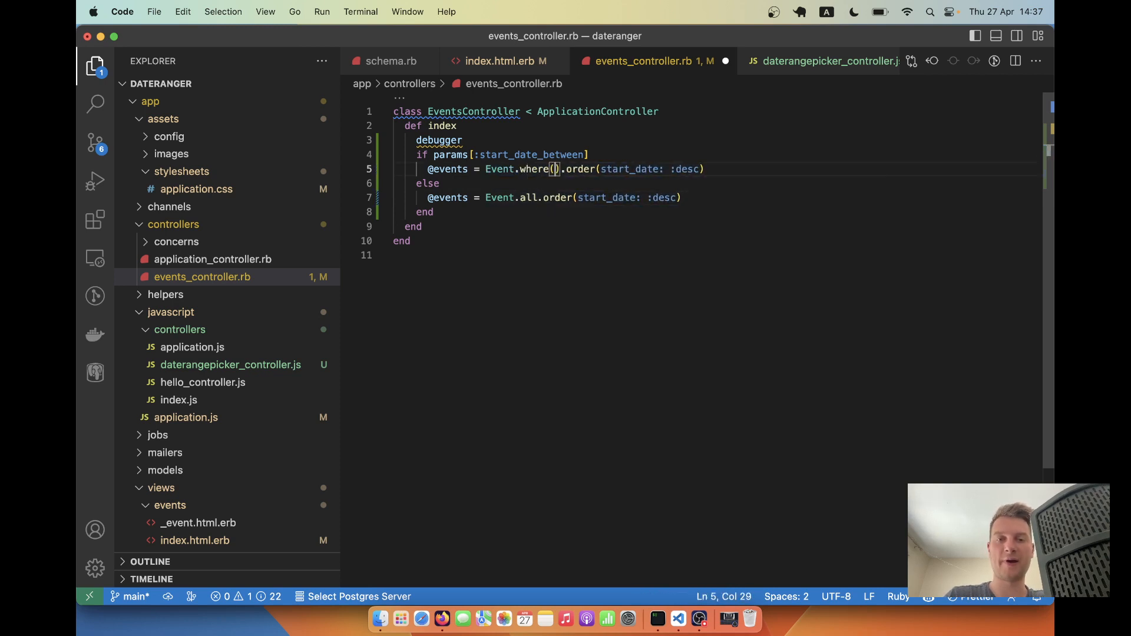
text(start_date:)
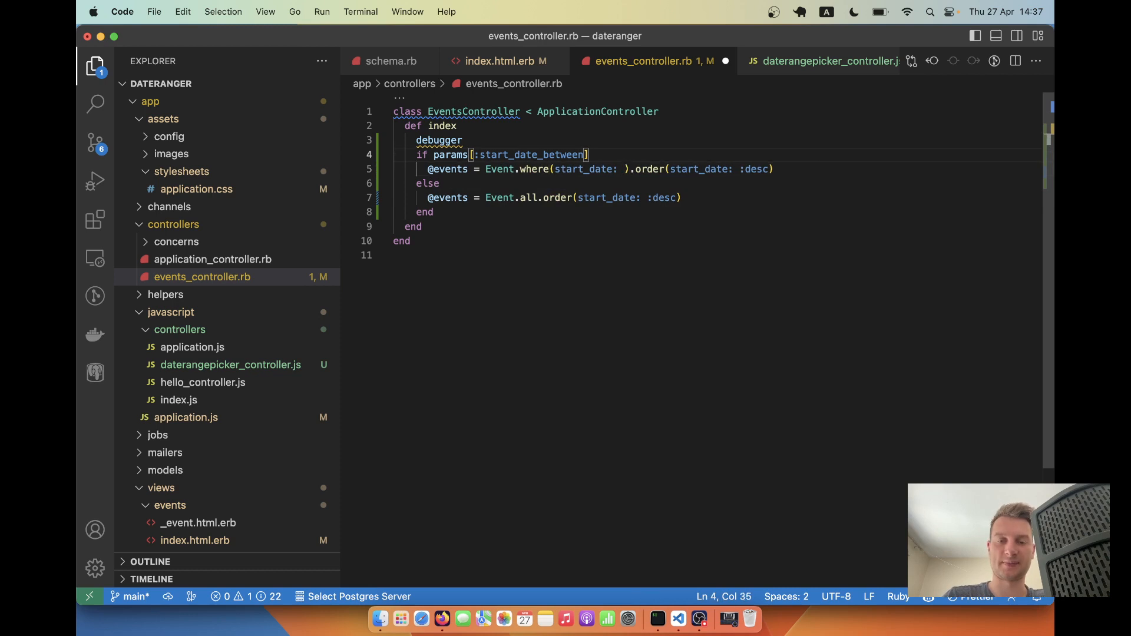
Comment the sample params value and add starts = params[:start_date_between].split(" - ").first.
key(cmd+tab)
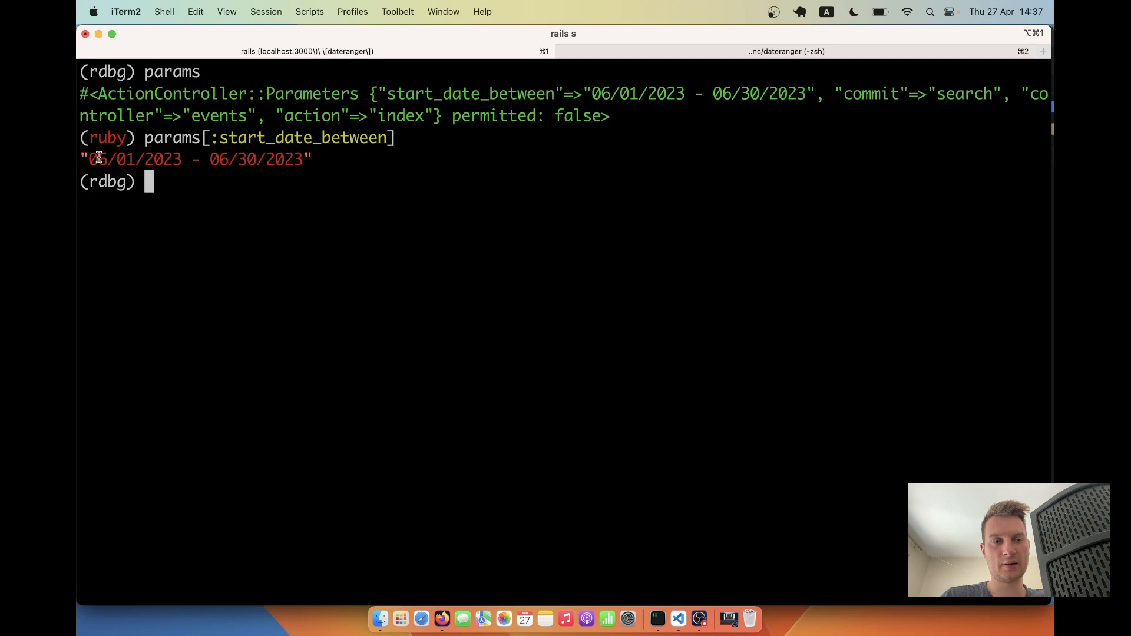
drag(83, 159, 312, 160)
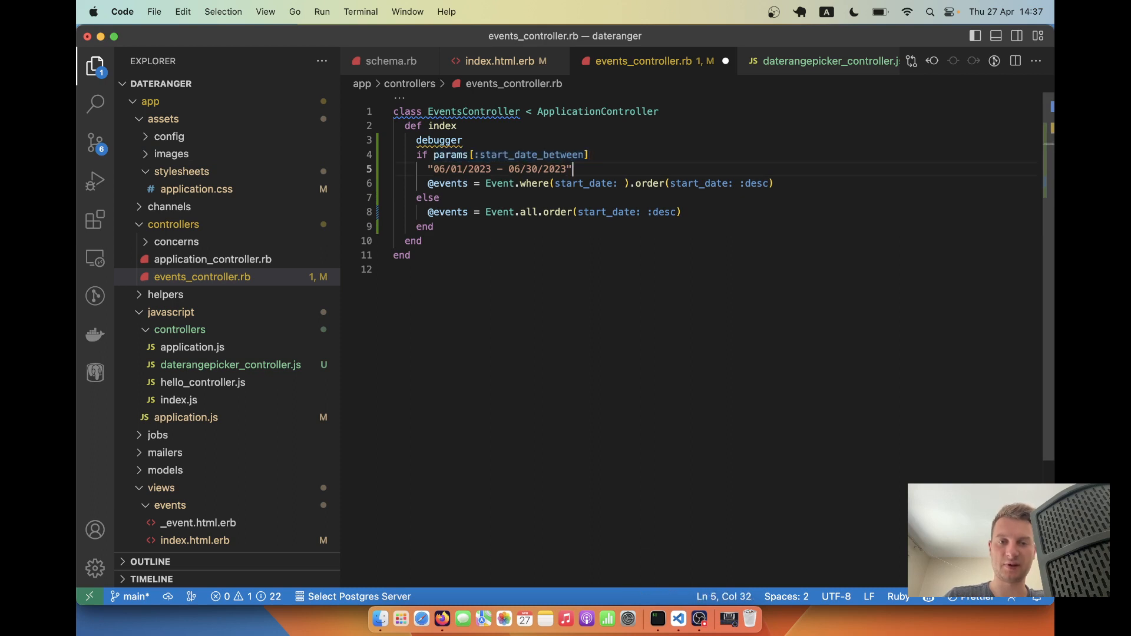
text(params[:start_date_between] =)
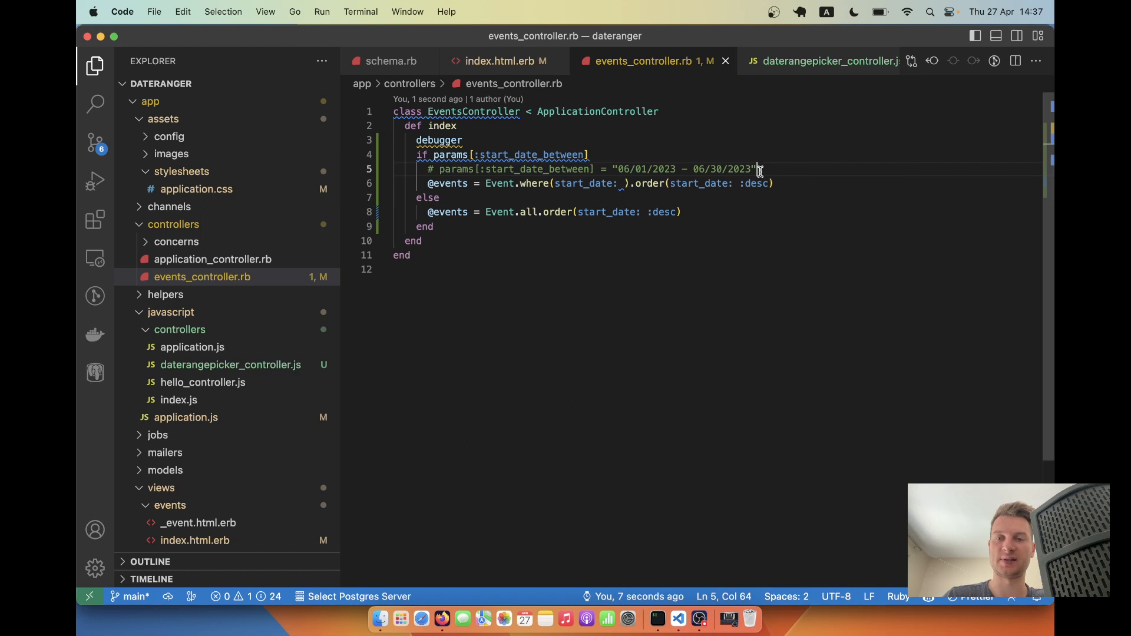
text(starts)
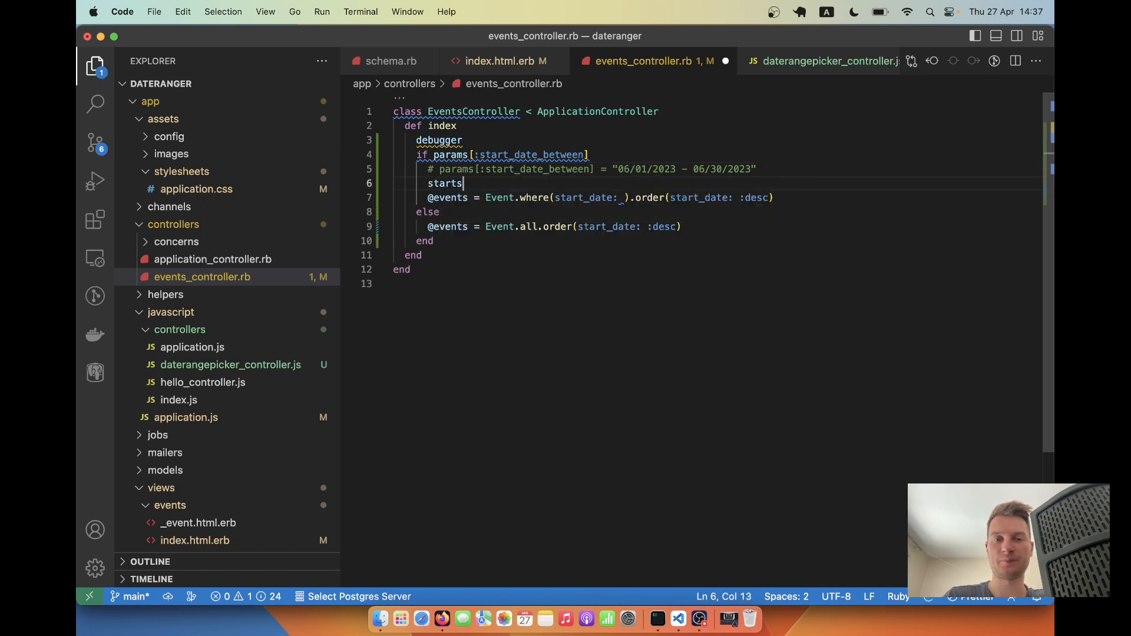
text(= params[:start_date_between].split(" - "))
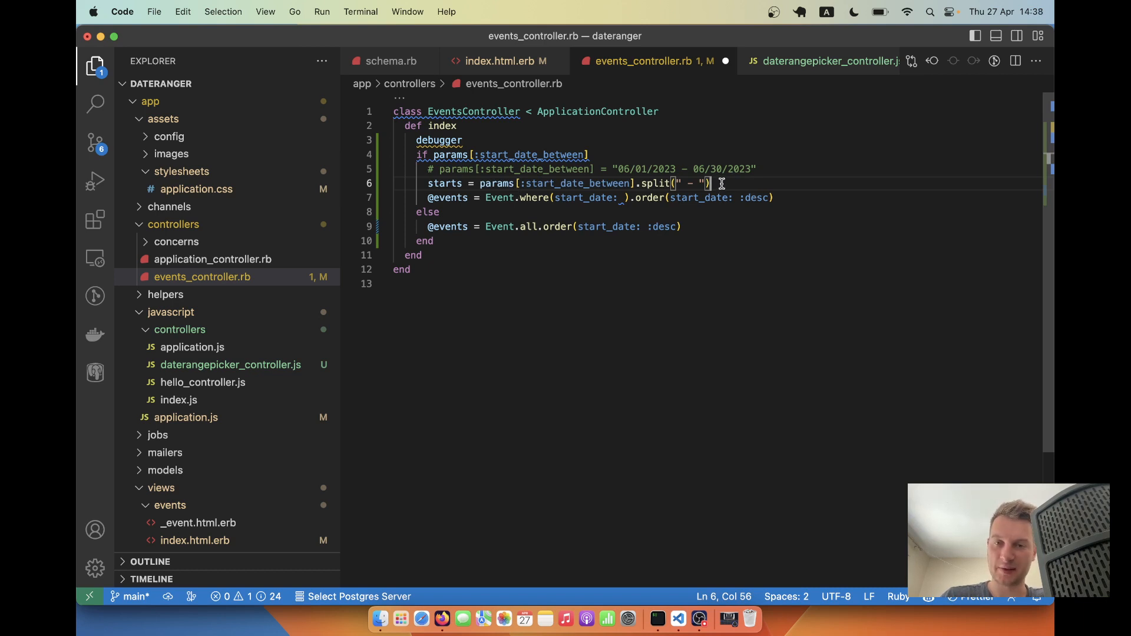
text(.first)
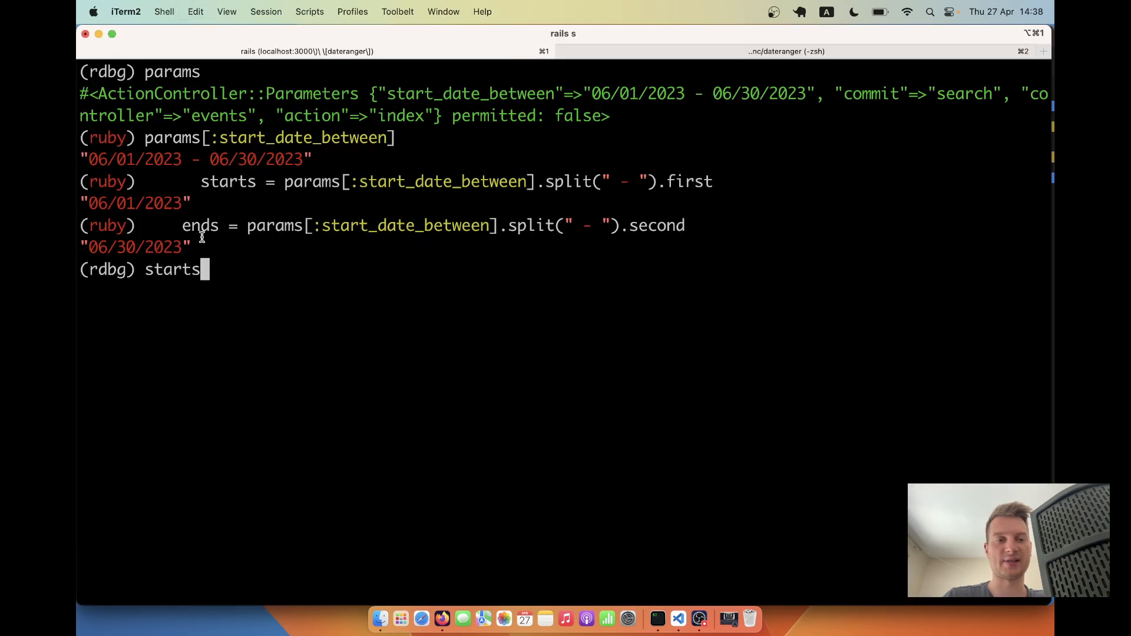
Evaluate starts.to_date and ends in rdbg, getting Fri, 06 Jan 2023.
text(.to_date)
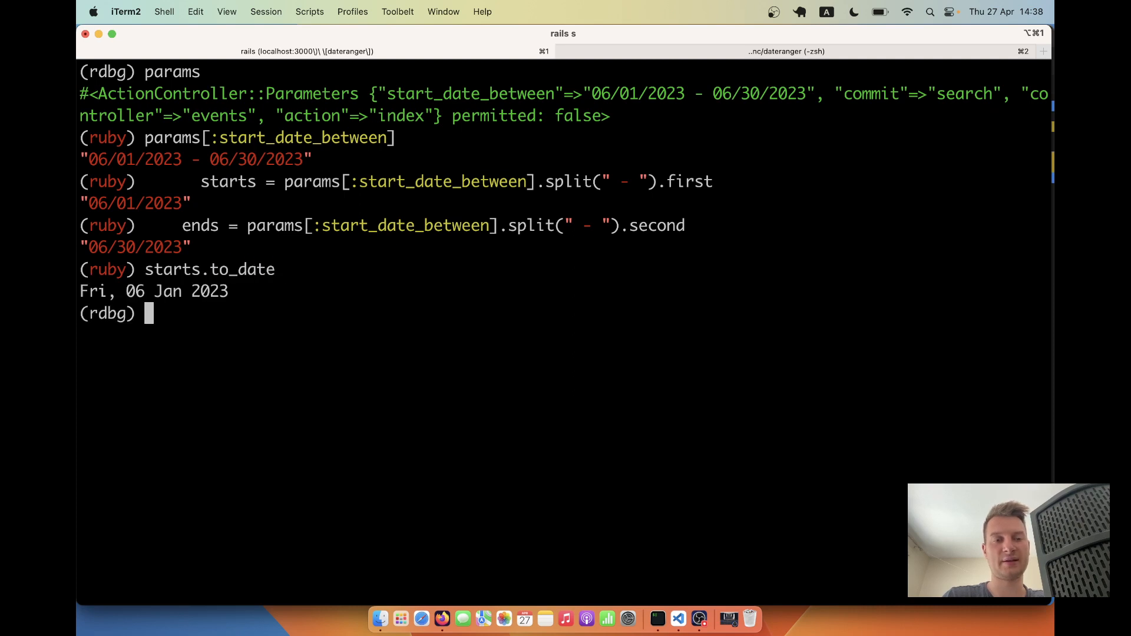
text(ends.to)
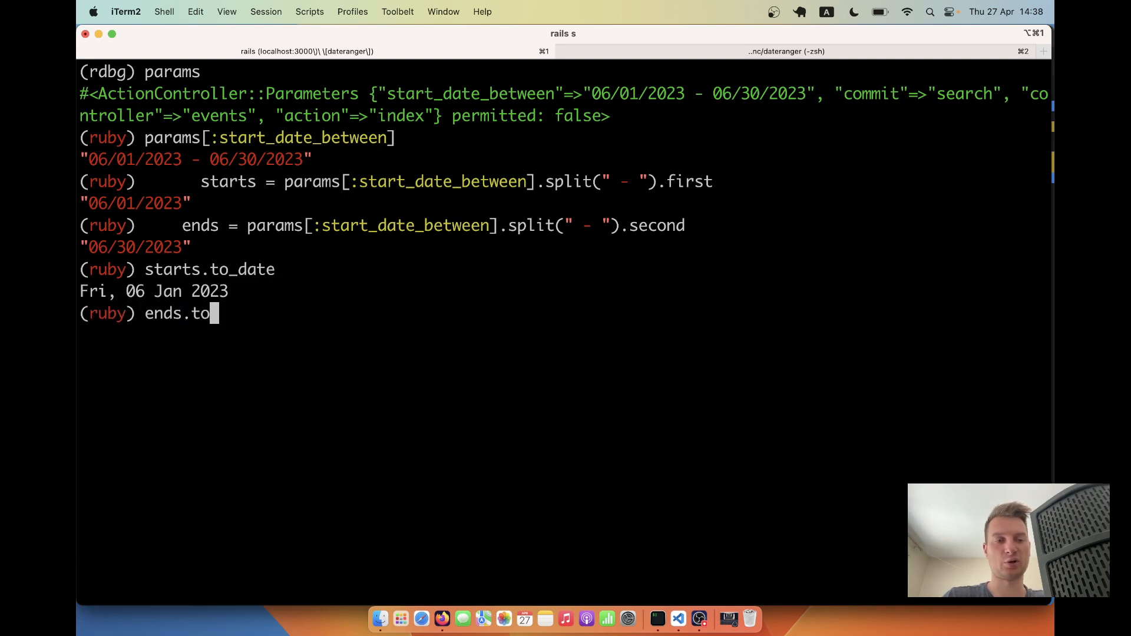
key(Return)
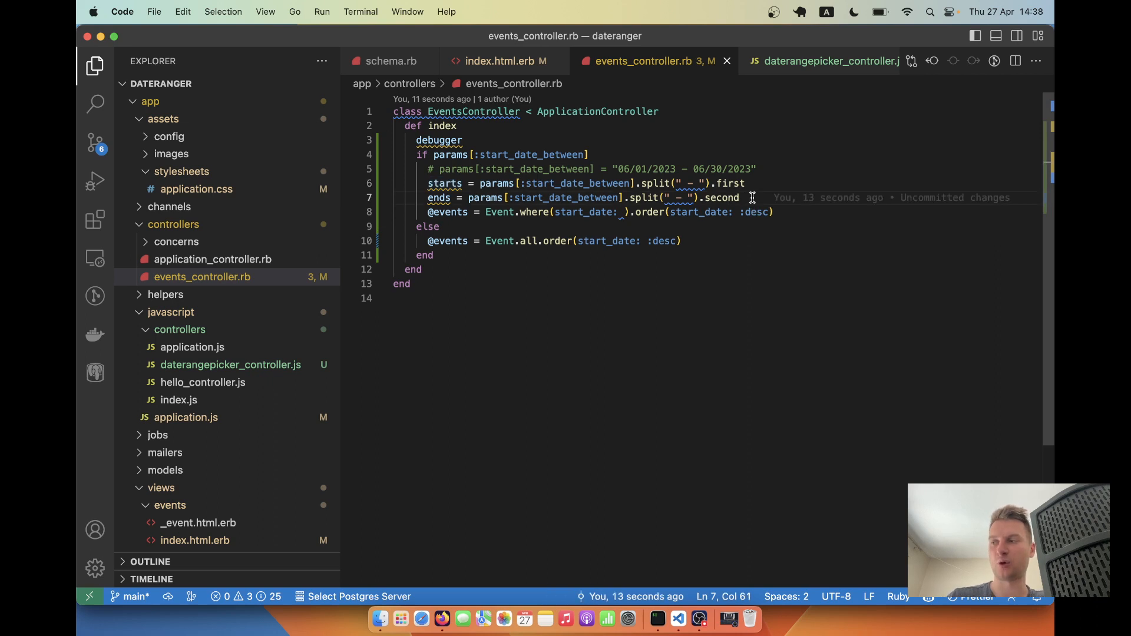
Add a line parsing ends with Date.strptime(ends, "%m/%d/%Y").
key(Return)
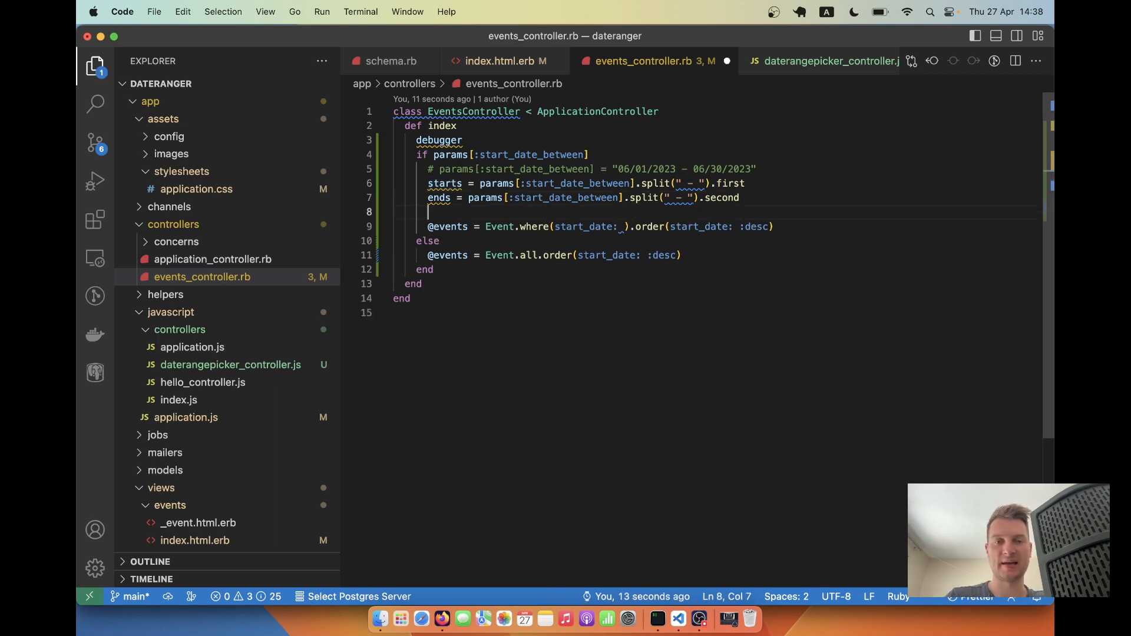
text(Date.st)
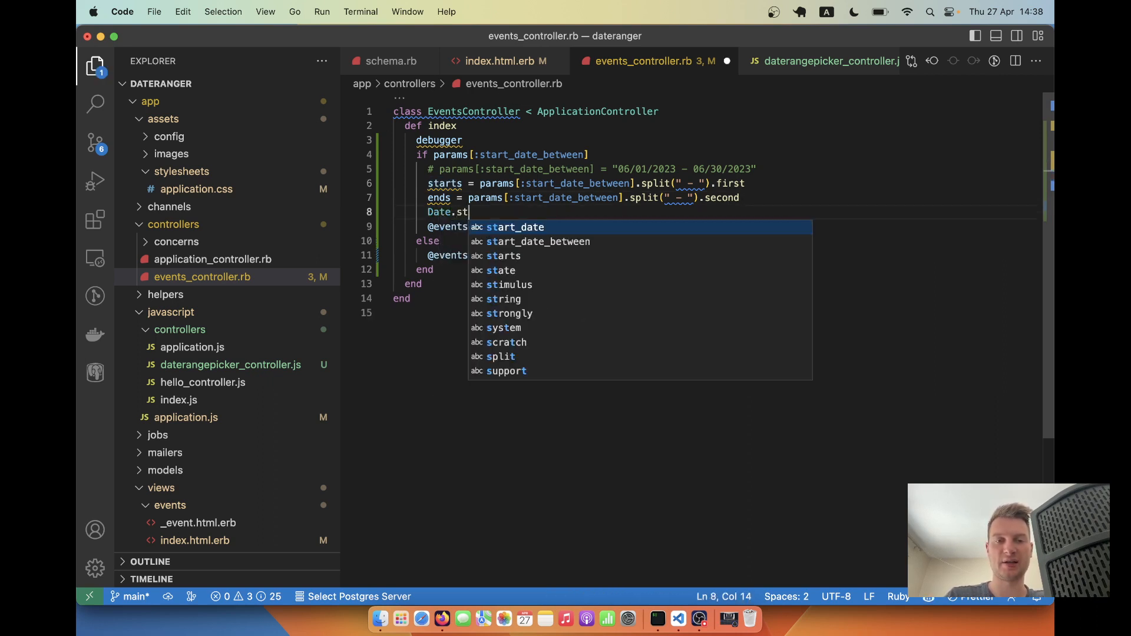
text(rptime())
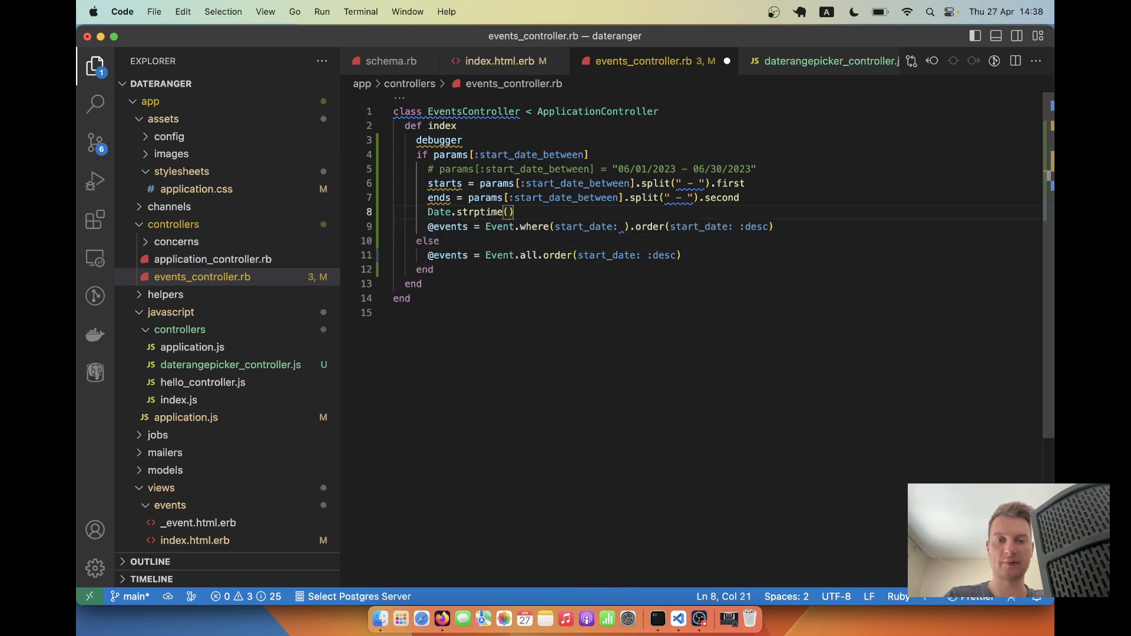
text(ends,)
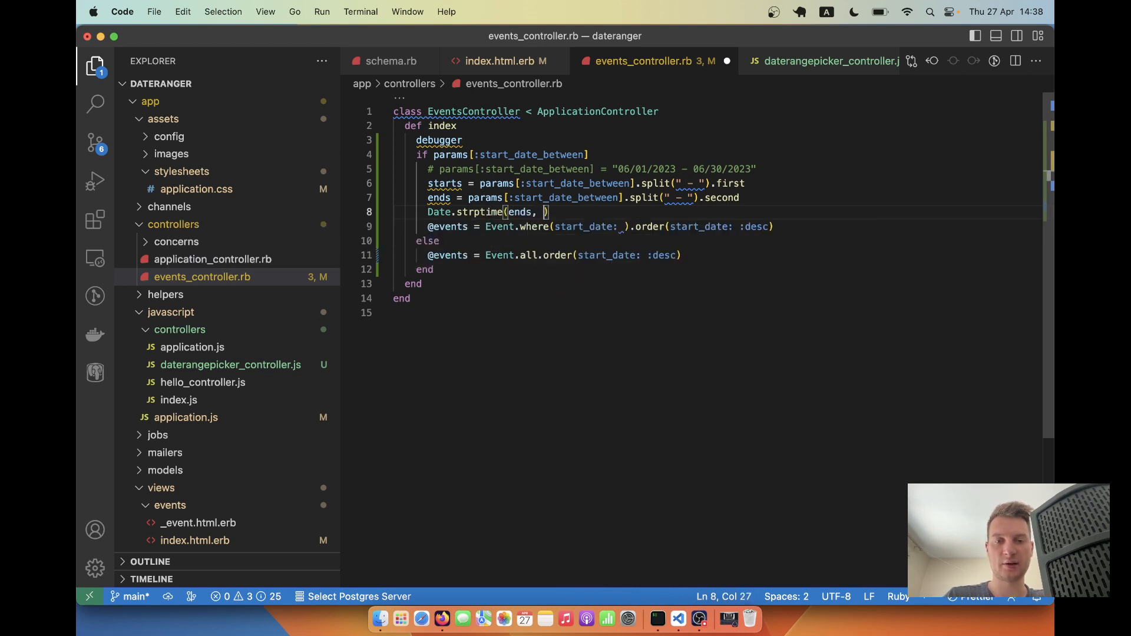
text("%m/%d/%Y")
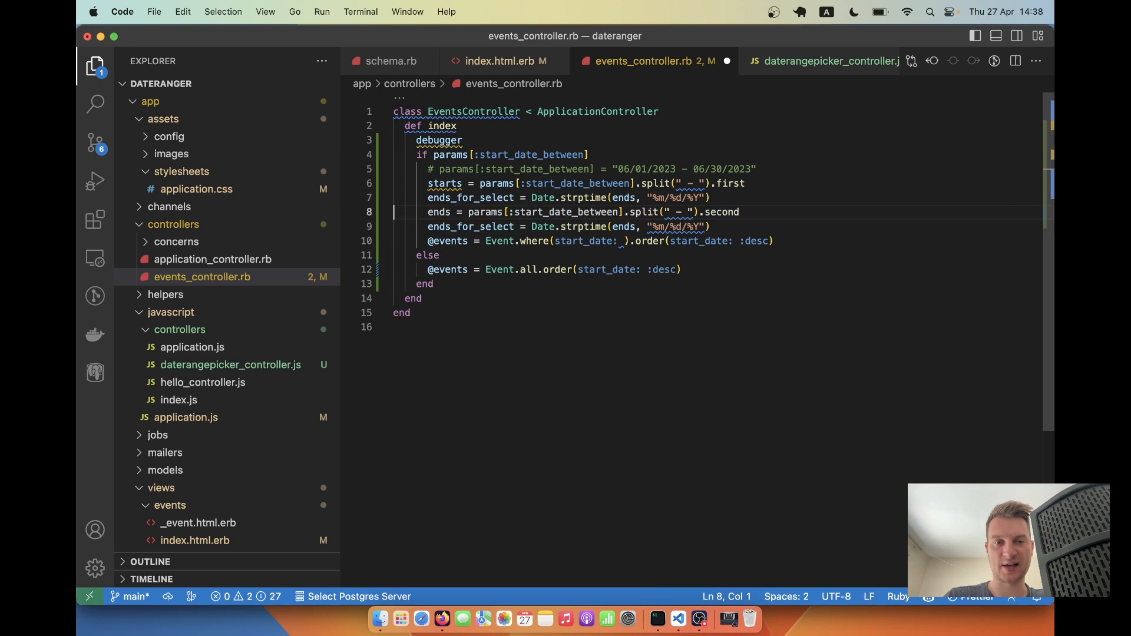
Add the matching starts line and filter Event.where by starts_for_select..ends_for_select.
double_click(445, 184)
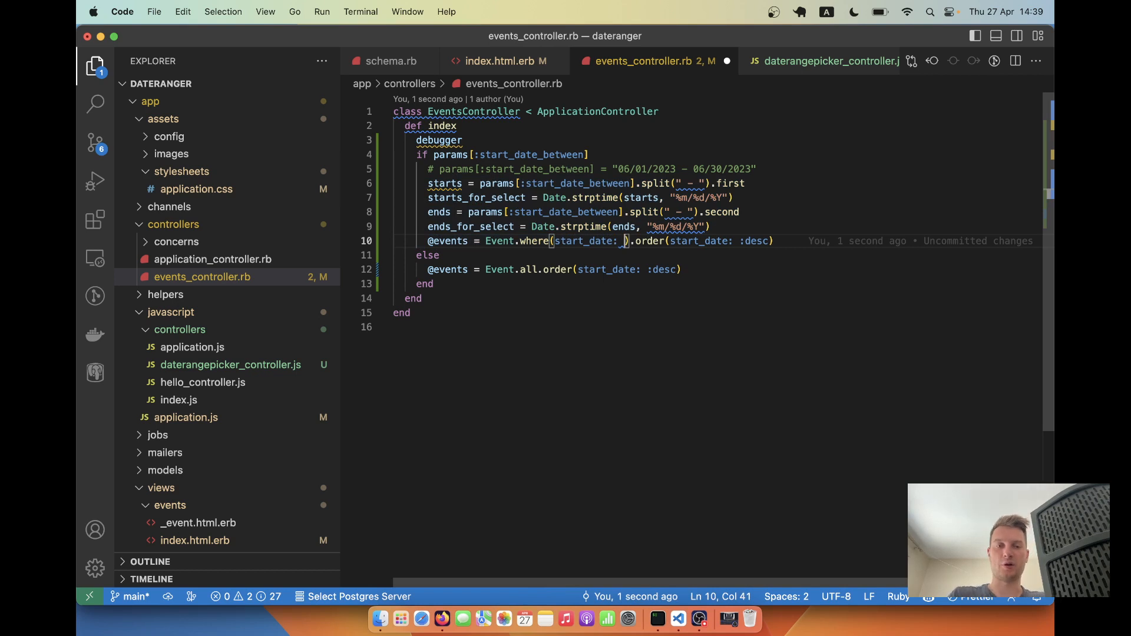
text(starts_for_select..)
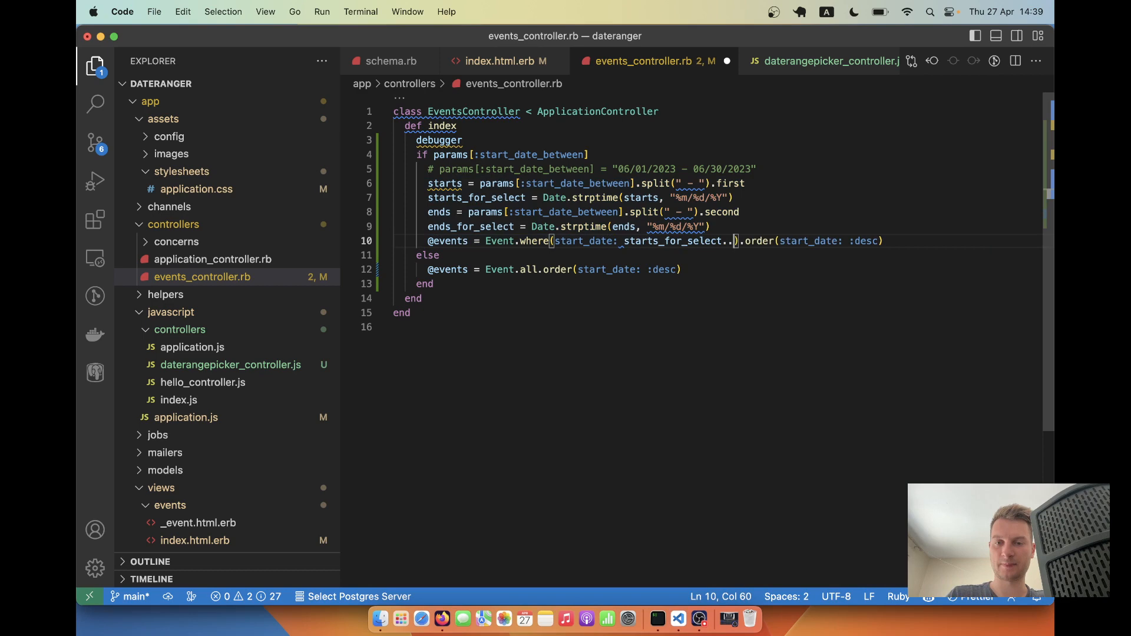
text(ends_)
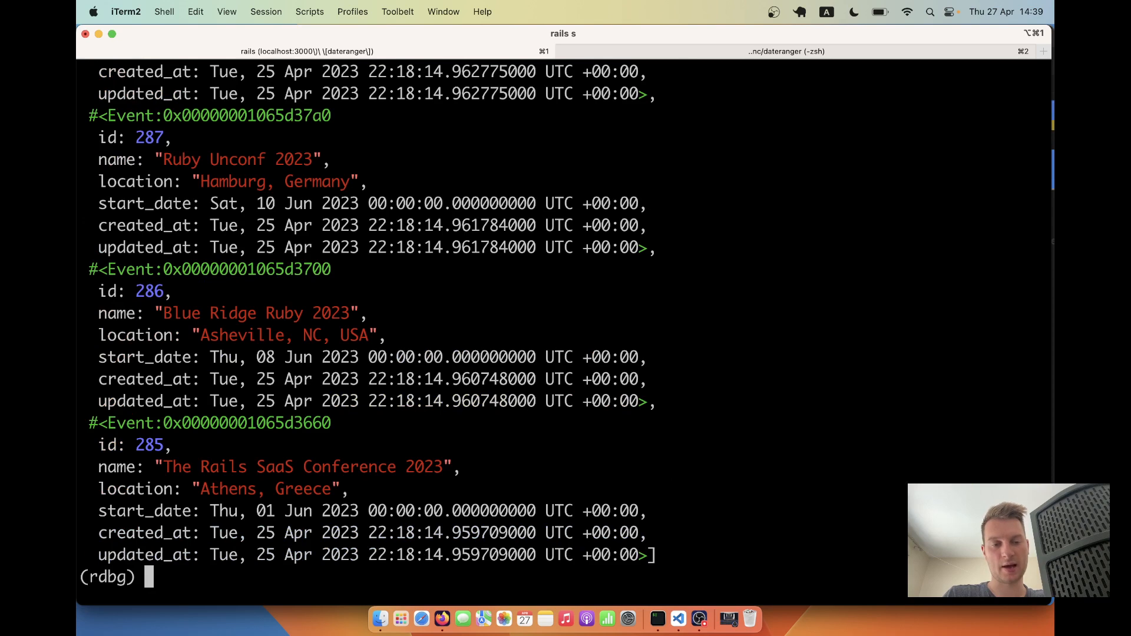
text(@events.count)
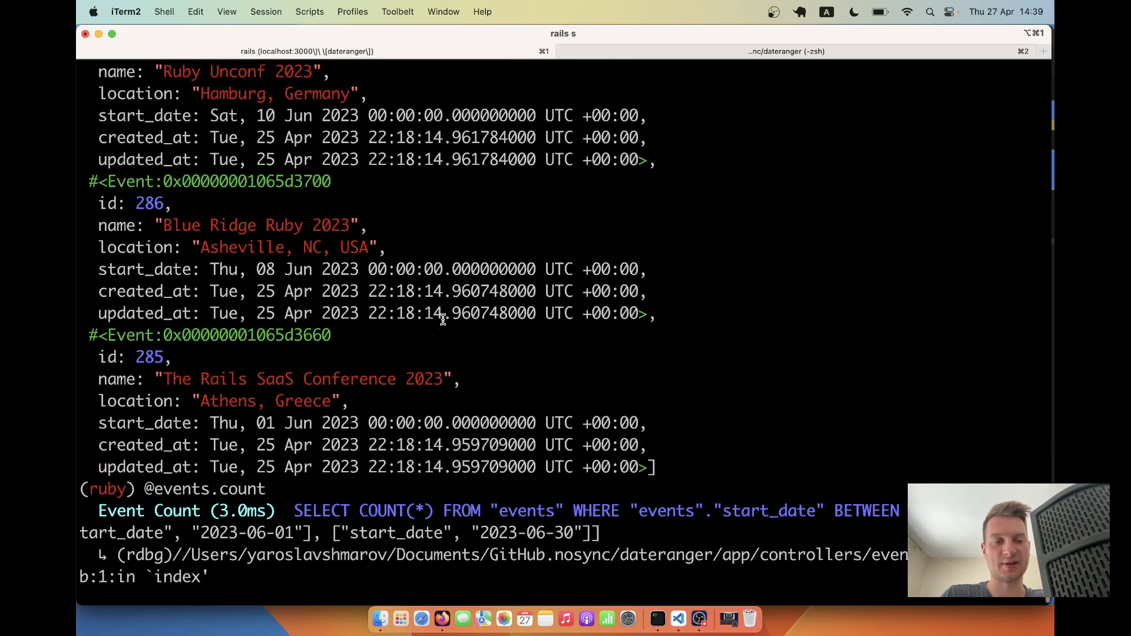
double_click(278, 422)
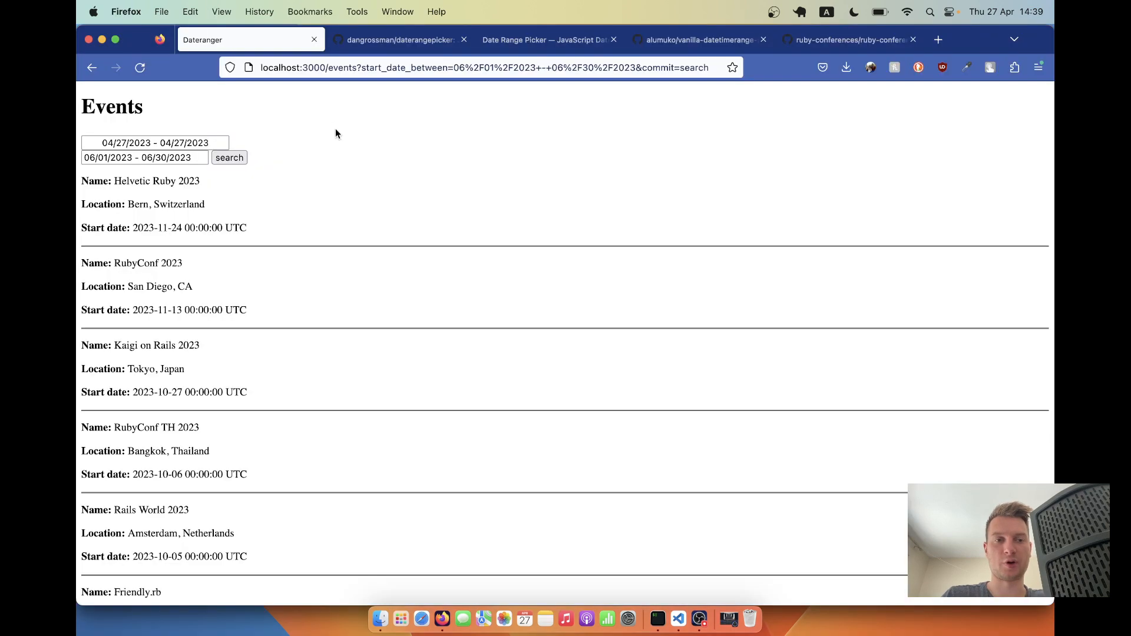
Search events for June 1–10, 2023, comment out the debugger, and reload.
click(144, 157)
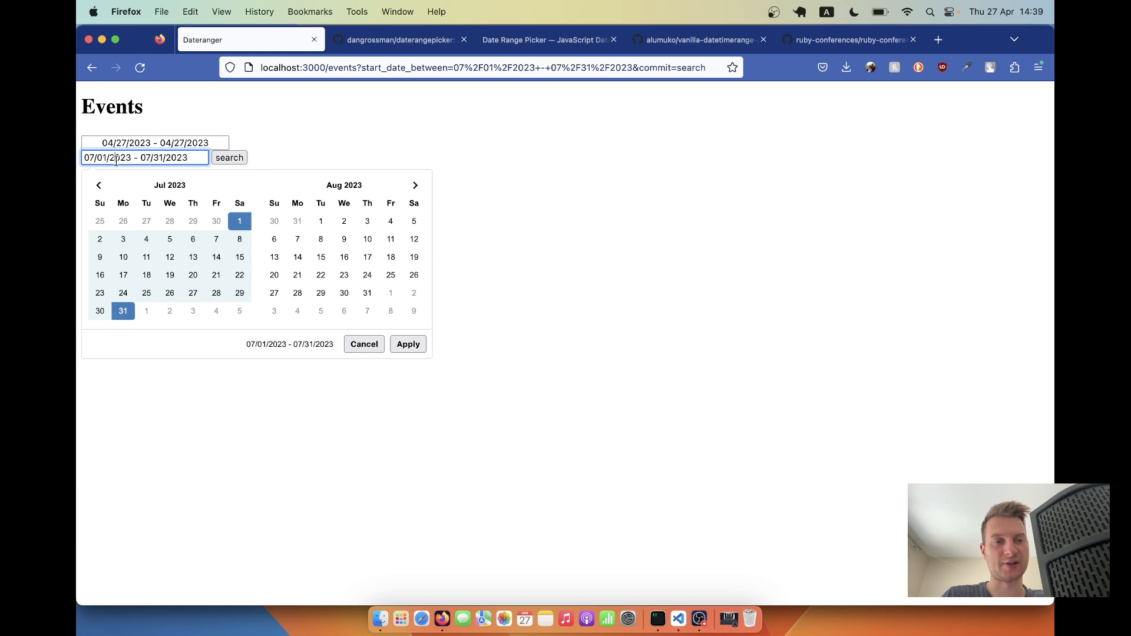
mouse_move(363, 344)
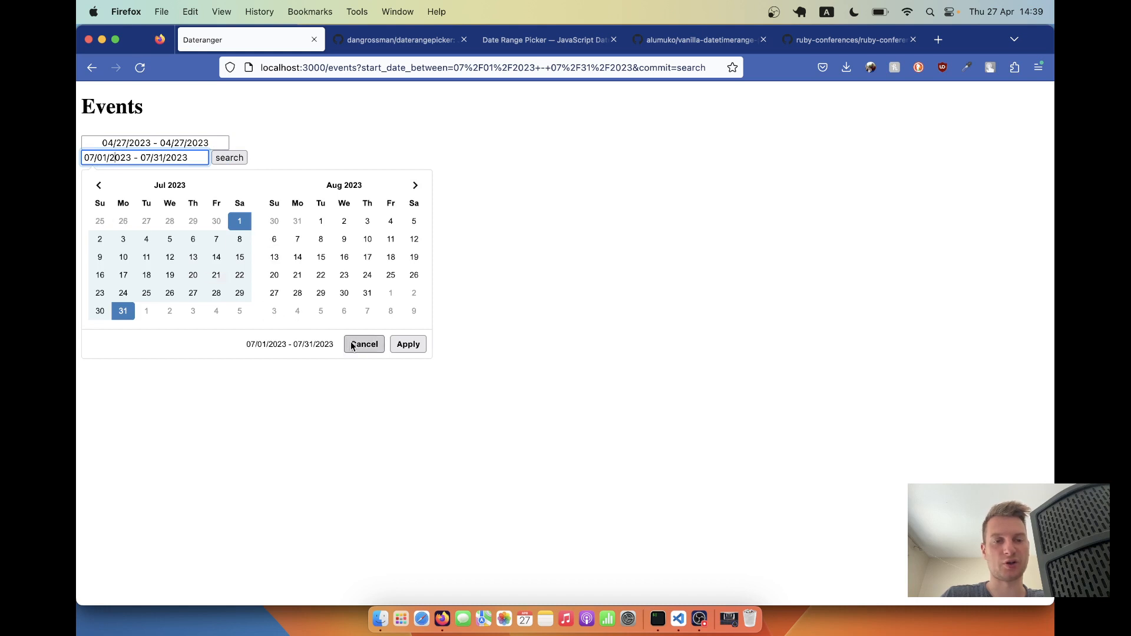
click(99, 184)
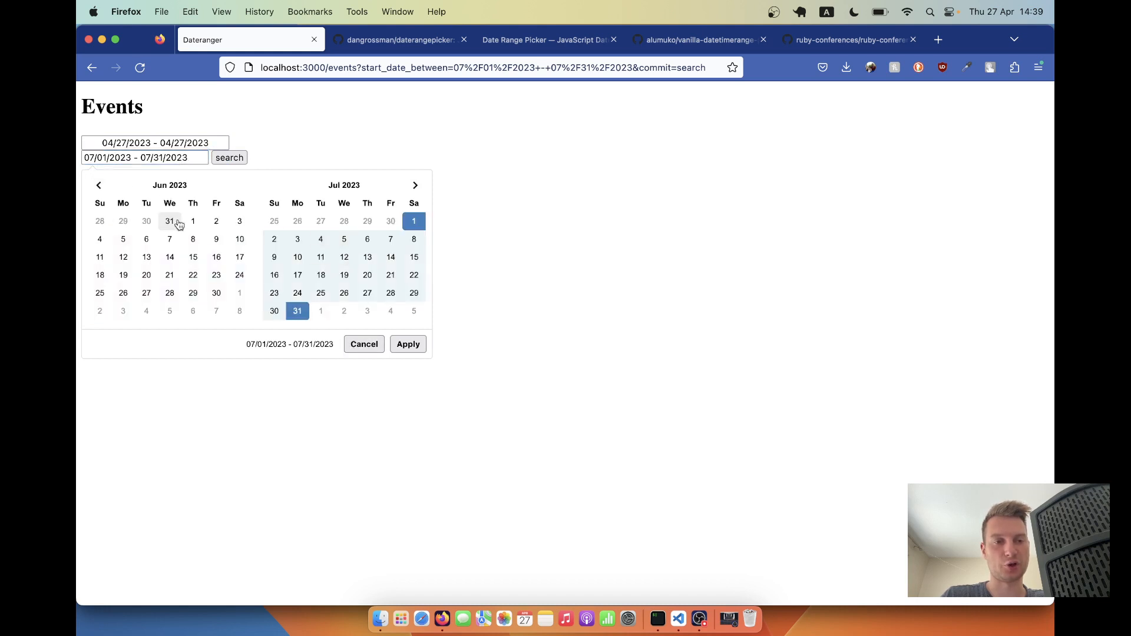
click(193, 221)
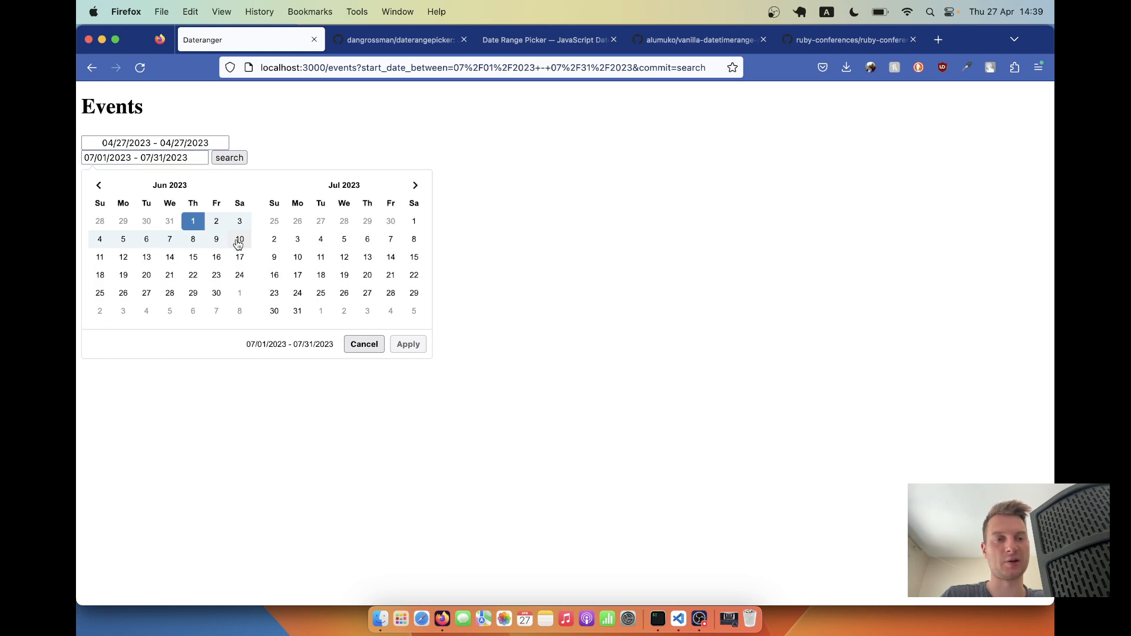
click(238, 239)
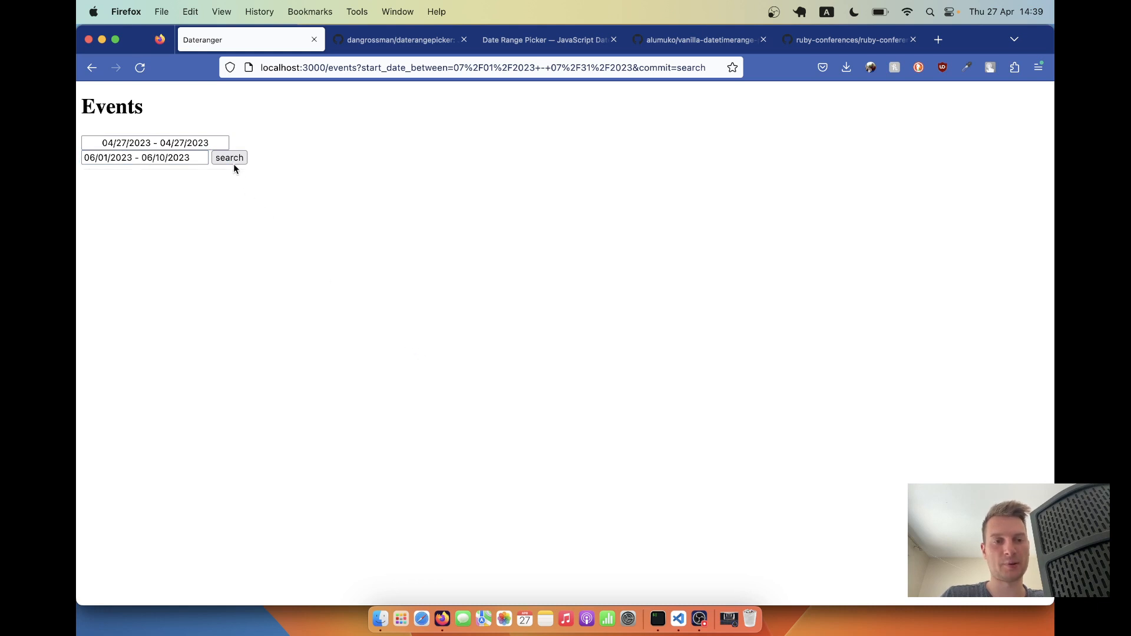
click(229, 157)
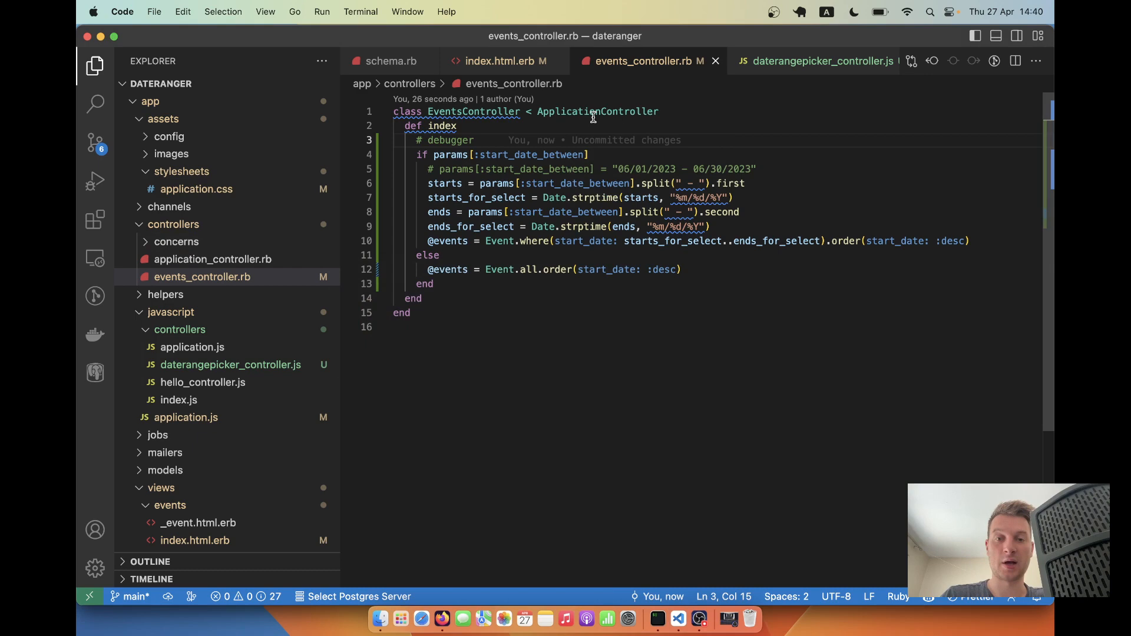
click(498, 61)
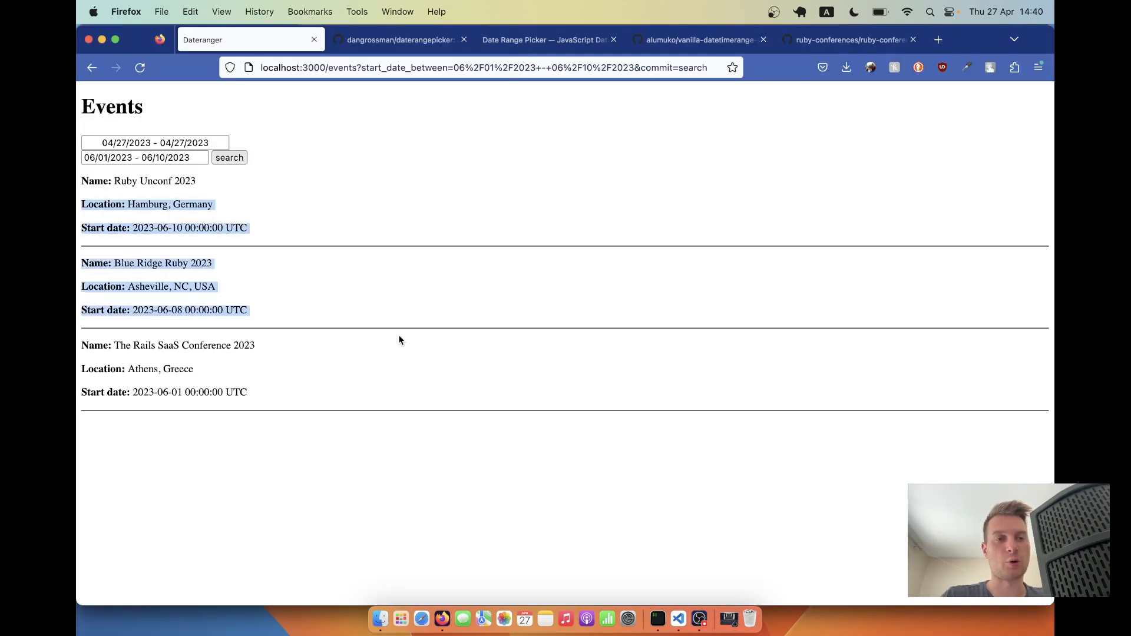
click(144, 157)
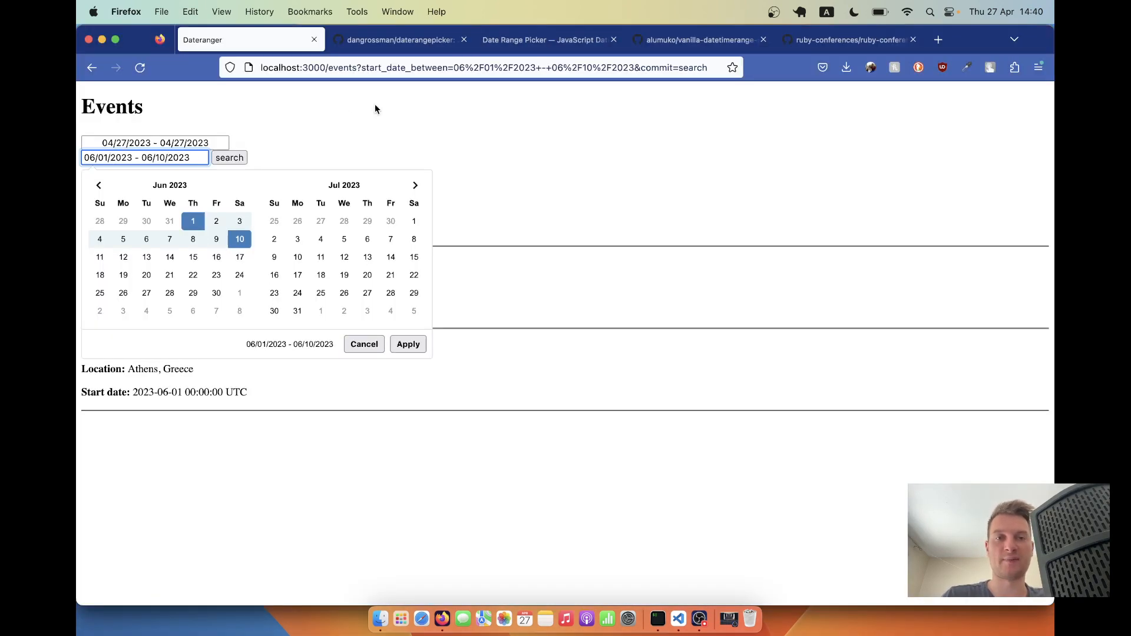
Find the 'range:' examples and copy the vanilla-datetimerange-picker predefined ranges block.
click(396, 38)
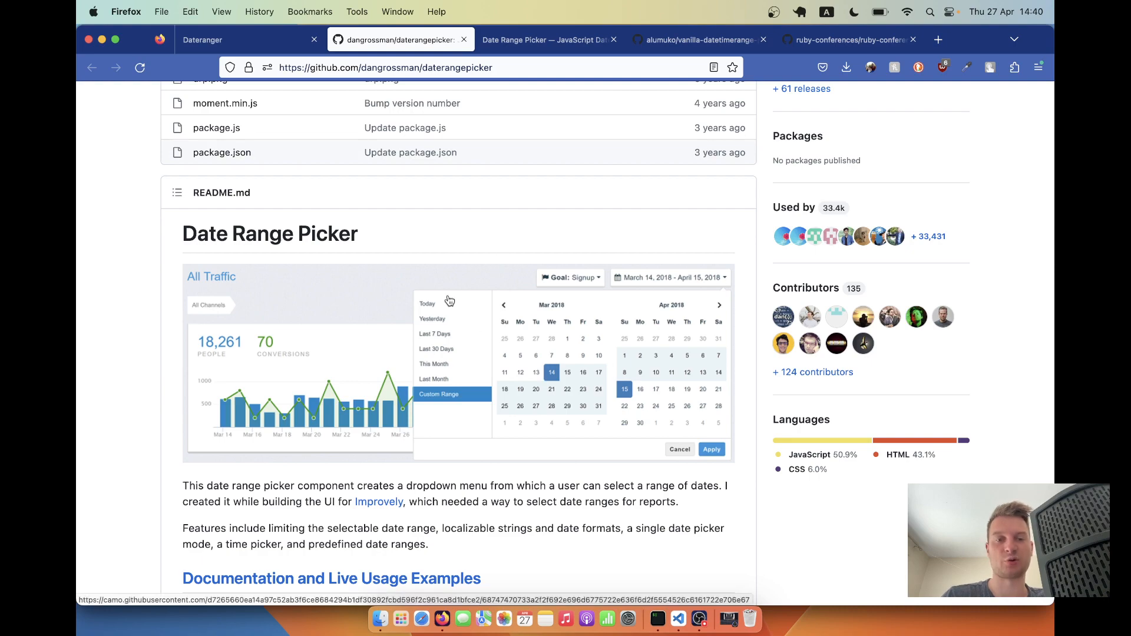
scroll(down, 3)
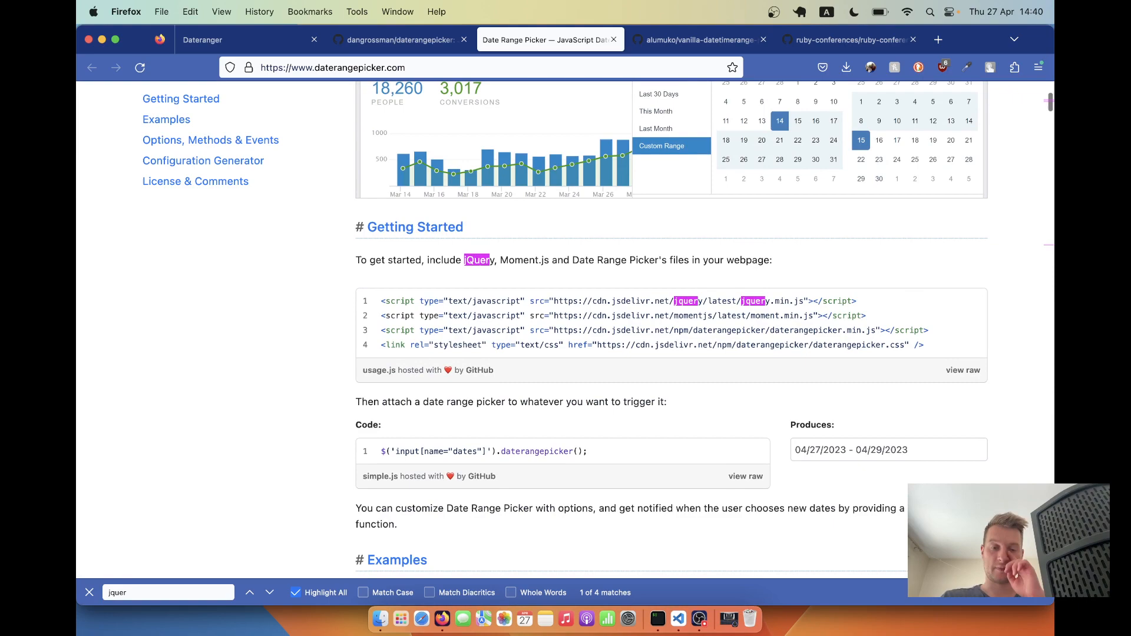
scroll(down, 3)
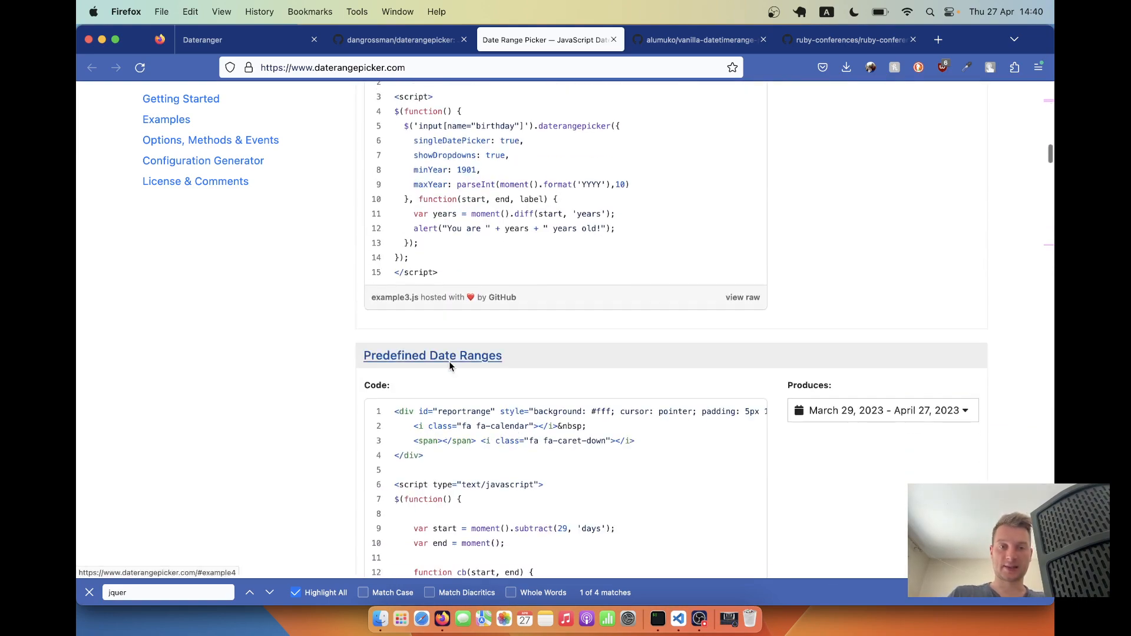
scroll(down, 3)
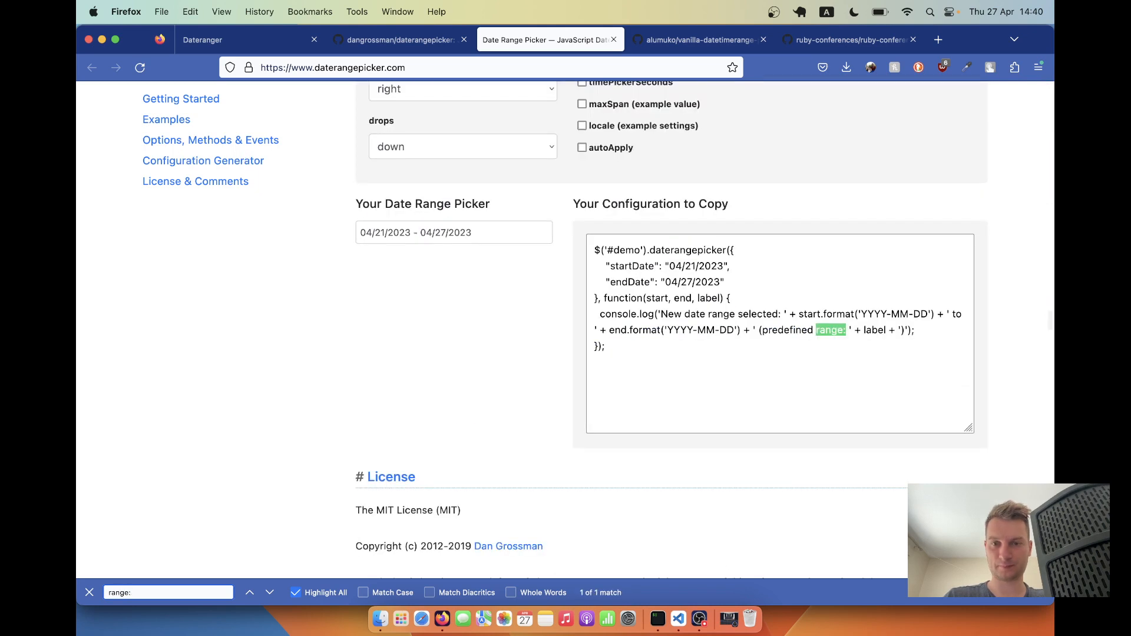
click(270, 592)
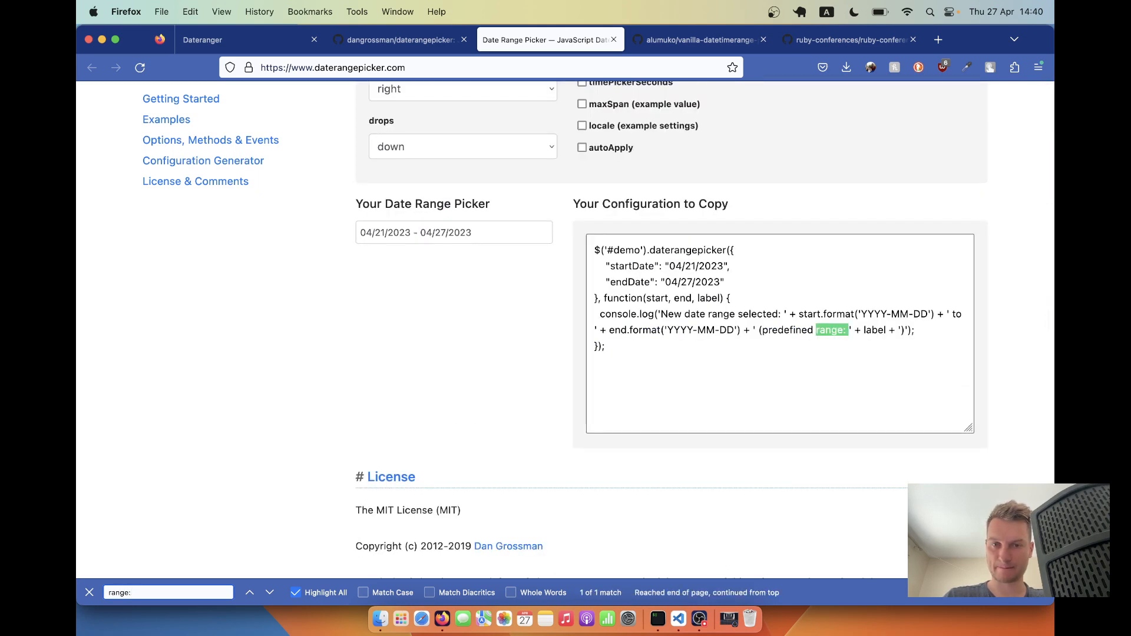
click(696, 40)
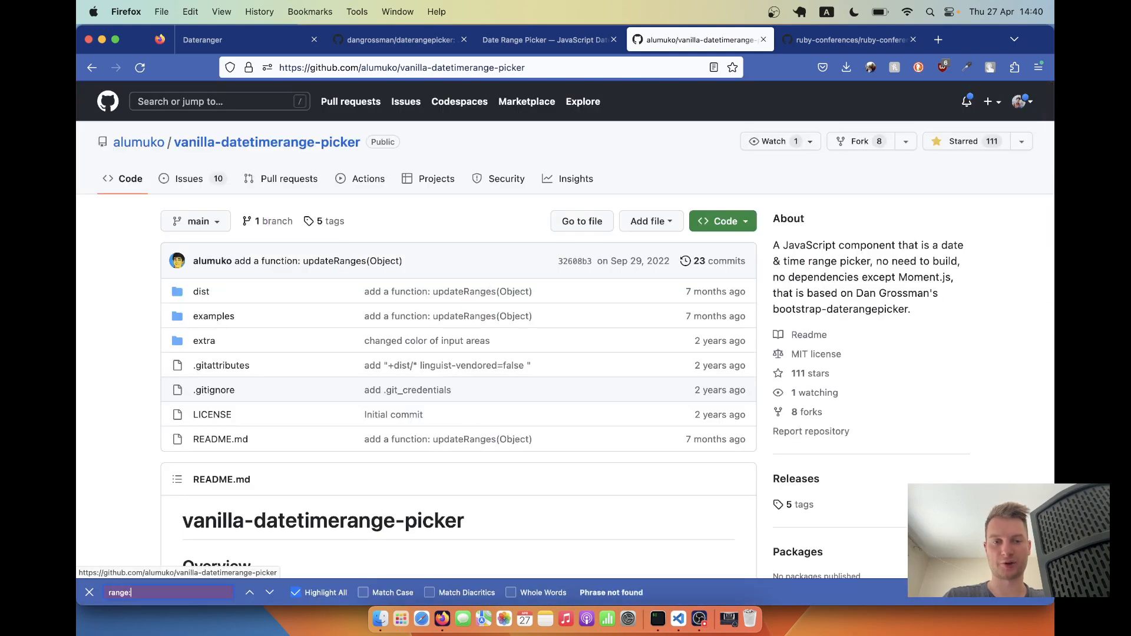
scroll(down, 3)
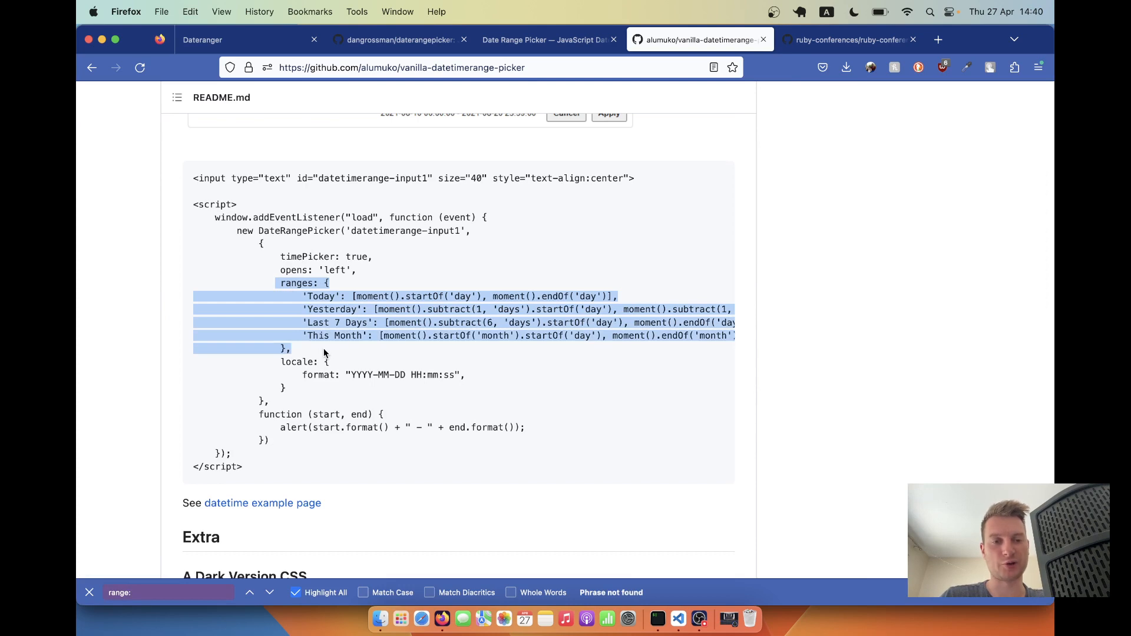
key(cmd+tab)
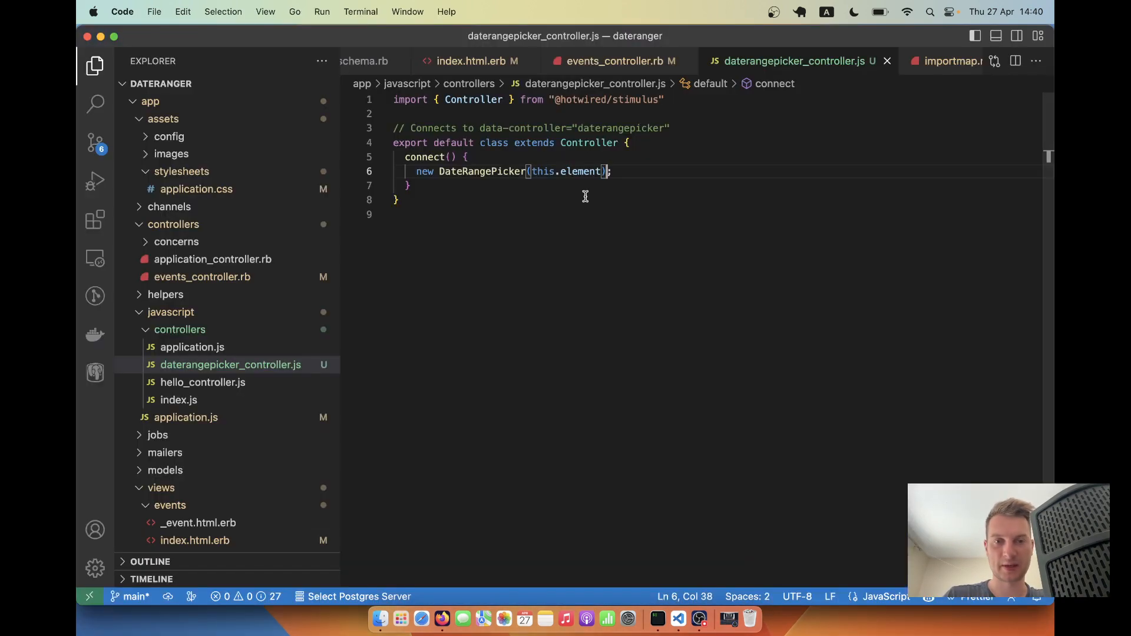
Pass the copied ranges to new DateRangePicker and try the Today preset on the events page.
text(, {})
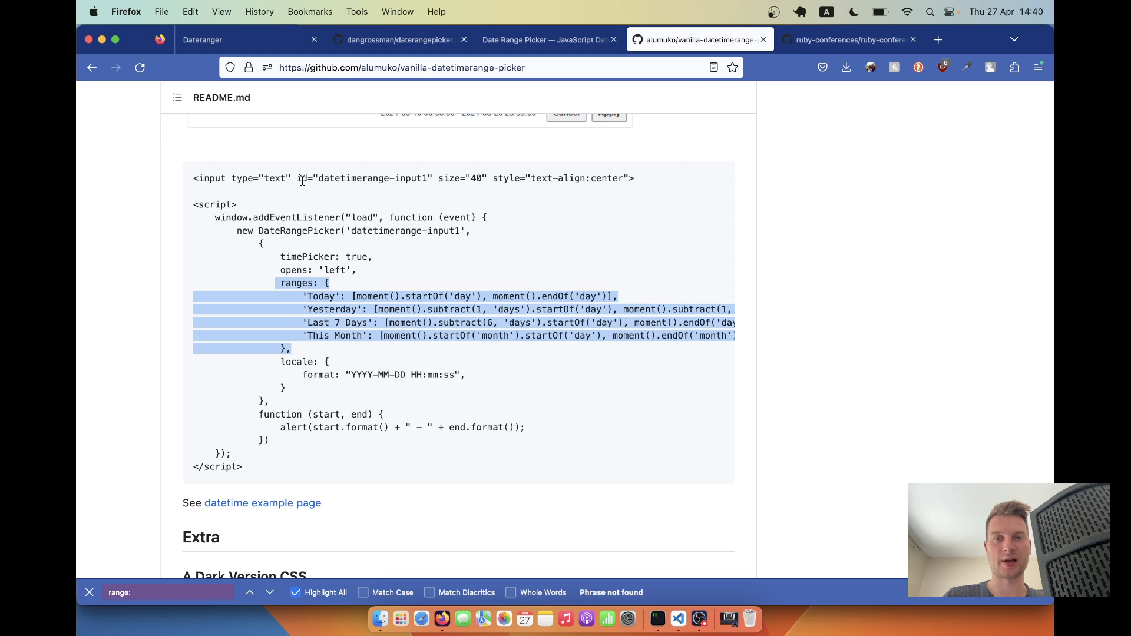
click(202, 40)
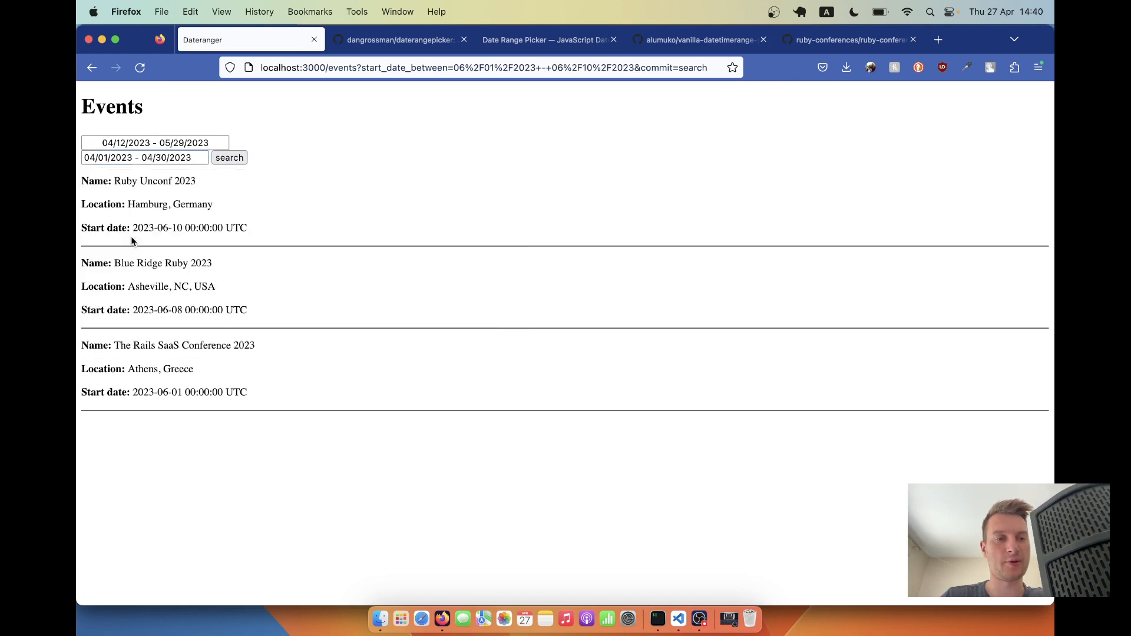
click(144, 157)
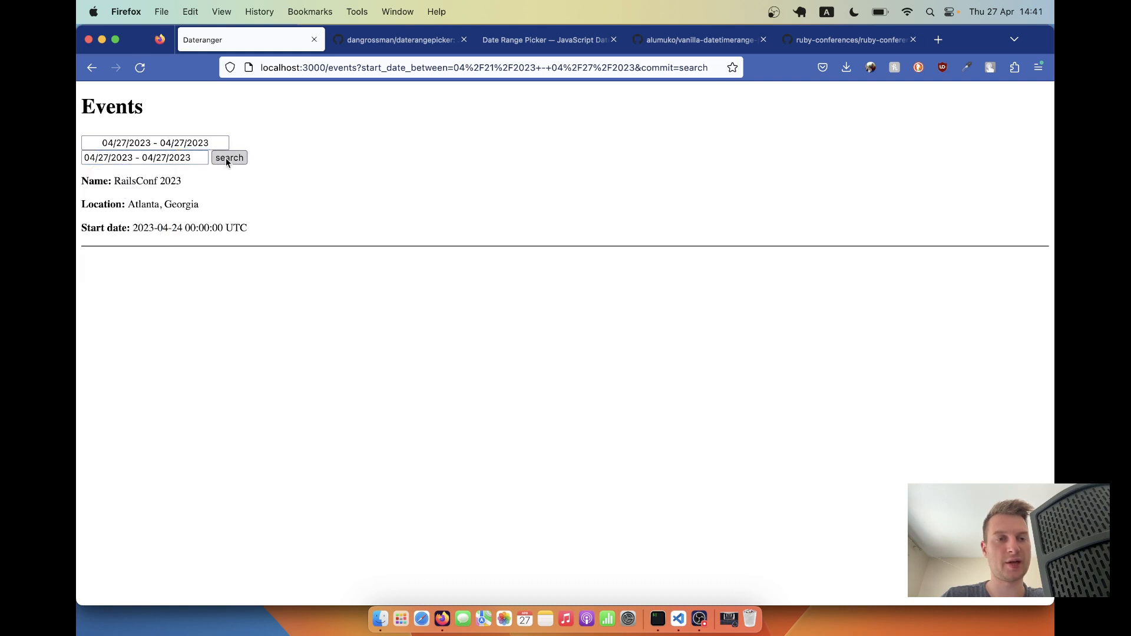
click(144, 157)
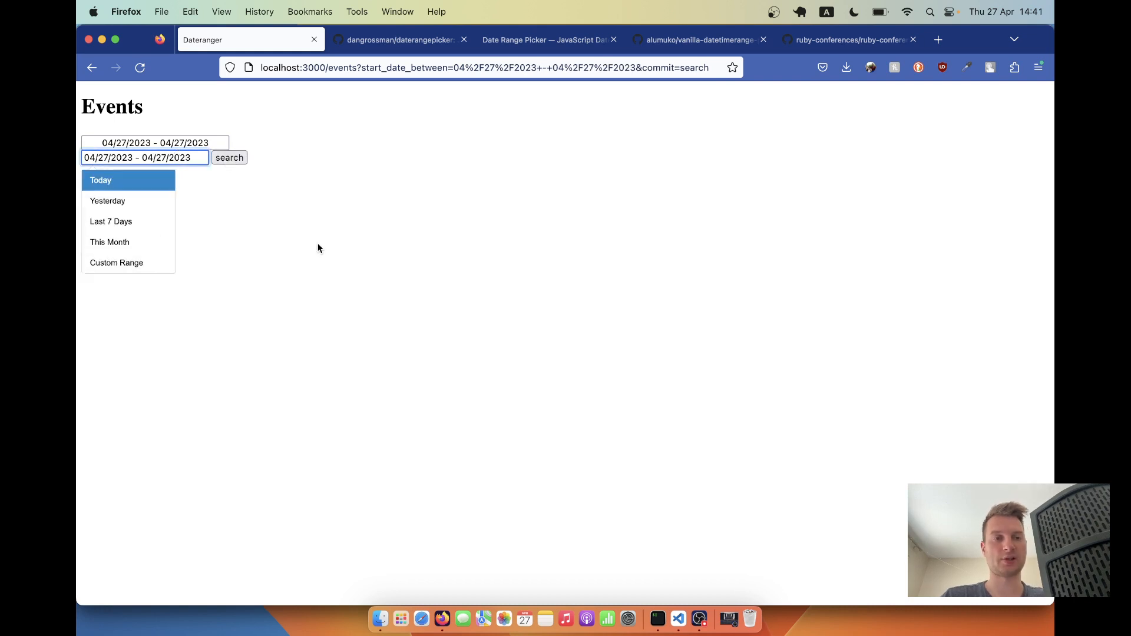
mouse_move(170, 179)
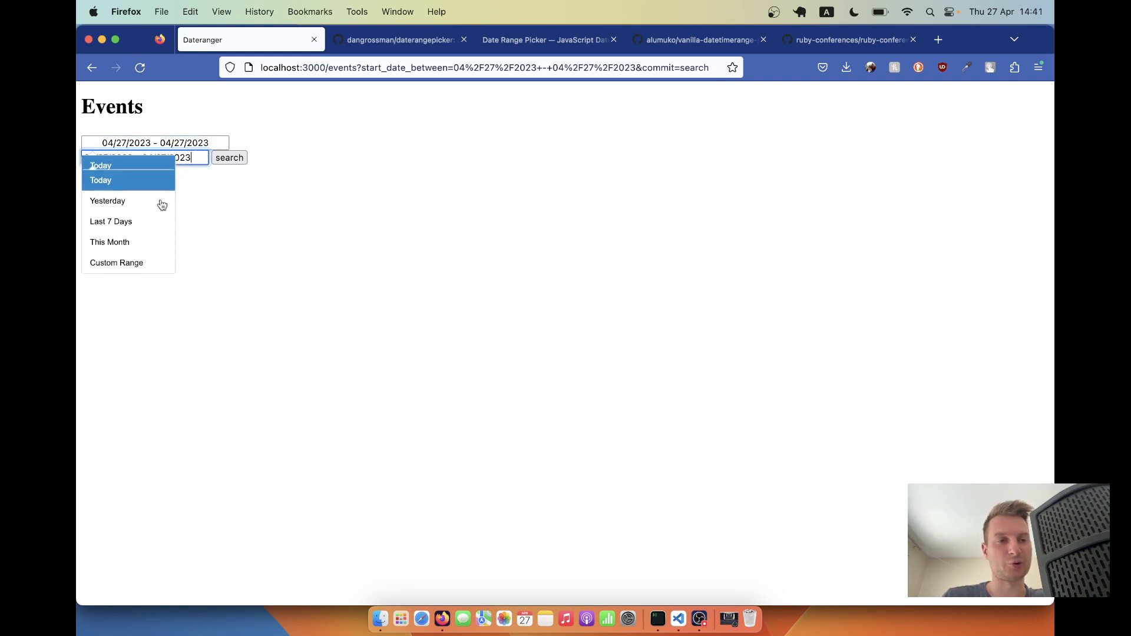
click(116, 267)
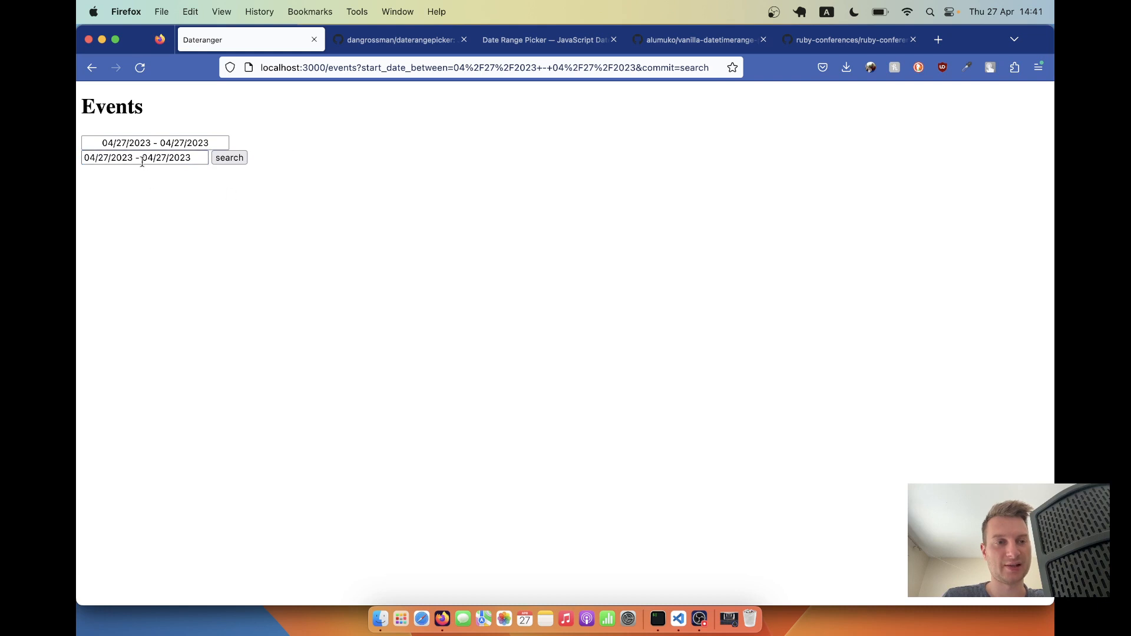
click(144, 157)
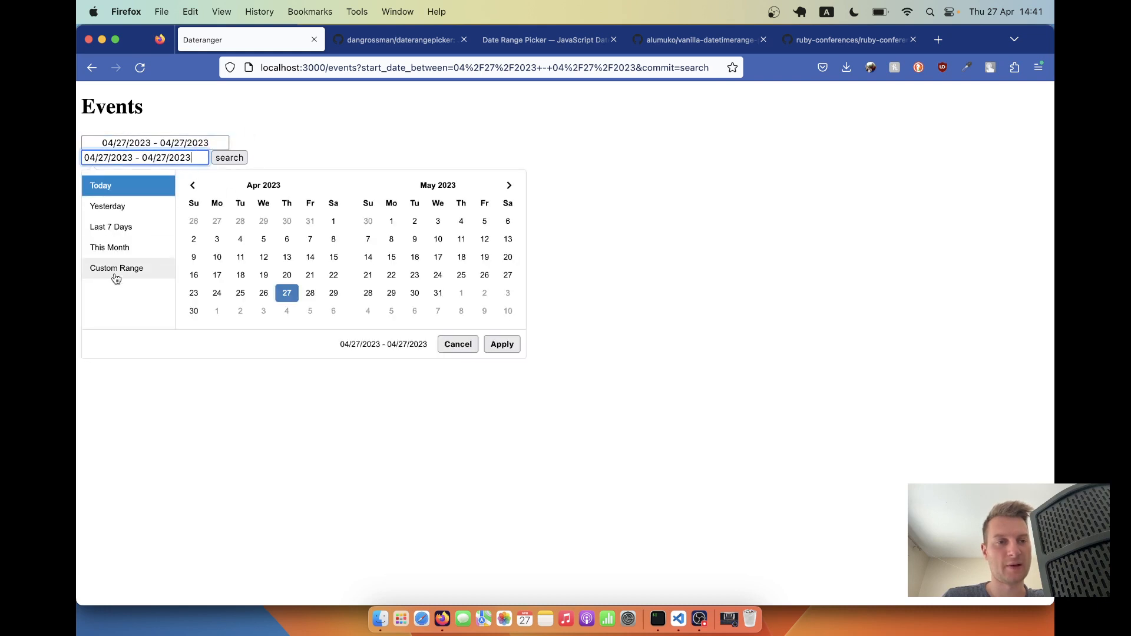
mouse_move(352, 174)
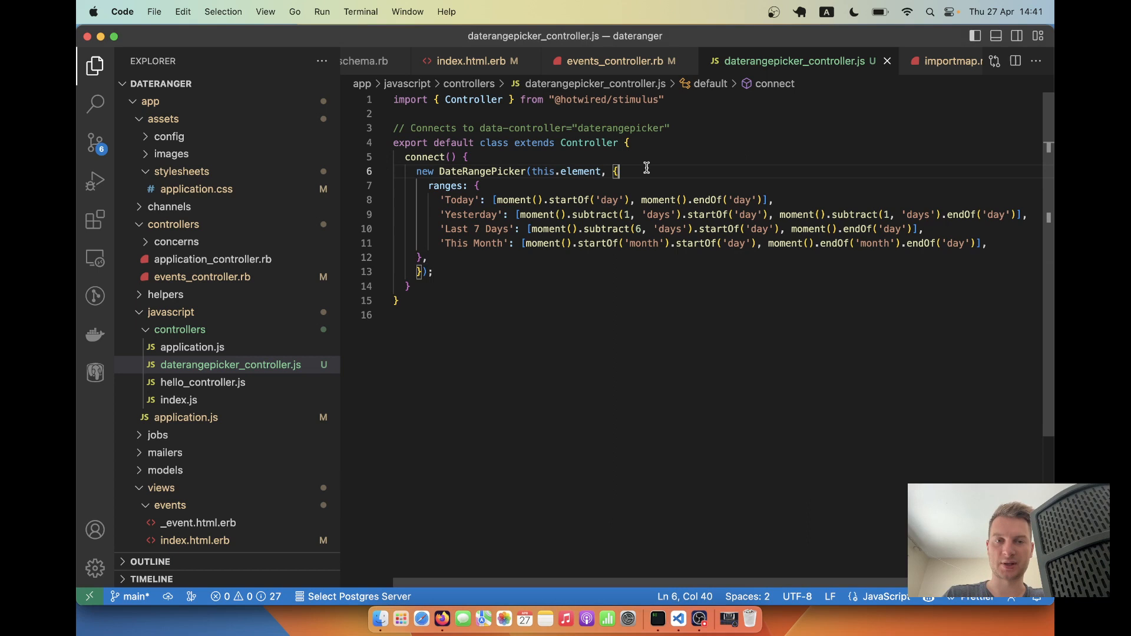
Add alwaysShowCalendars: true and autoApply: true, then search an April 5–May 18 range.
text(al)
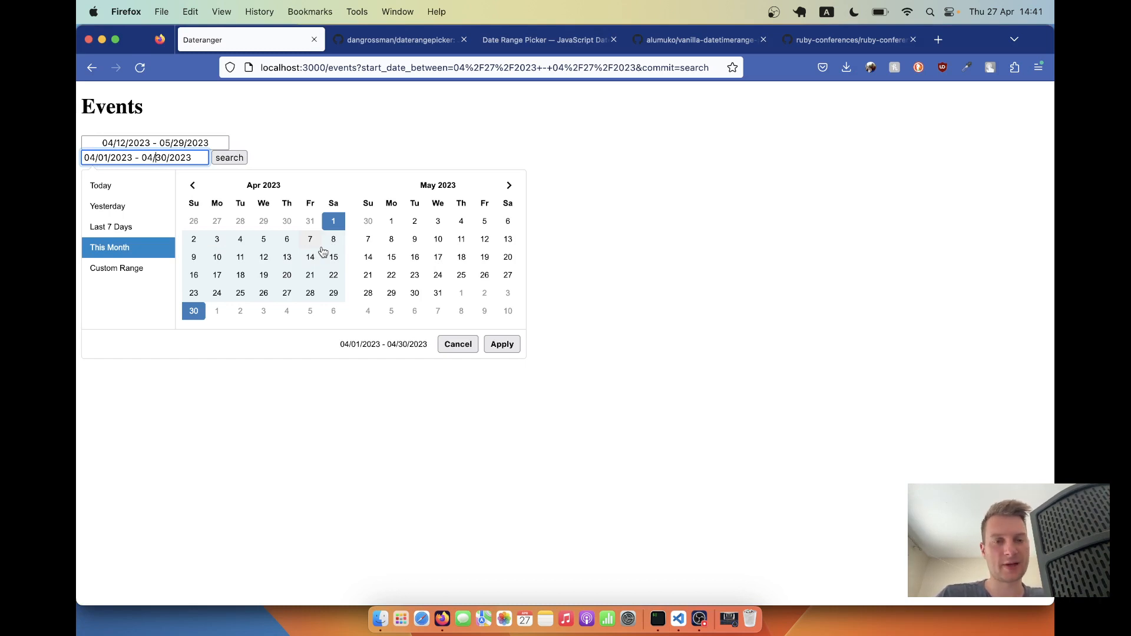
click(333, 257)
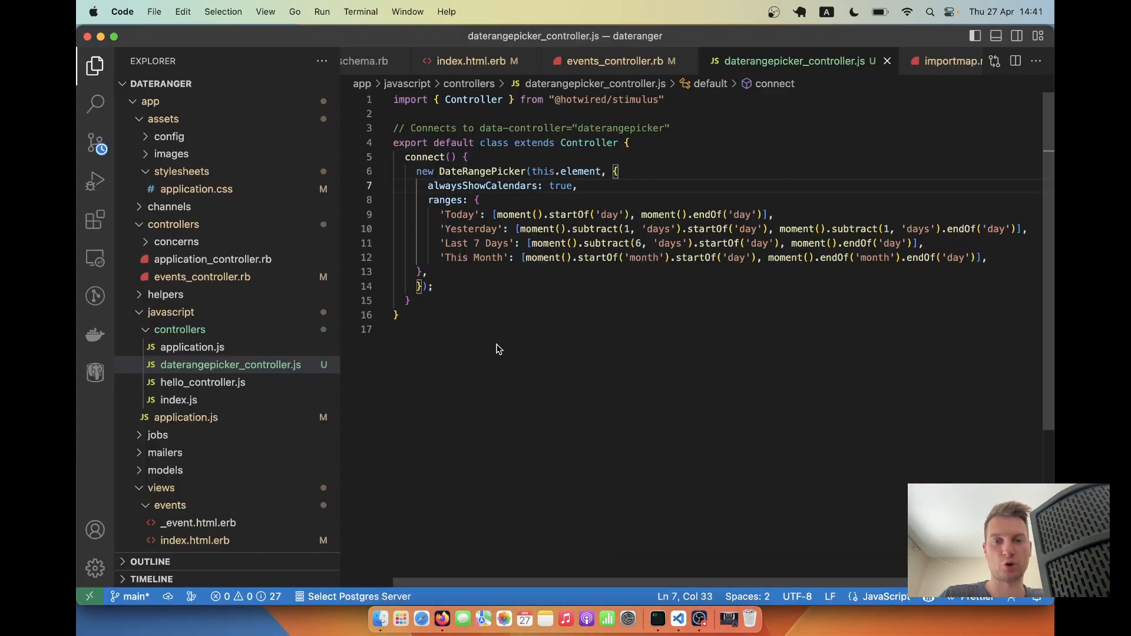
text(autoapply:)
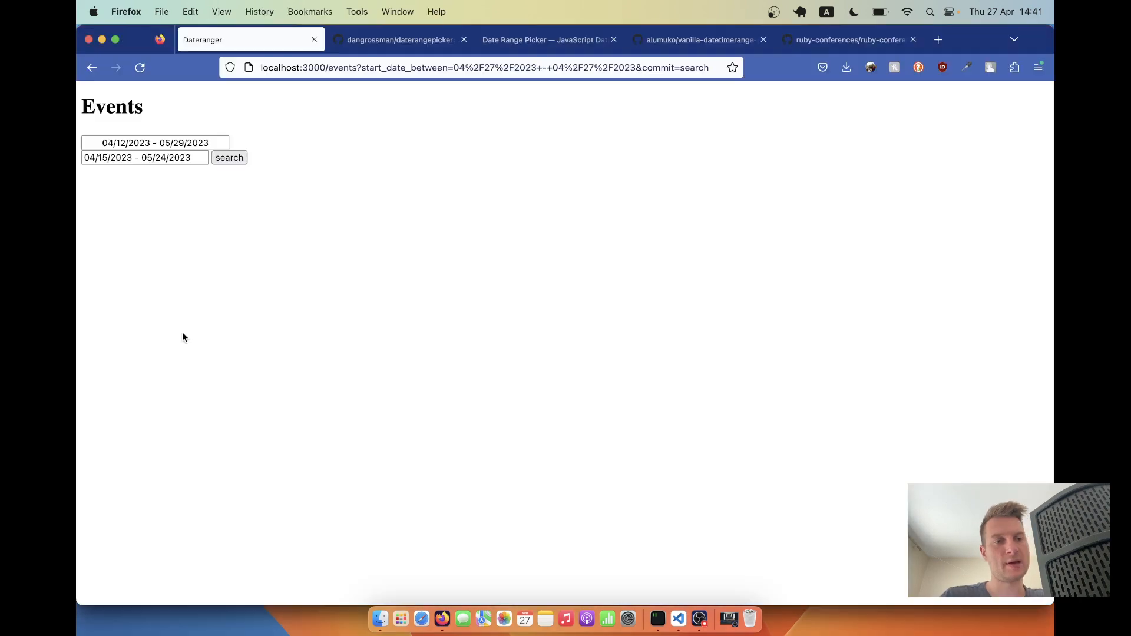
click(144, 157)
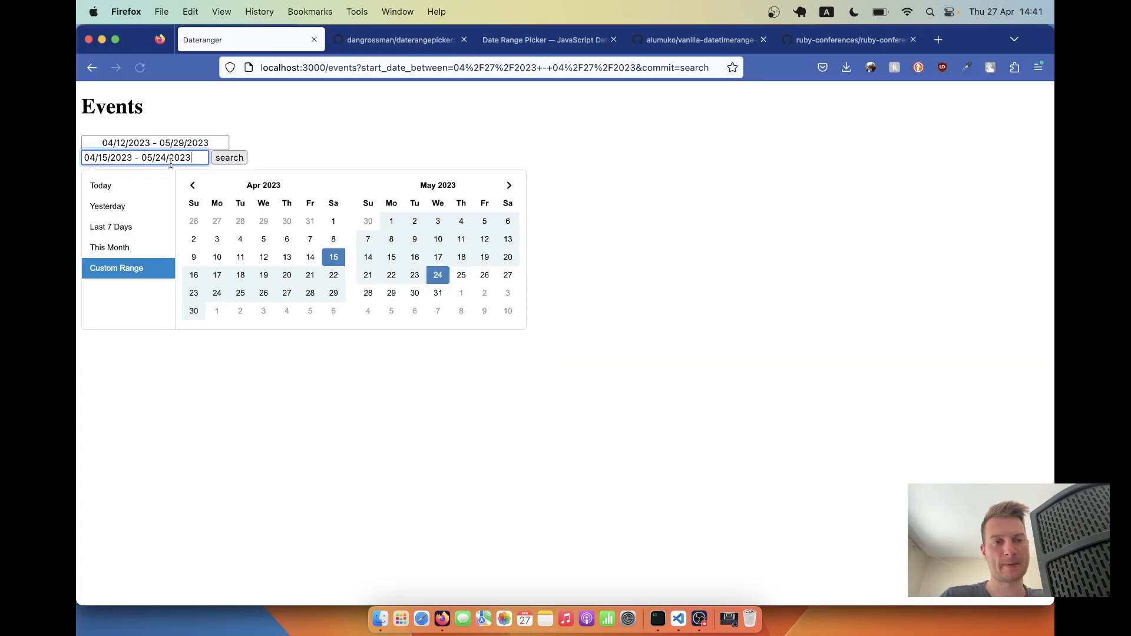
click(263, 238)
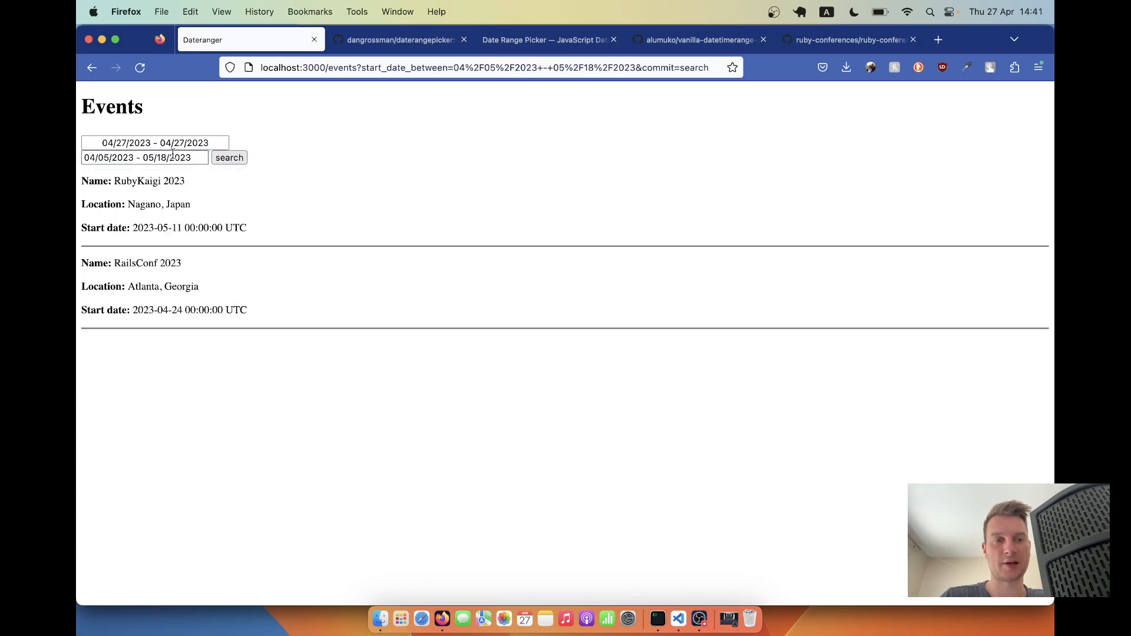
click(228, 158)
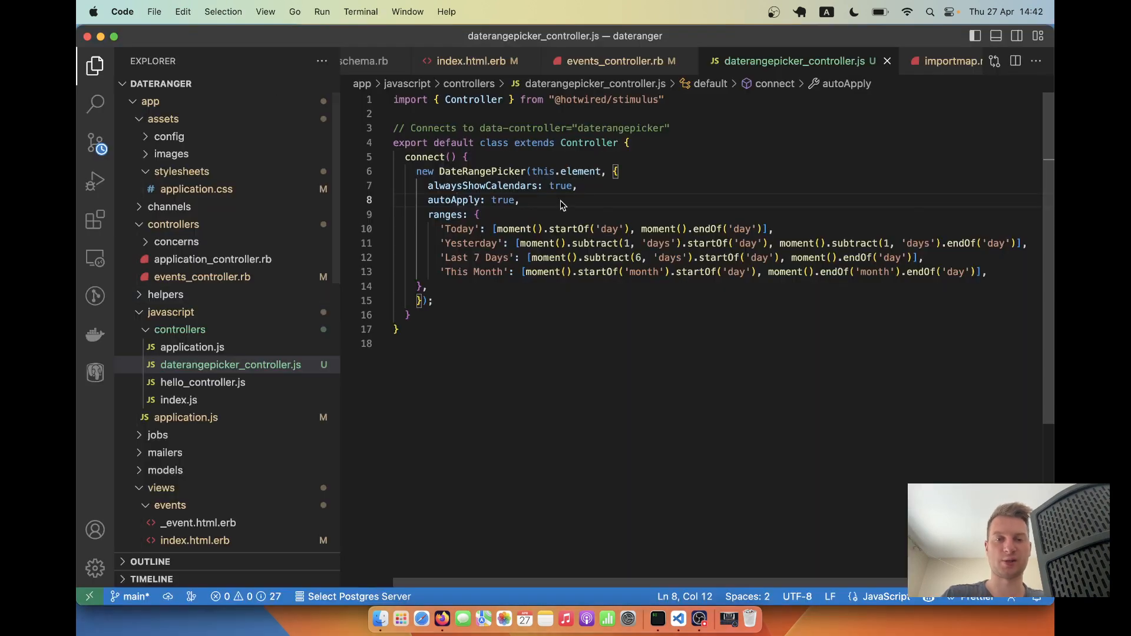
Add showWeekNumbers: true, view the week numbers, and search a June 2023 range.
text(showE)
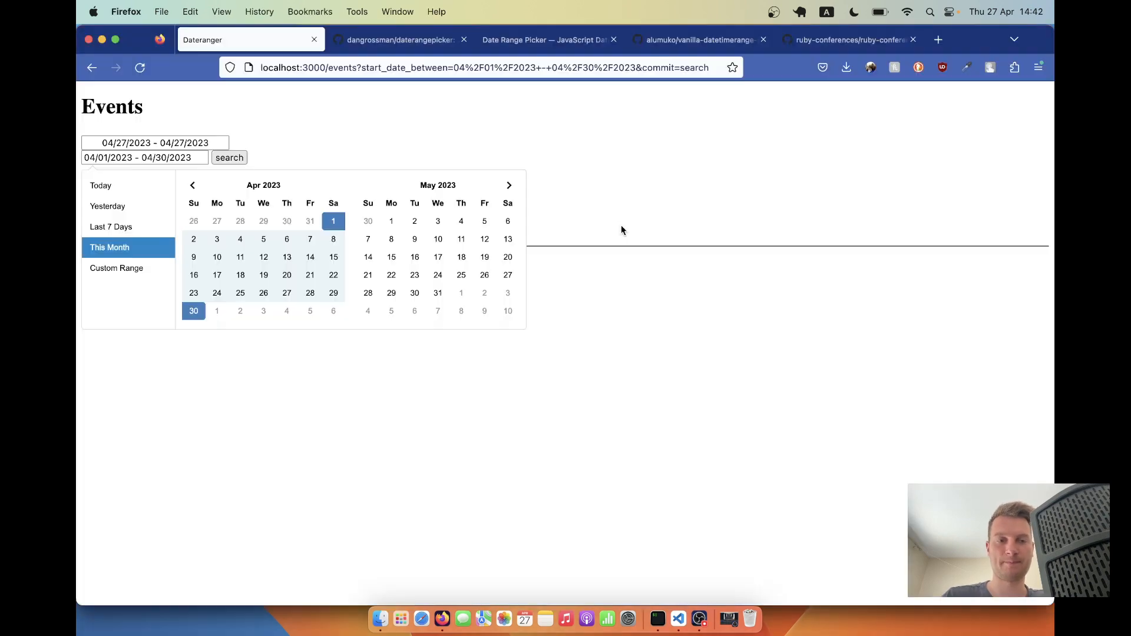
click(116, 267)
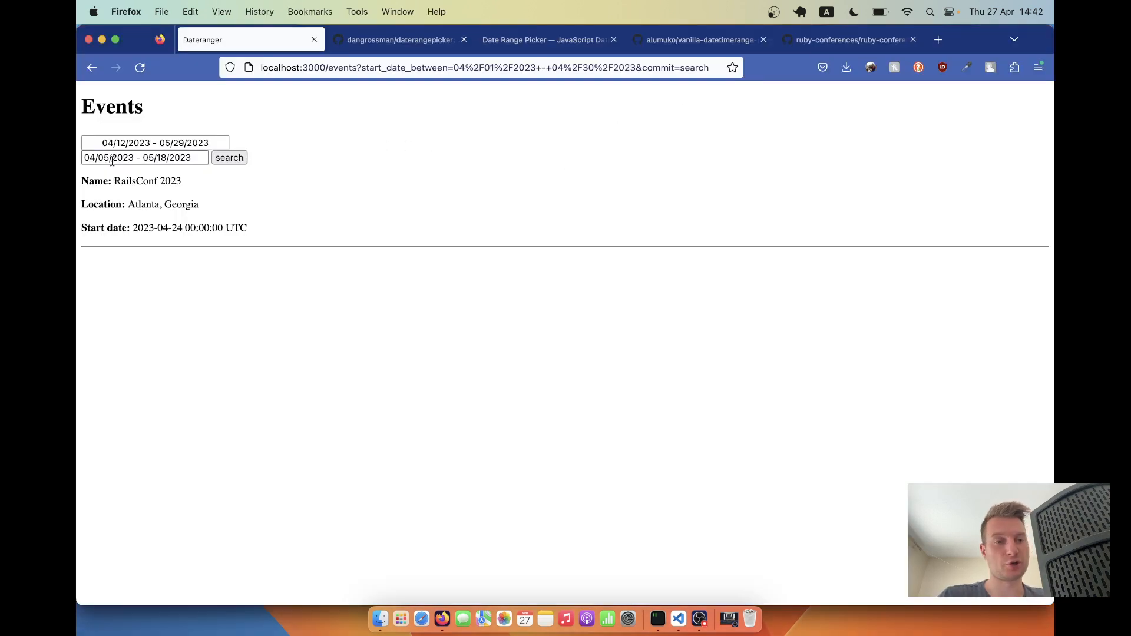
click(145, 157)
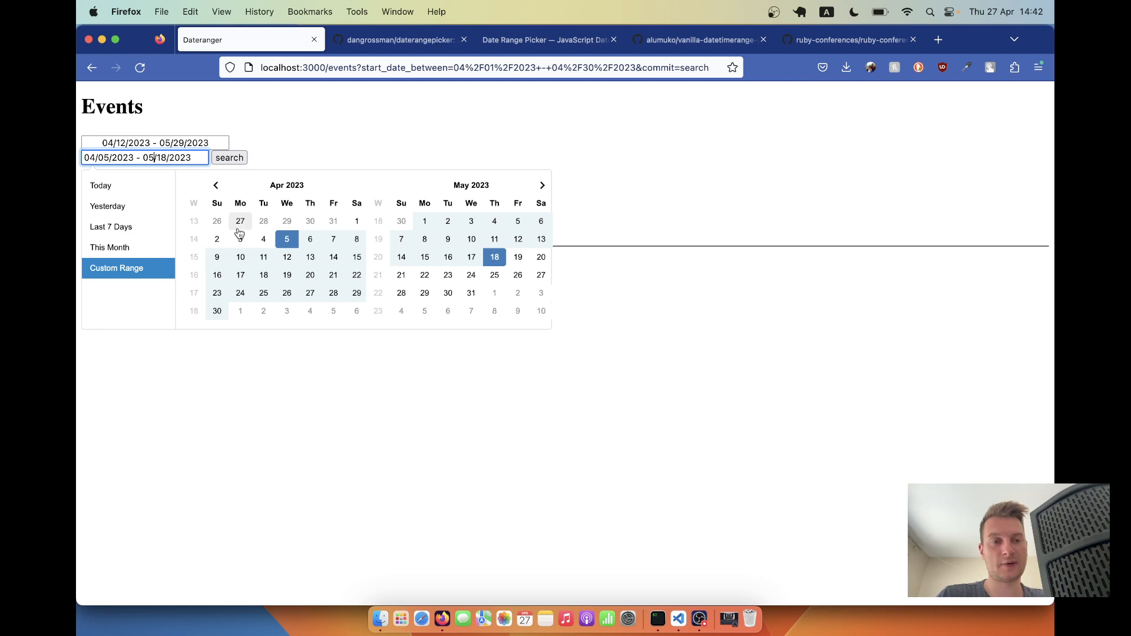
mouse_move(240, 212)
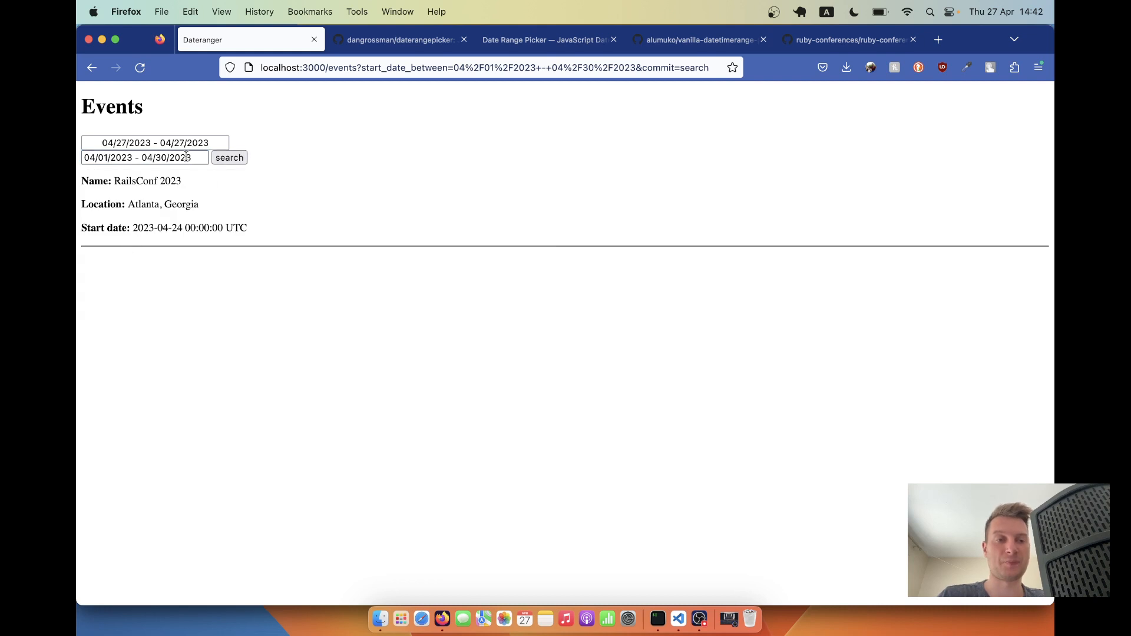
click(145, 157)
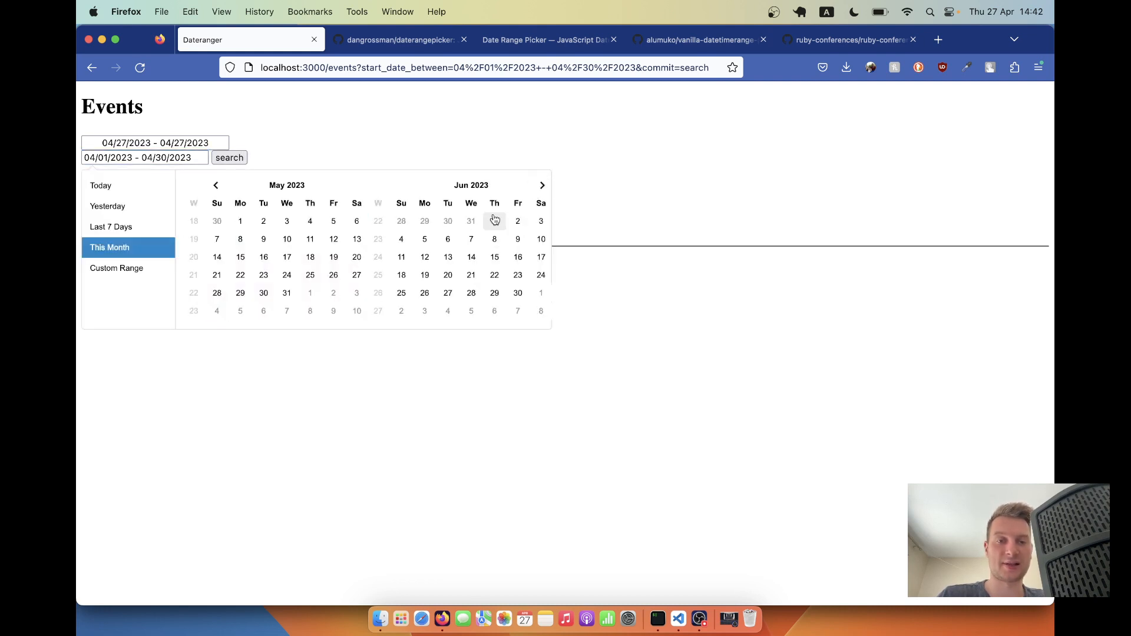
click(229, 157)
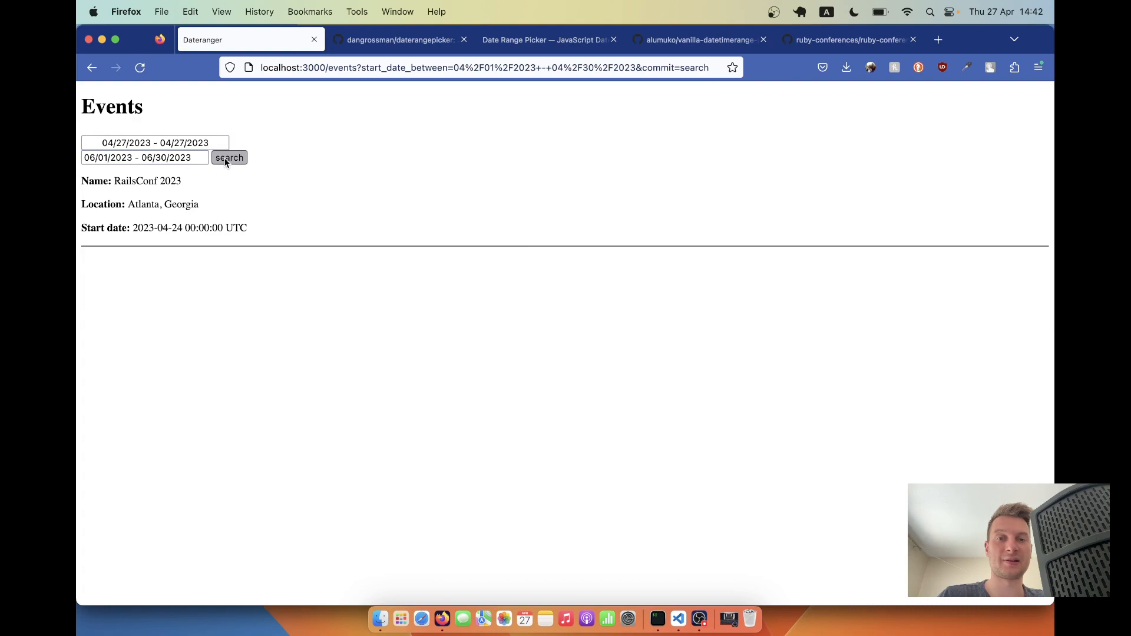